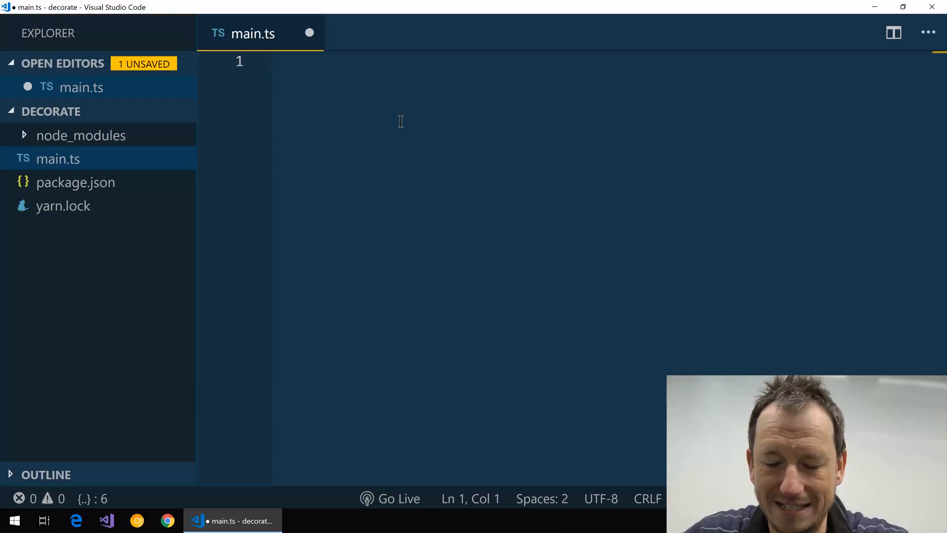
pyautogui.write('import')
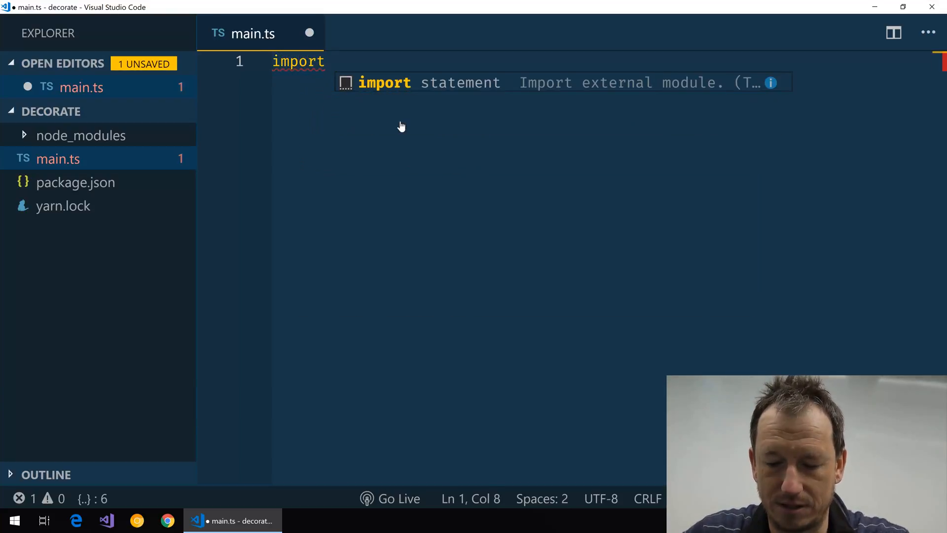
pyautogui.write('{ PolymerElement')
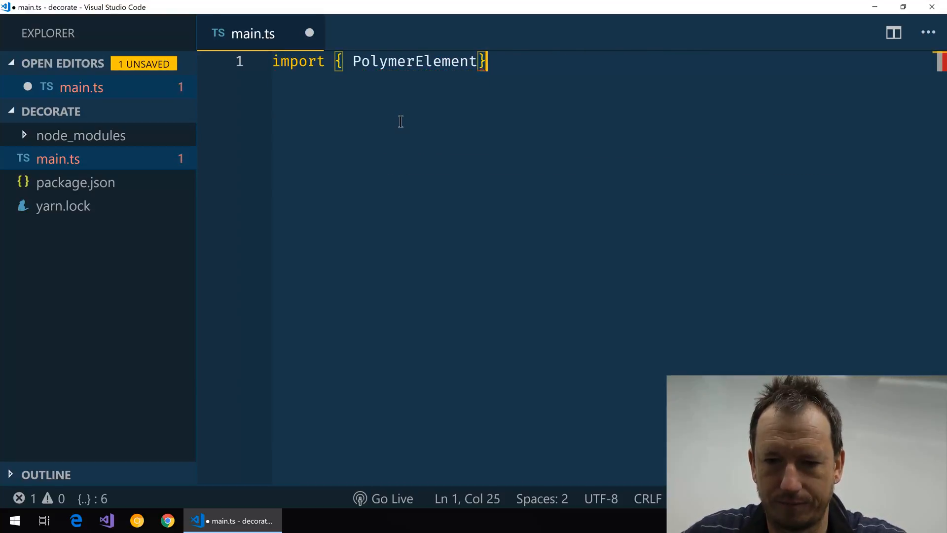
pyautogui.write('from')
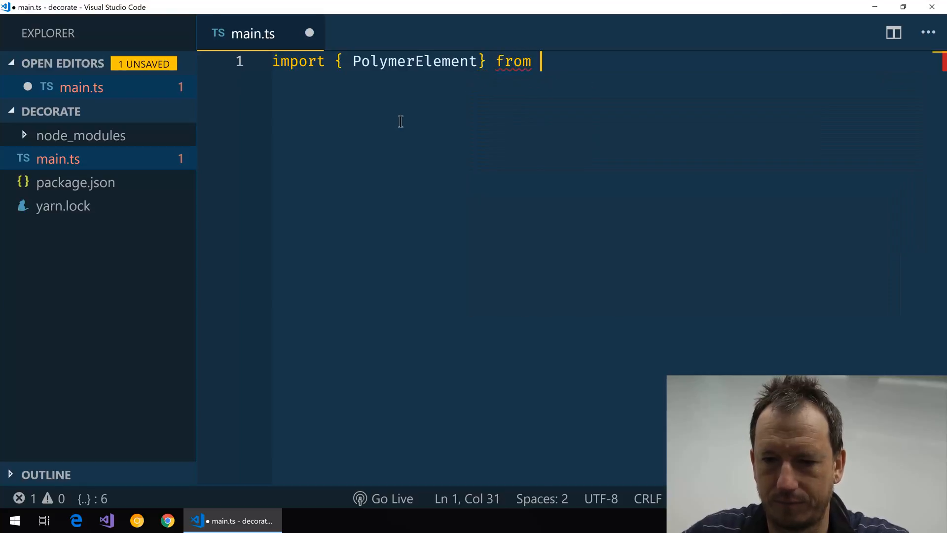
pyautogui.write("'@polymer/polymer")
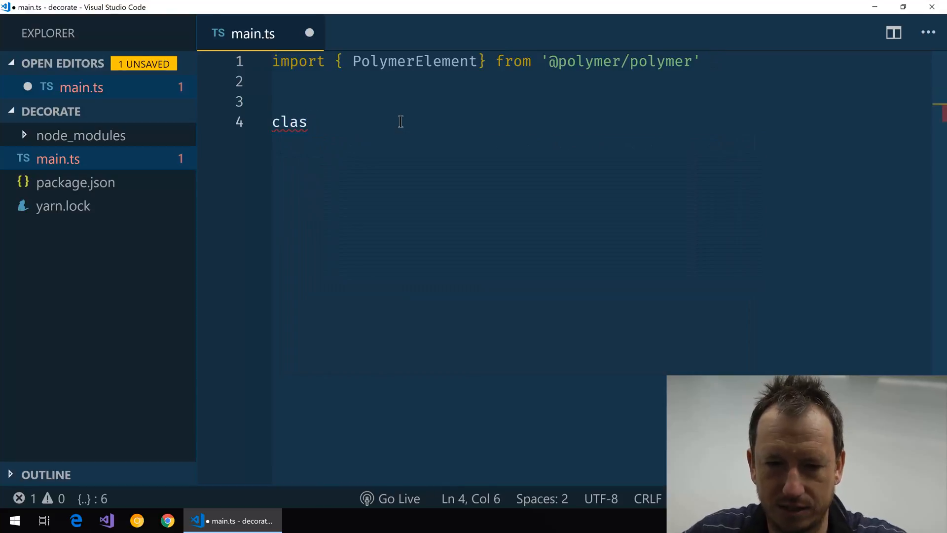
# Declare an empty MyApp class extending PolymerElement and remove the duplicated import line.
pyautogui.write('s Myapp')
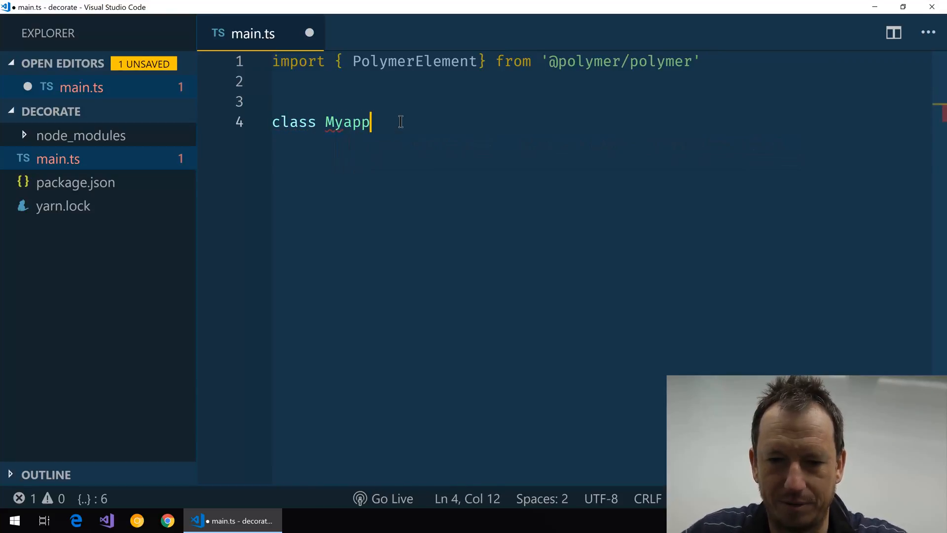
pyautogui.write('e')
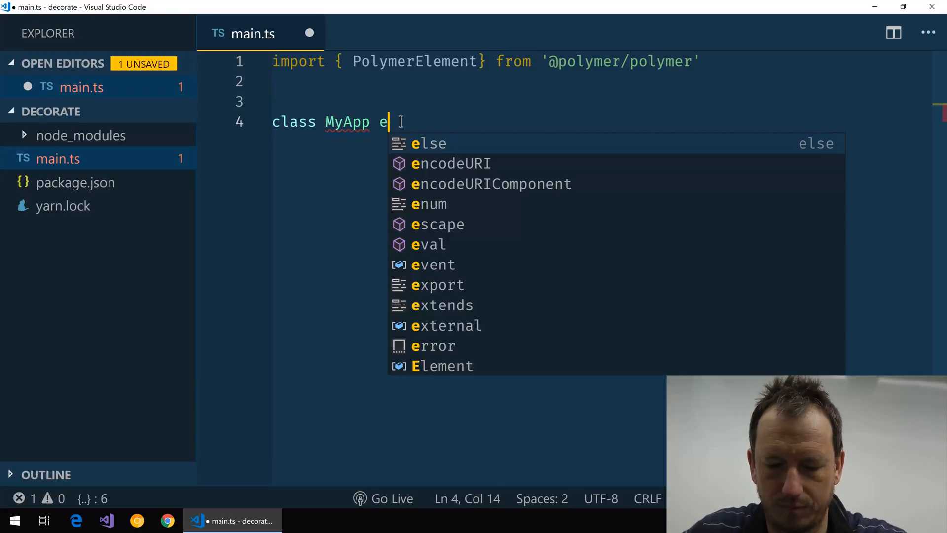
pyautogui.write('xtends PolymerElement')
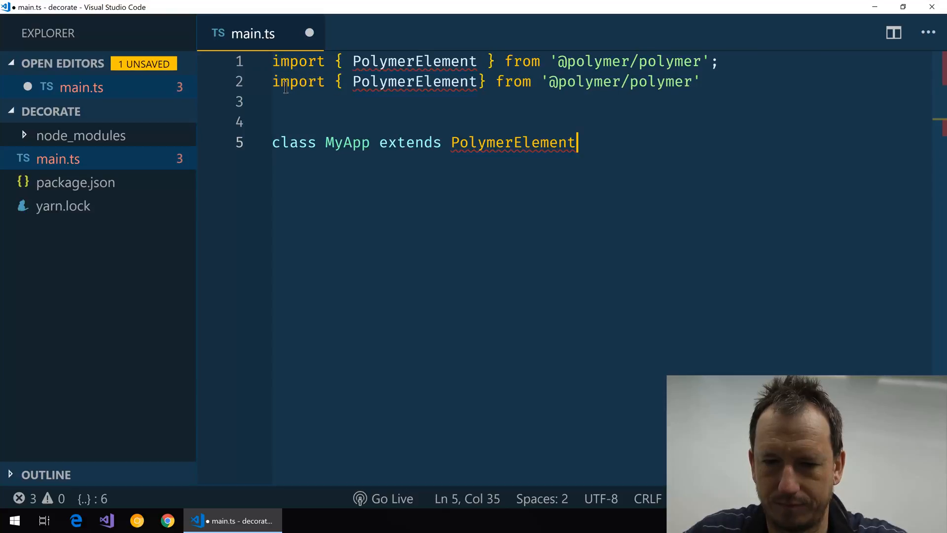
pyautogui.write('{')
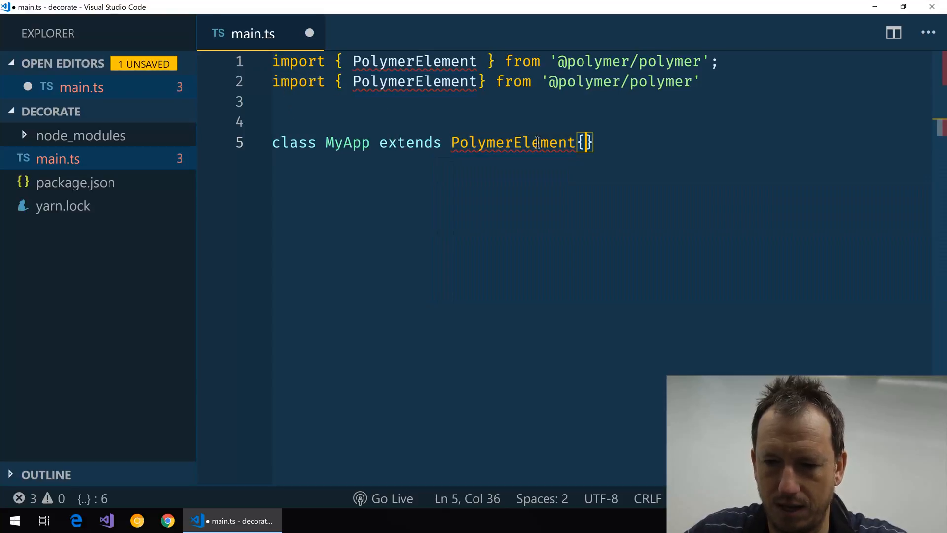
pyautogui.press('Enter')
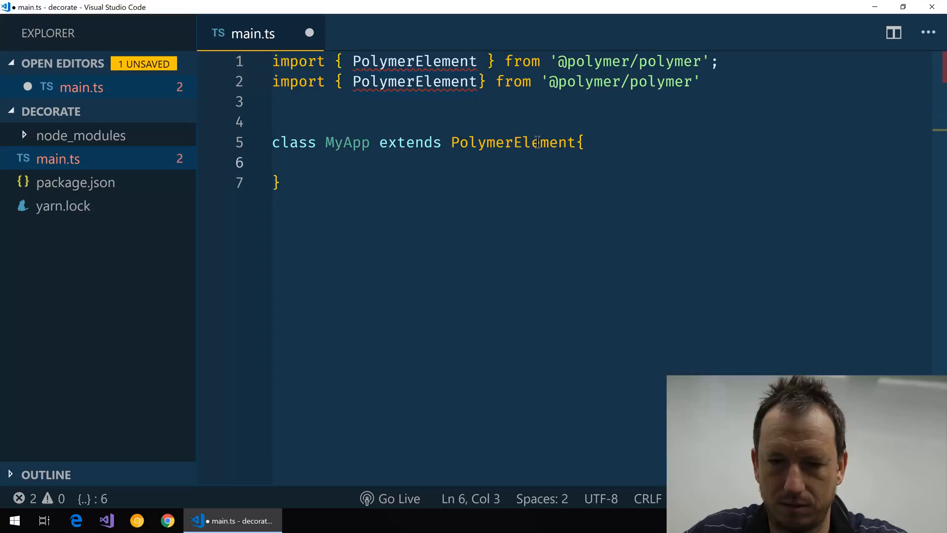
pyautogui.moveTo(278, 62); pyautogui.dragTo(278, 101)
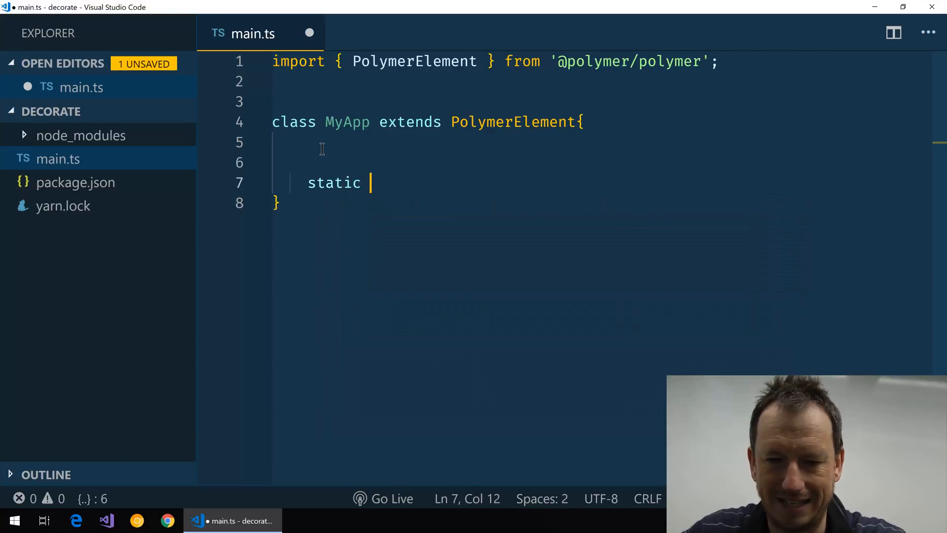
# Add a static template getter returning an <h2>Decorator Demo</h2> heading.
pyautogui.write('get')
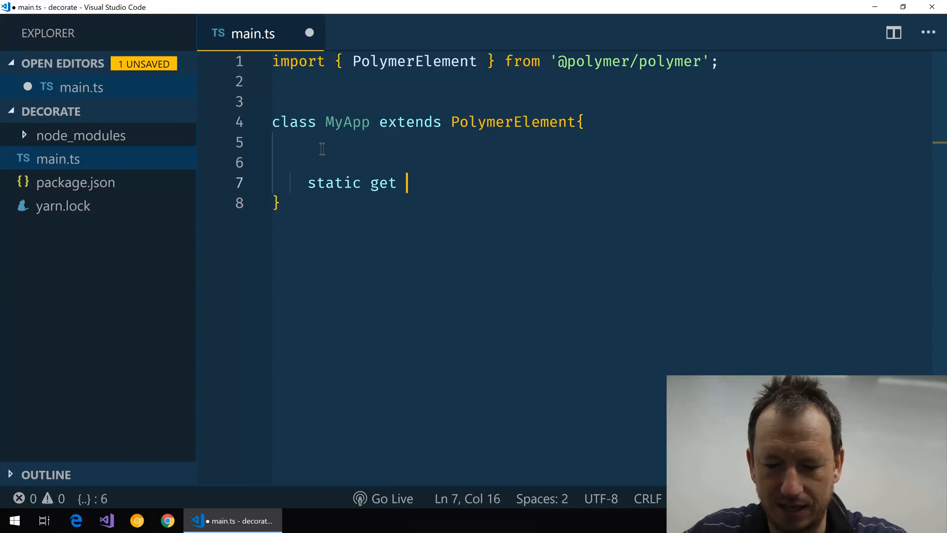
pyautogui.write('template() {}')
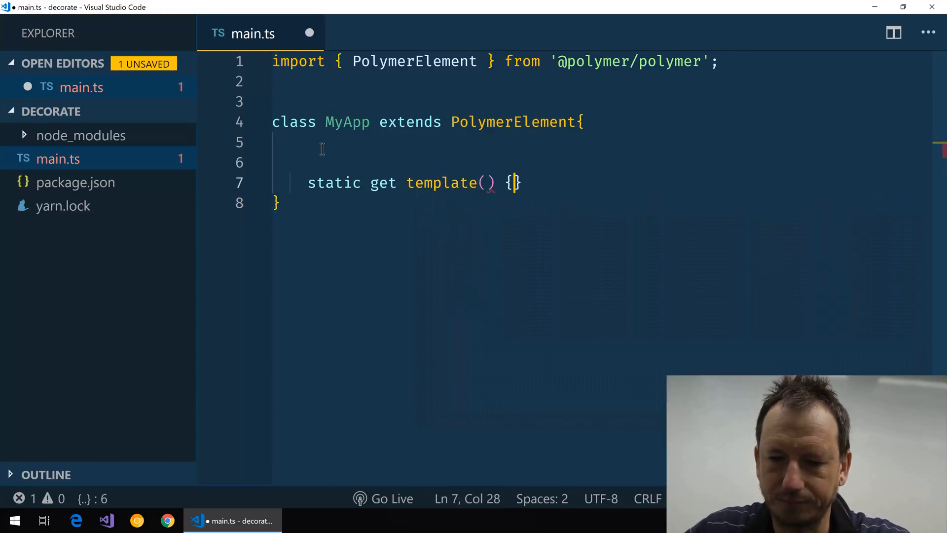
pyautogui.press('Enter')
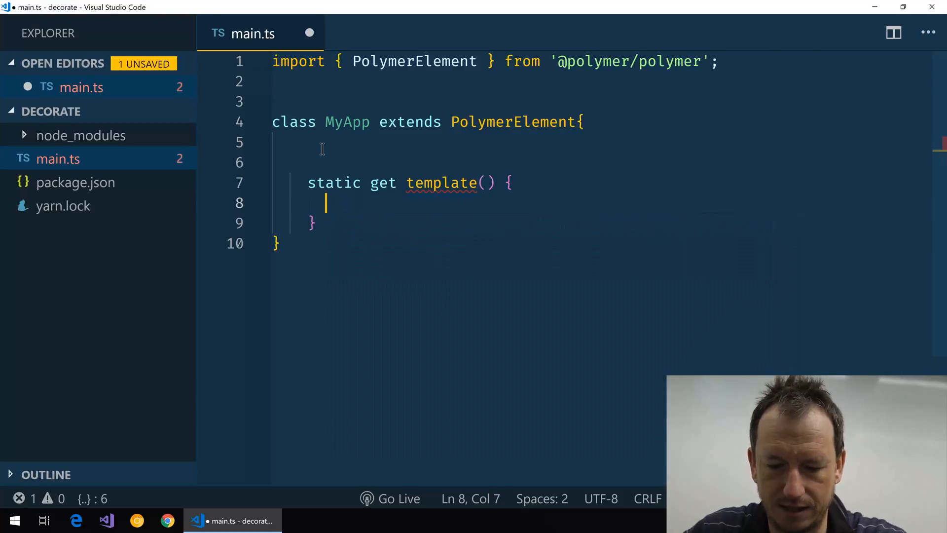
pyautogui.write('return html`')
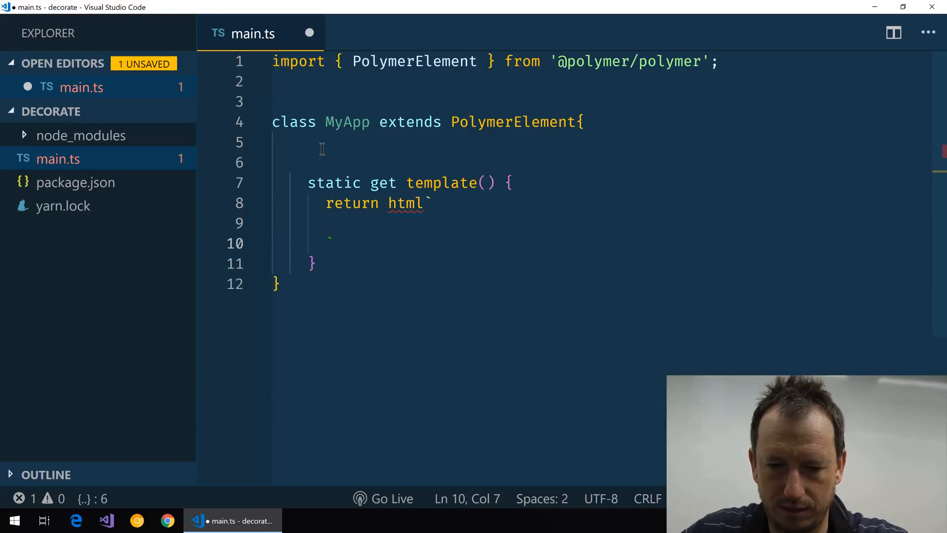
pyautogui.write('h2')
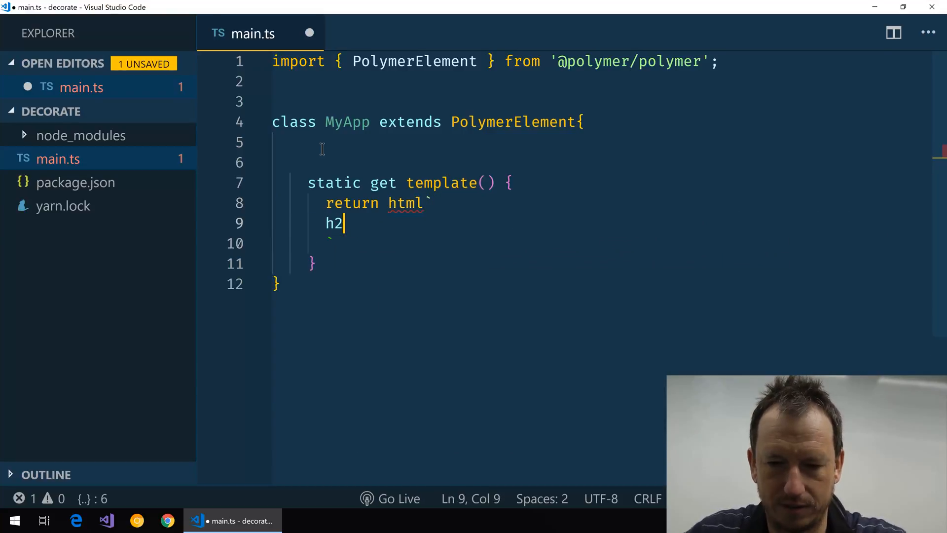
pyautogui.write('<h2>Deco</h2>')
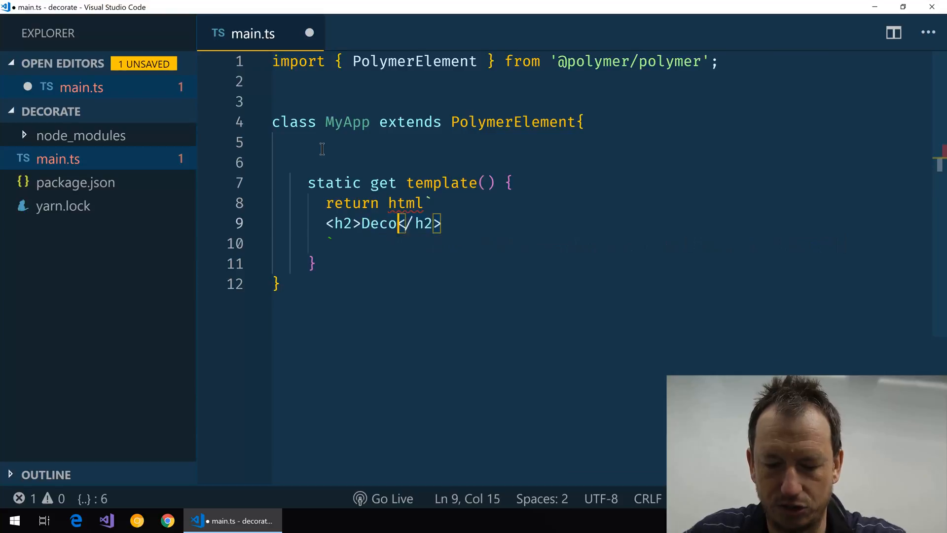
pyautogui.write('rator Demo')
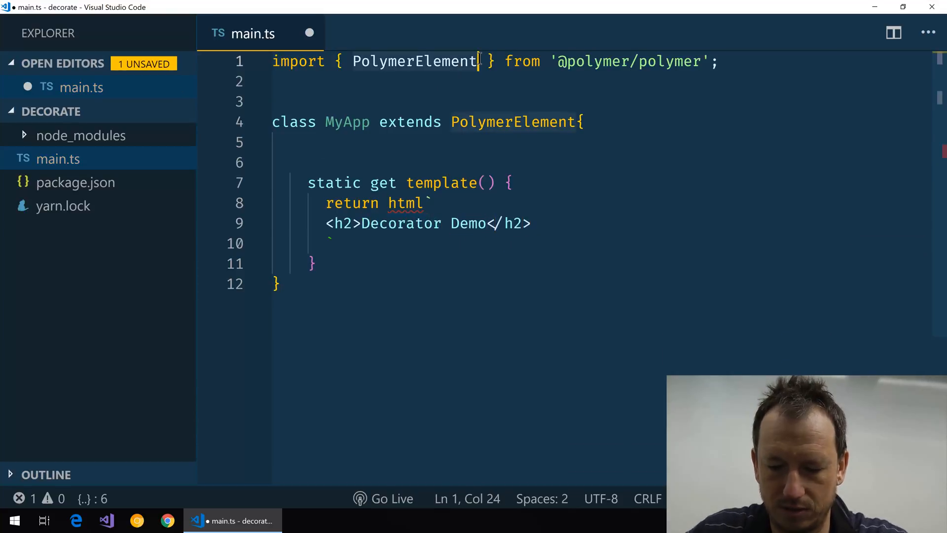
# Add html to the import and define MyApp as 'my-app'.
pyautogui.write(', html')
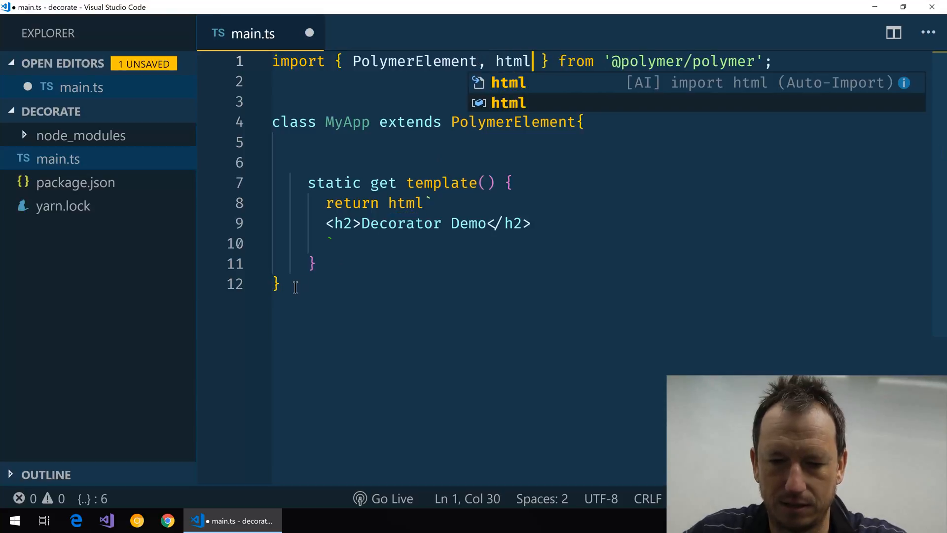
pyautogui.write('customElement.de')
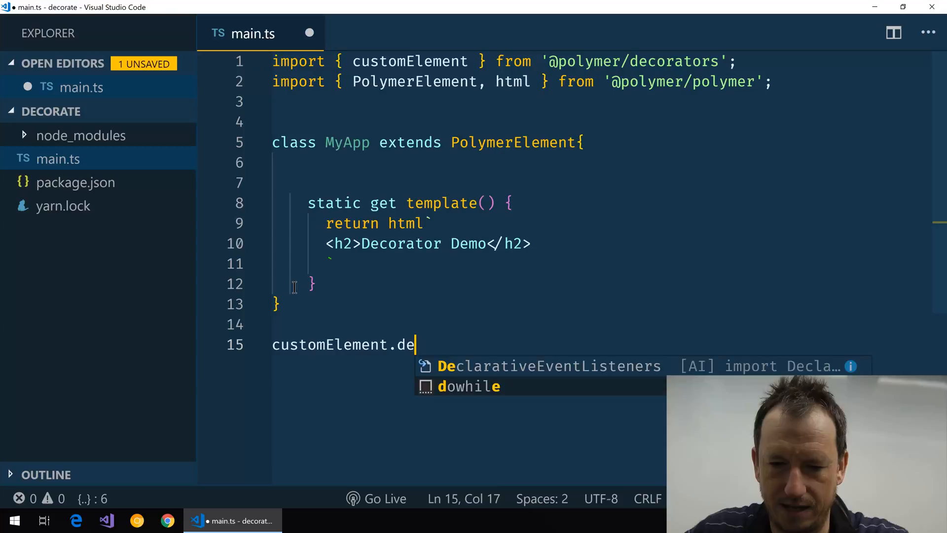
pyautogui.write('fin')
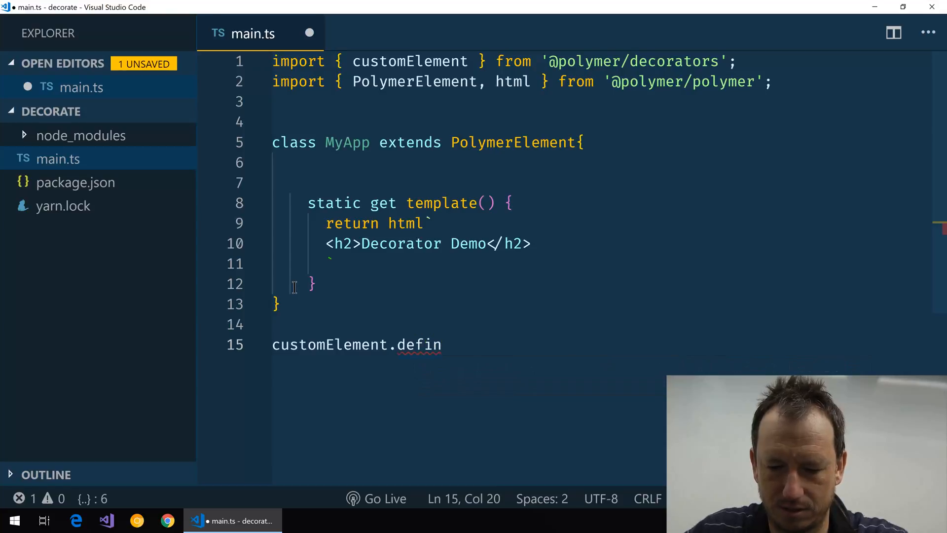
pyautogui.write("e('m'")
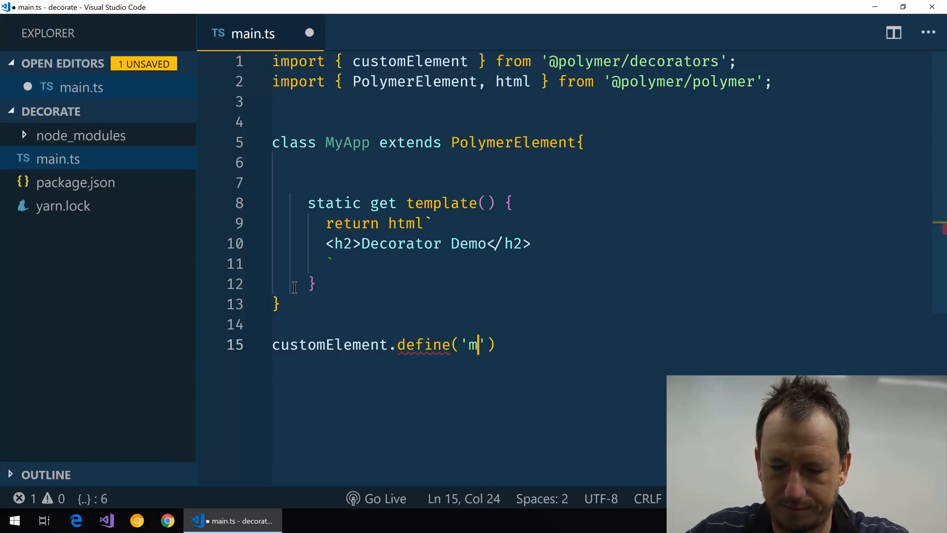
pyautogui.write("y-app',")
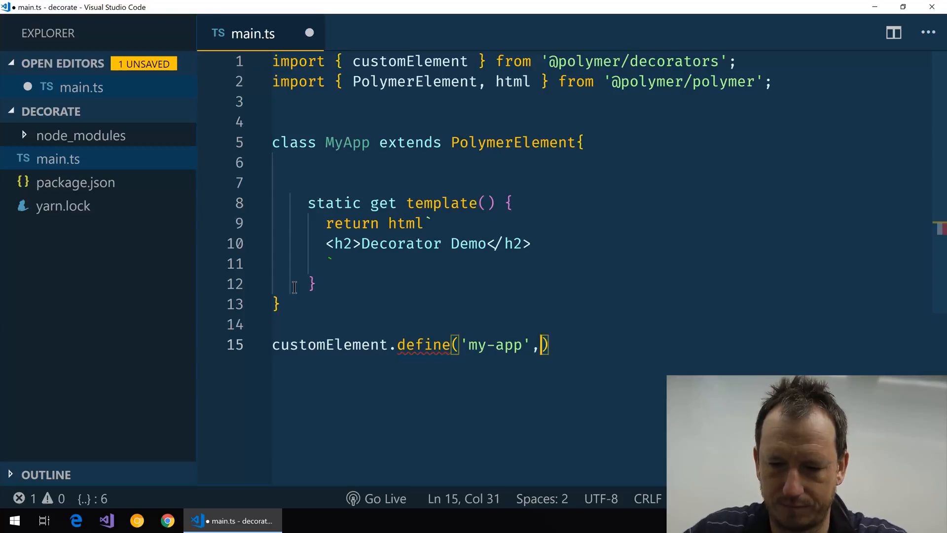
pyautogui.write('MyApp')
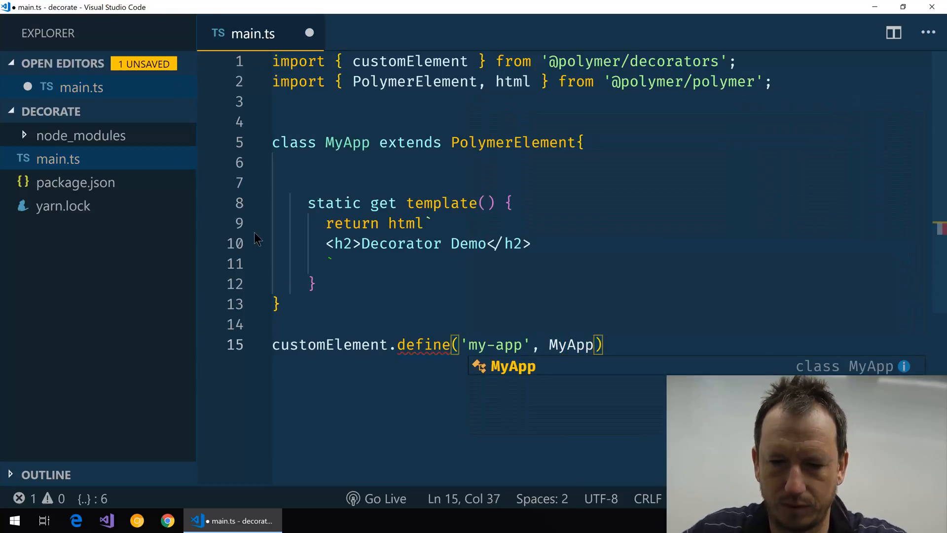
pyautogui.click(404, 183)
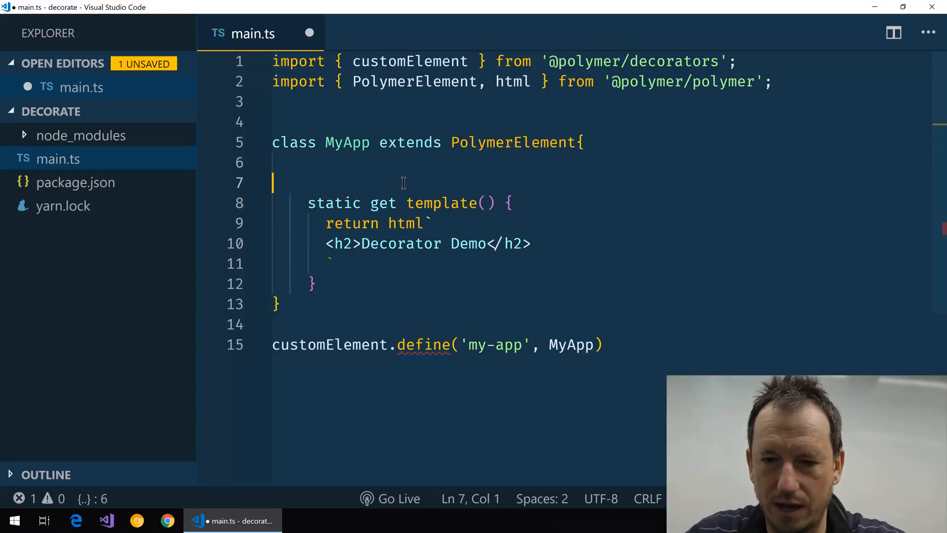
pyautogui.moveTo(250, 65)
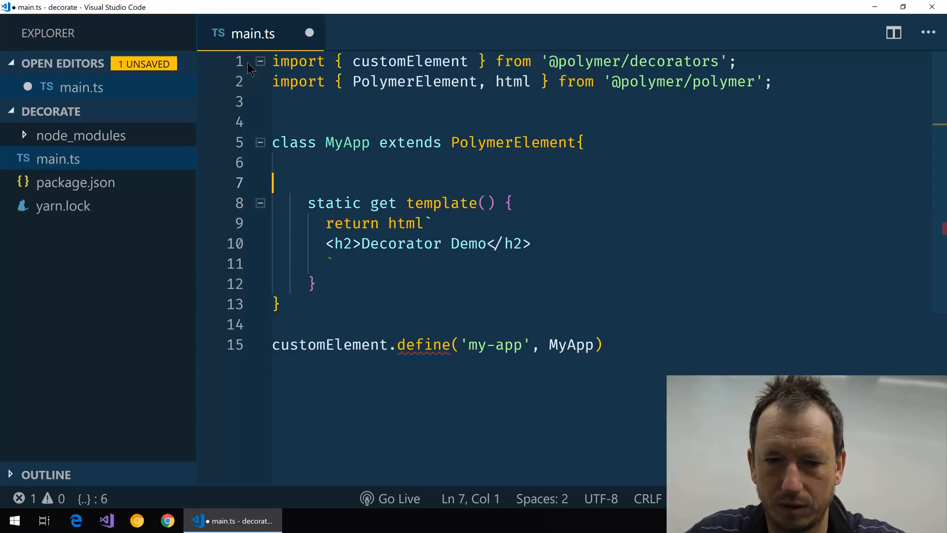
pyautogui.click(239, 61)
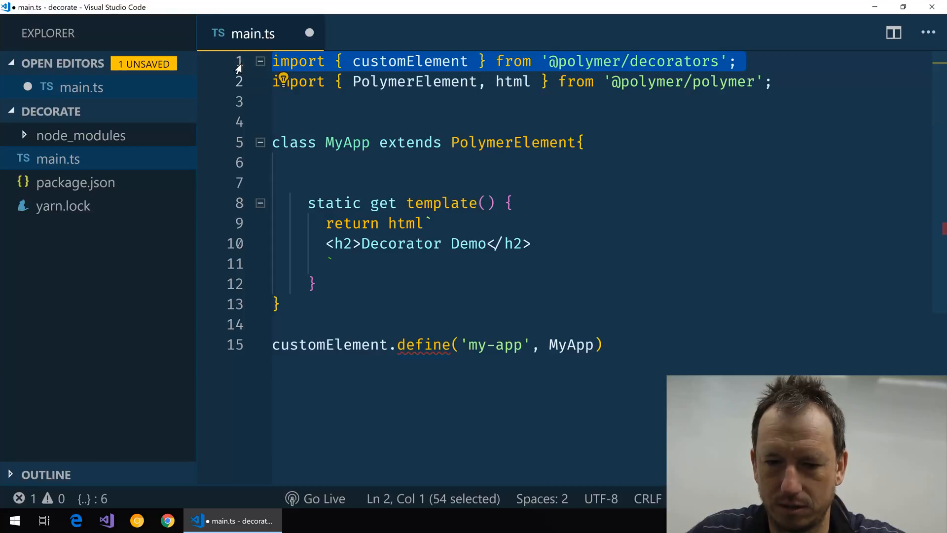
pyautogui.press('Delete')
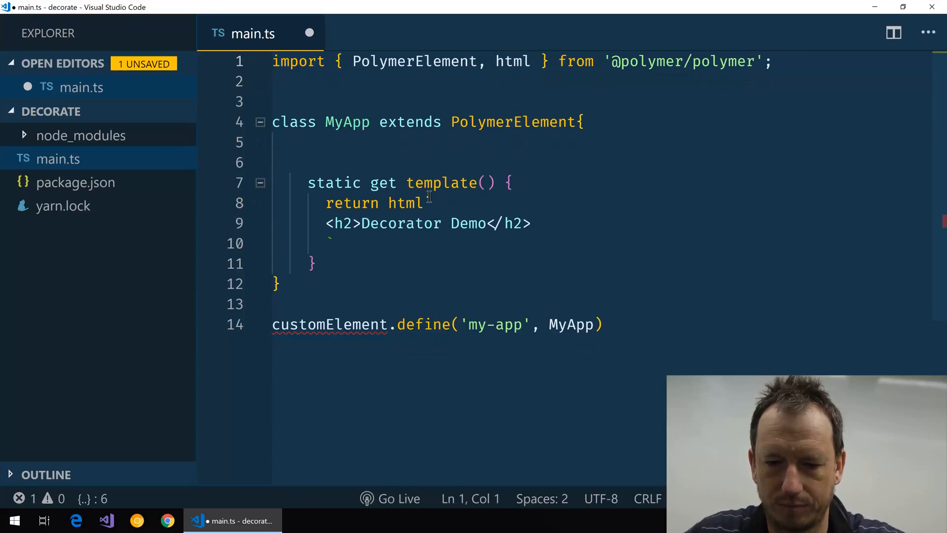
pyautogui.click(393, 325)
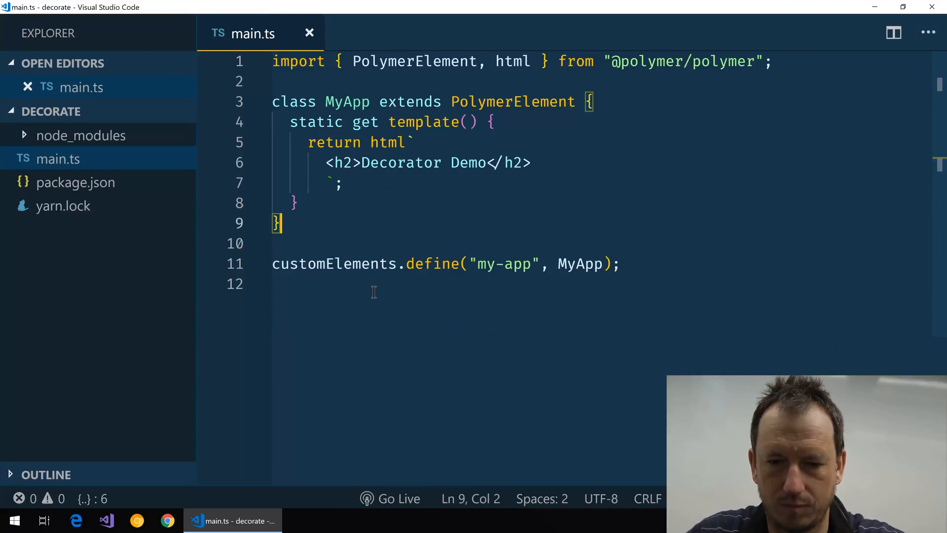
pyautogui.click(344, 183)
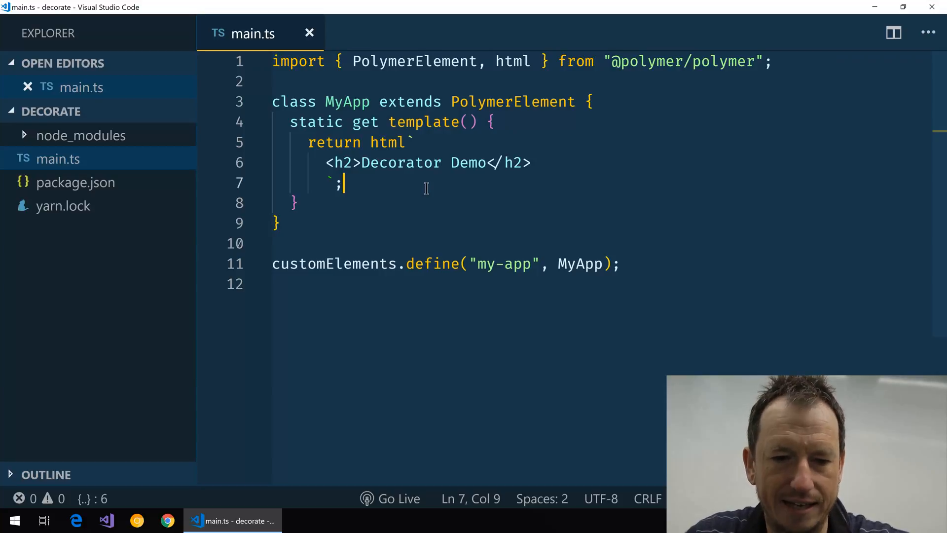
# Save the new untitled file as webpack.config.js in the decorate folder.
pyautogui.click(275, 222)
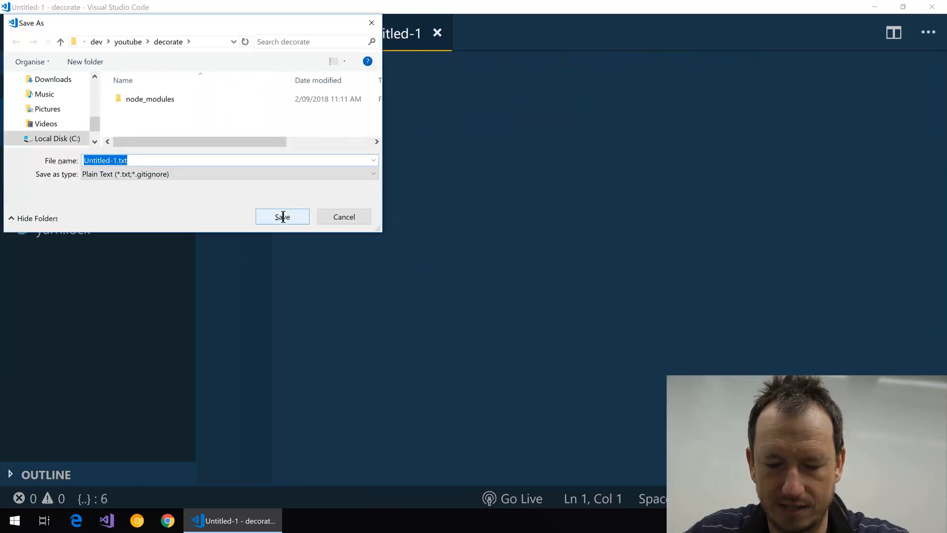
pyautogui.write('webpack')
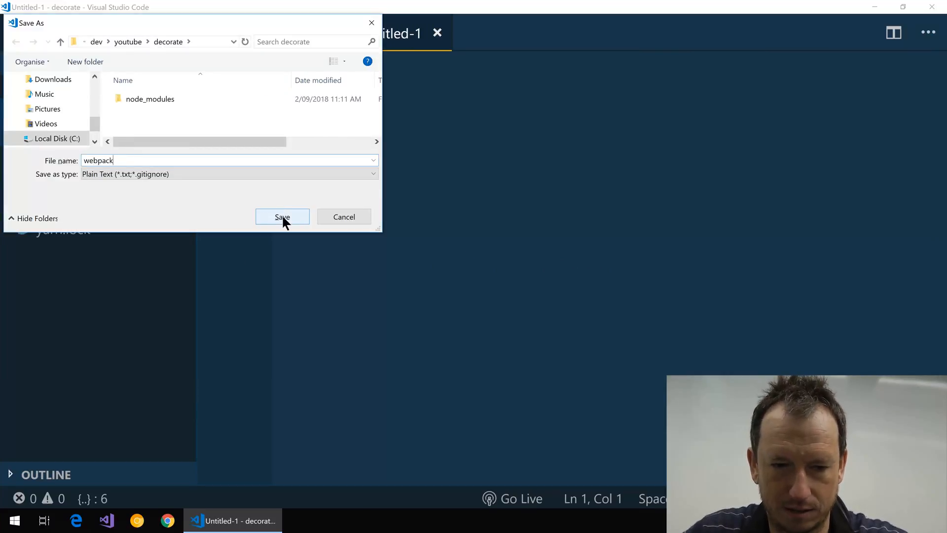
pyautogui.write('.config.j')
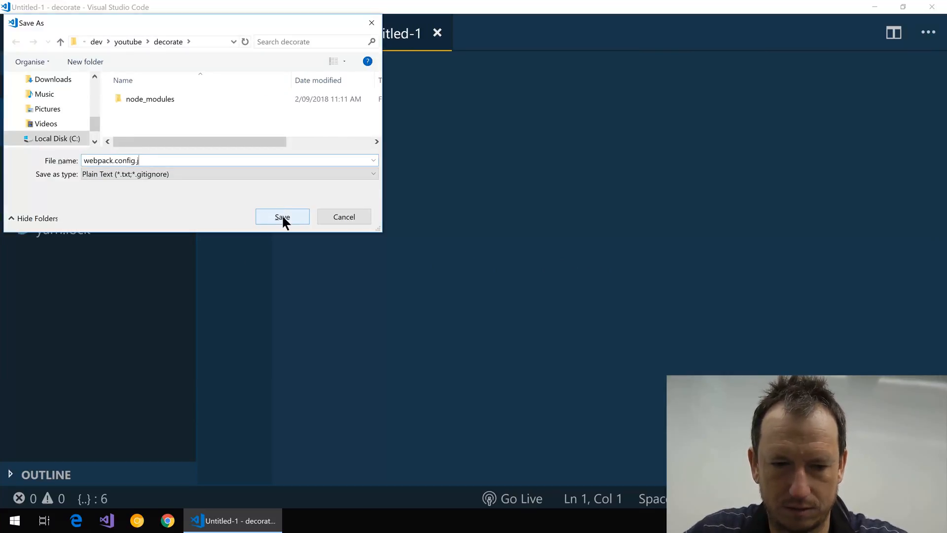
pyautogui.click(282, 217)
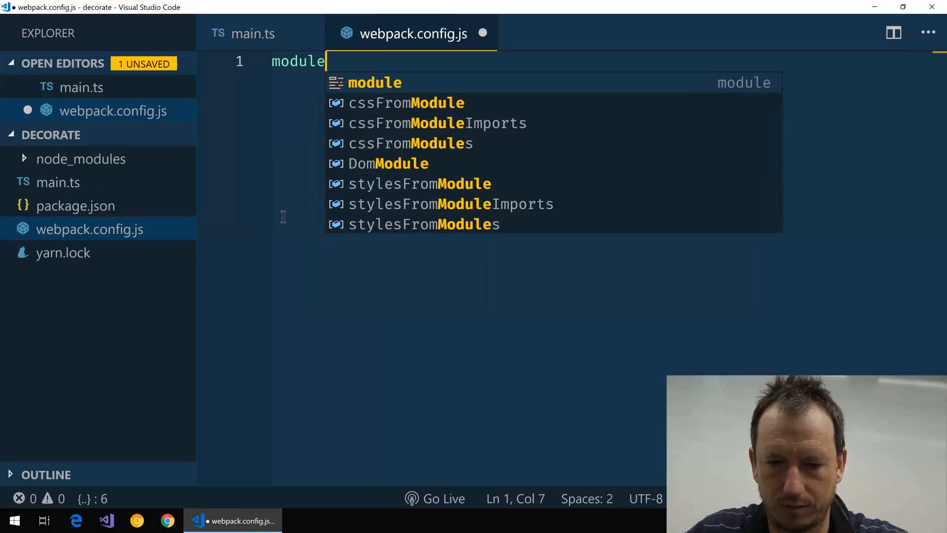
# Start module.exports with entry './main.ts'.
pyautogui.write('.exports = {')
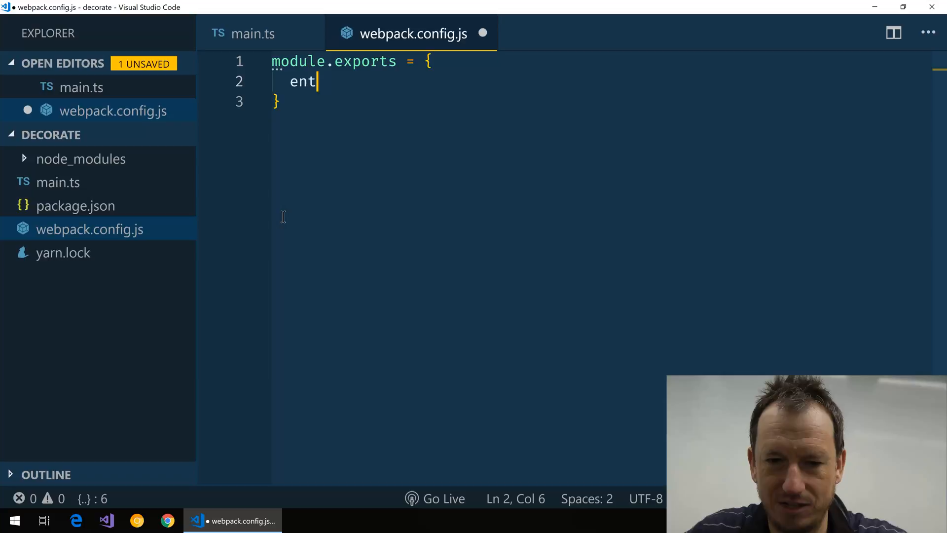
pyautogui.write('ry: l')
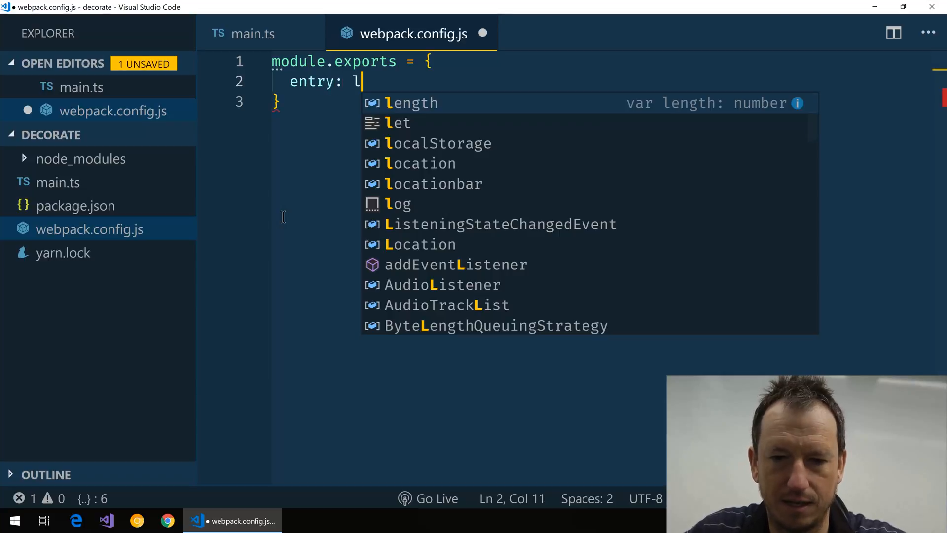
pyautogui.write("'")
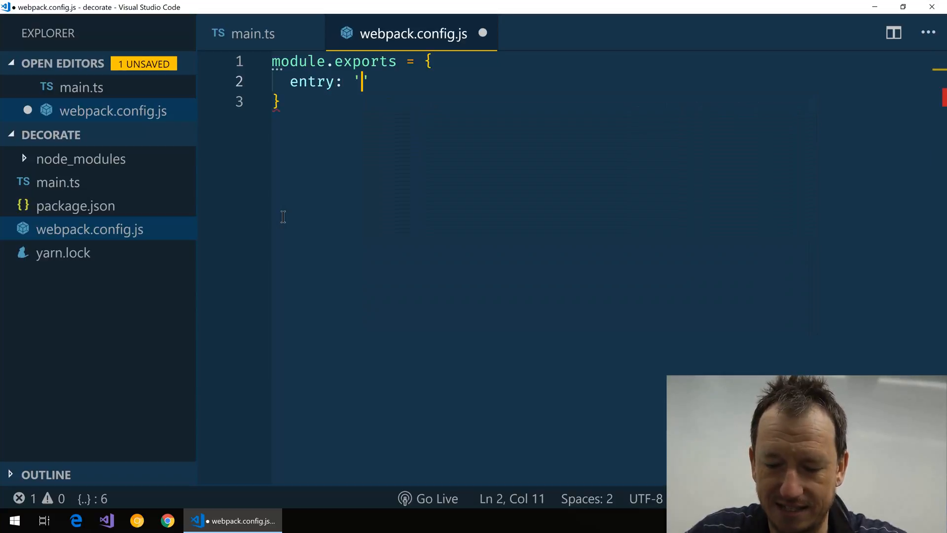
pyautogui.write('./main.ts')
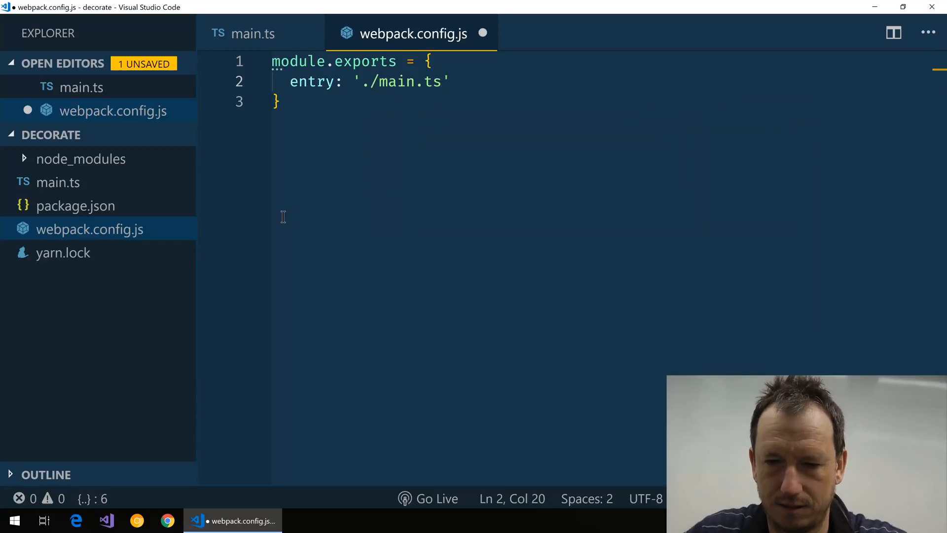
pyautogui.write(',')
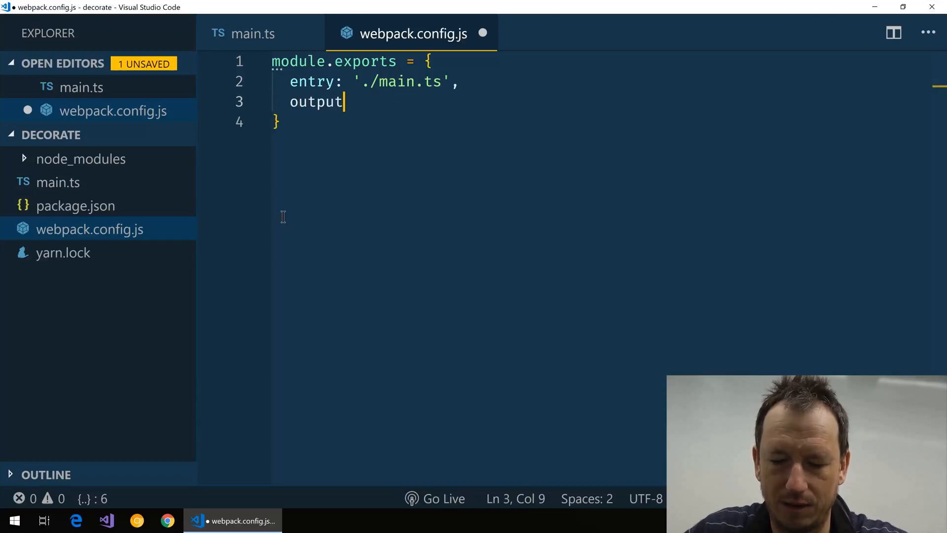
# Add an output with filename bundle.js and path resolved to the dist folder.
pyautogui.write(': {')
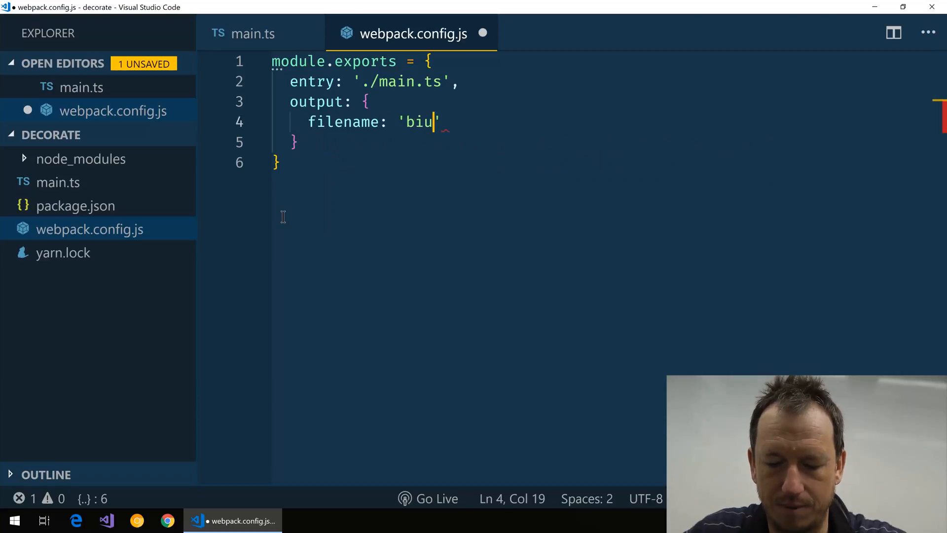
pyautogui.press('Backspace')
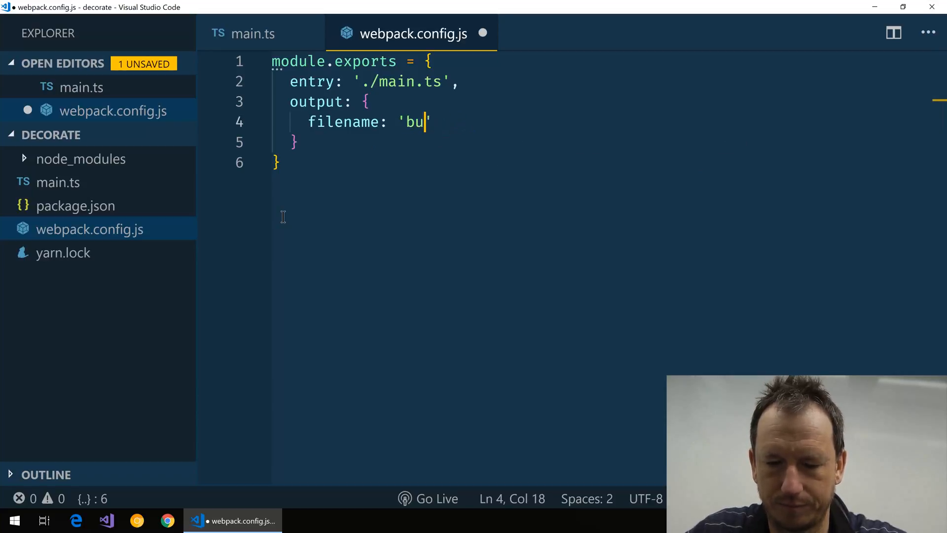
pyautogui.write('ndle.js')
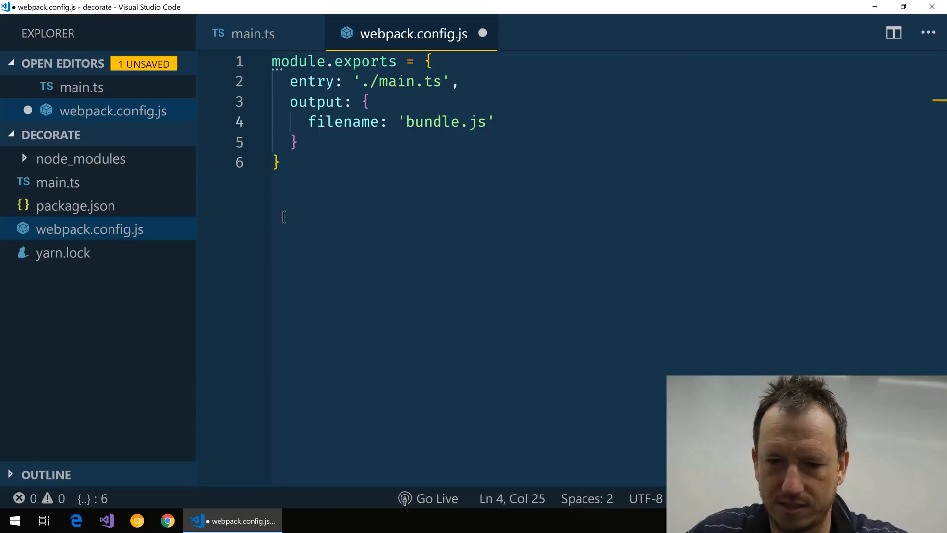
pyautogui.write(',')
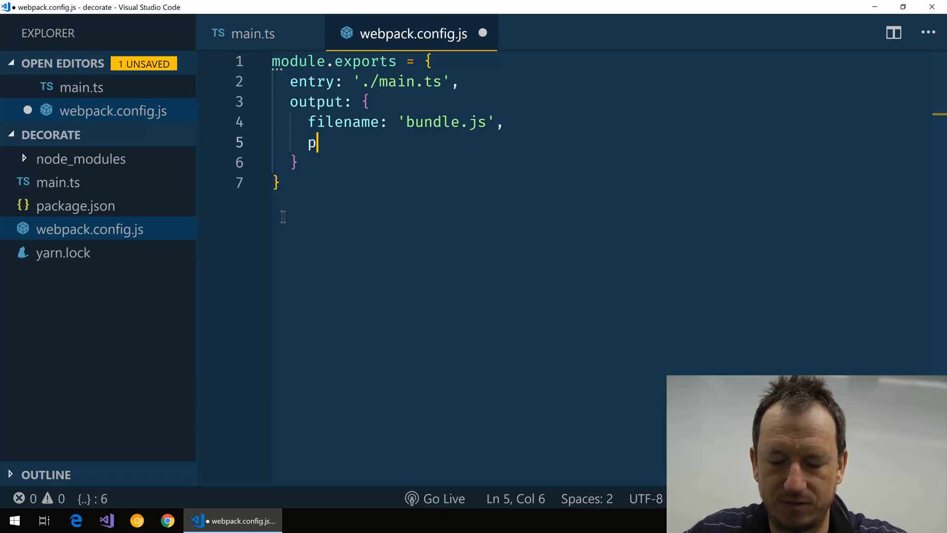
pyautogui.write('ath: path')
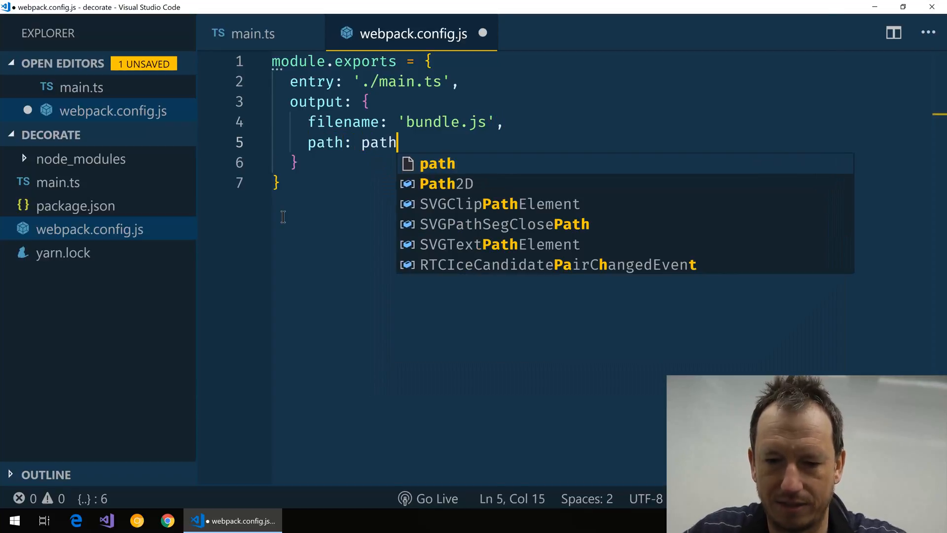
pyautogui.write('.resolve.')
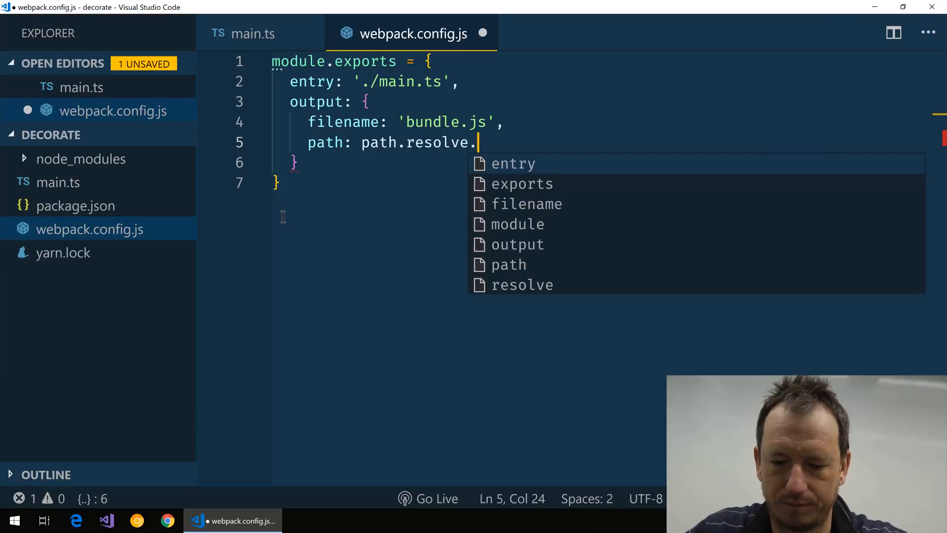
pyautogui.write('(__dir')
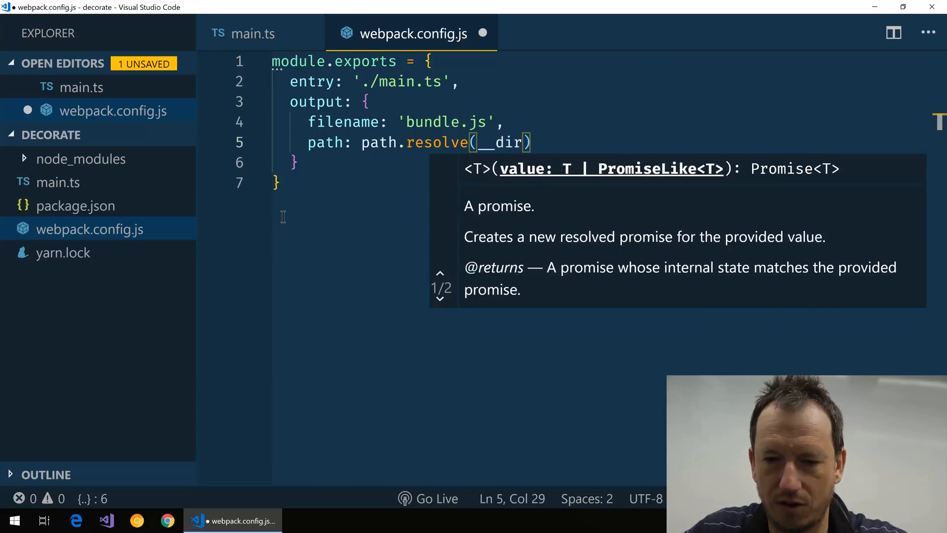
pyautogui.write("name, '")
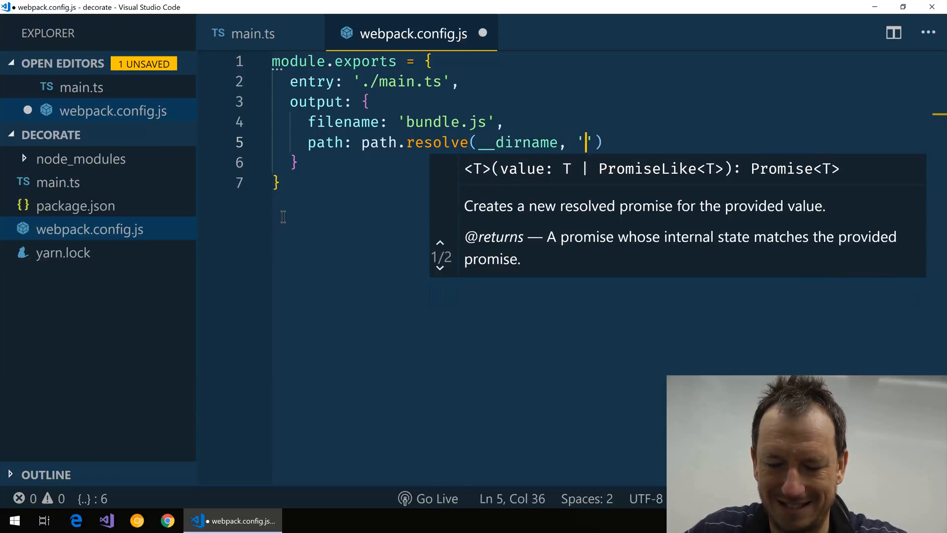
pyautogui.write('dist')
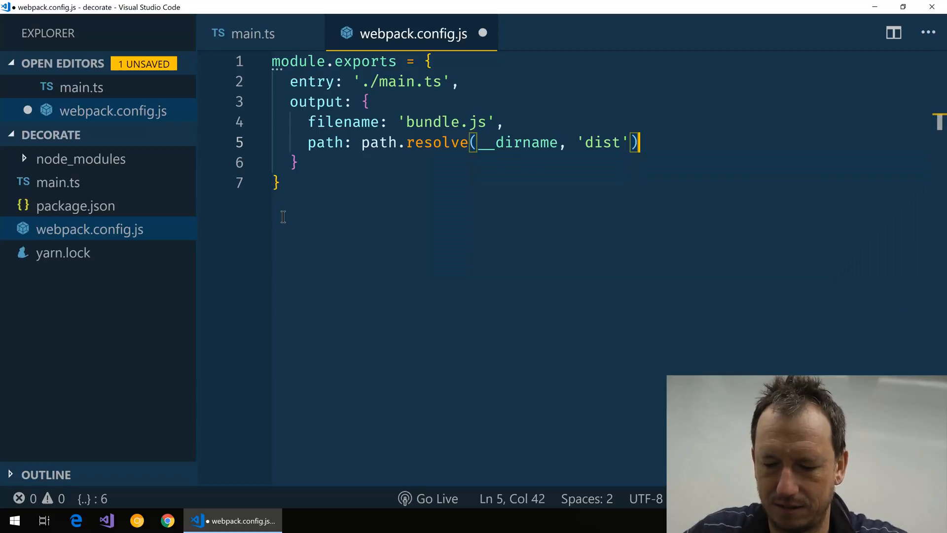
# Set the output publicPath to '/dist/'.
pyautogui.write(',')
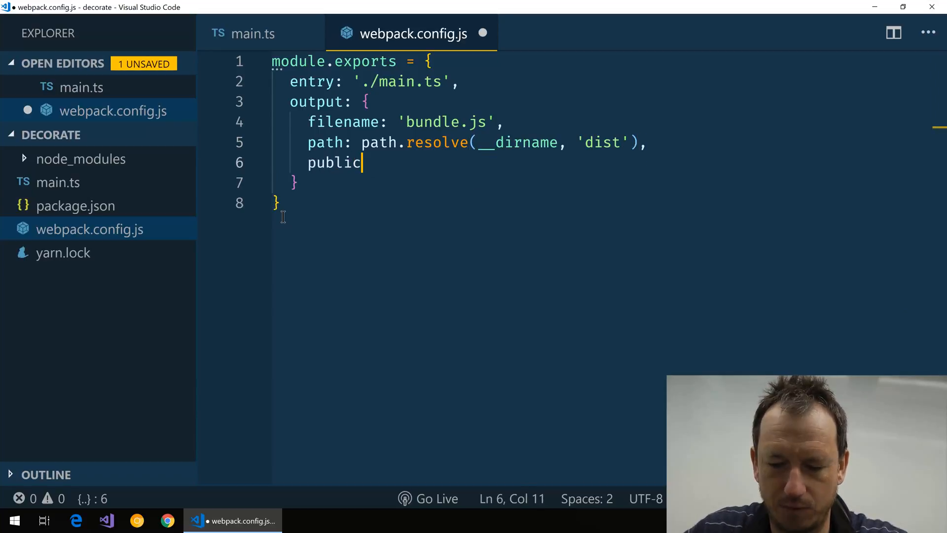
pyautogui.write('Path:')
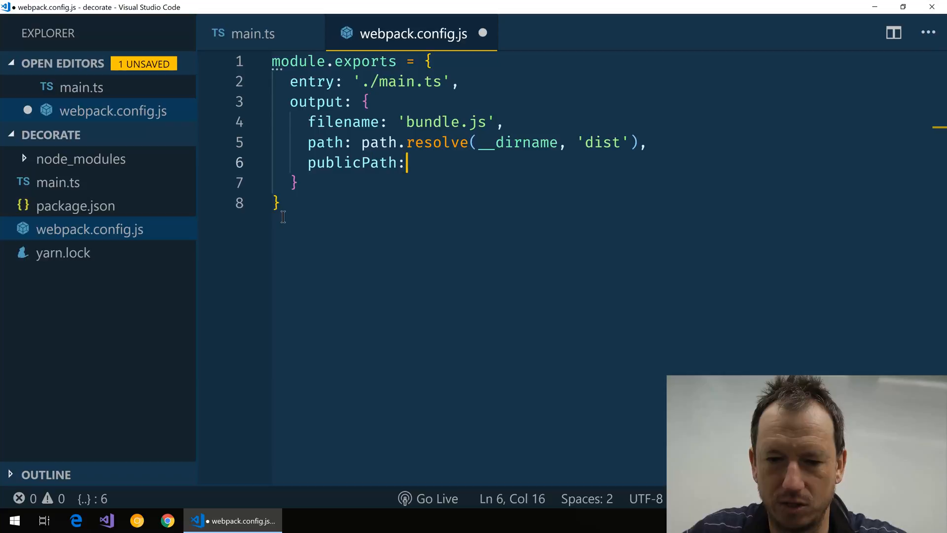
pyautogui.write("'/'")
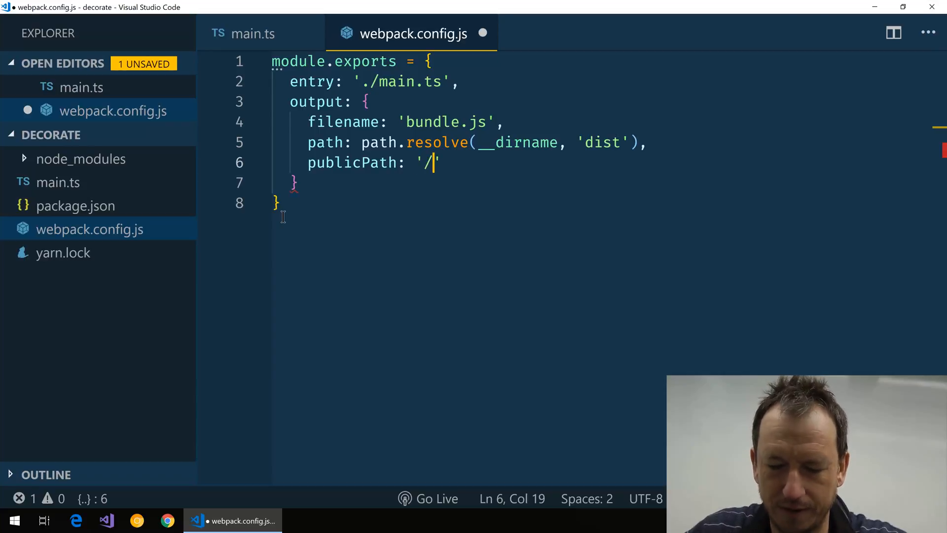
pyautogui.write('dist/')
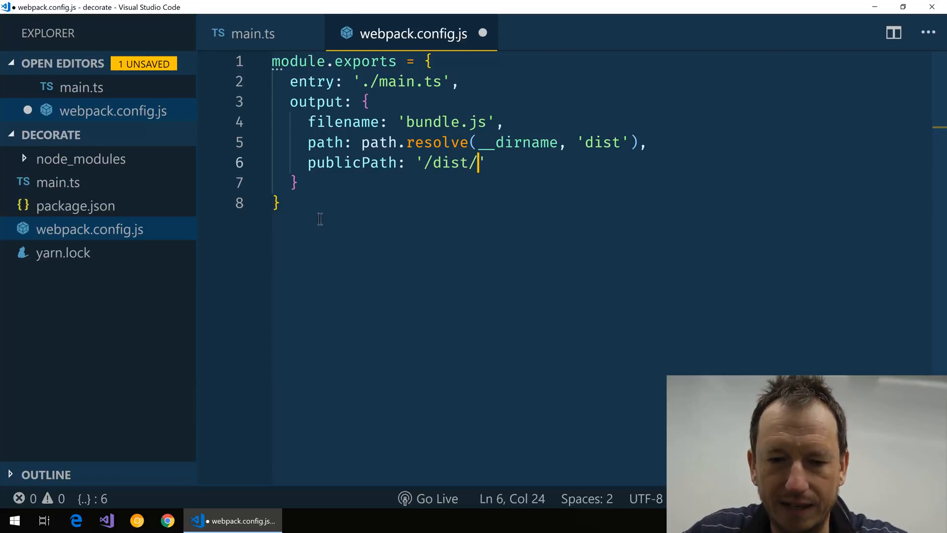
pyautogui.write(',')
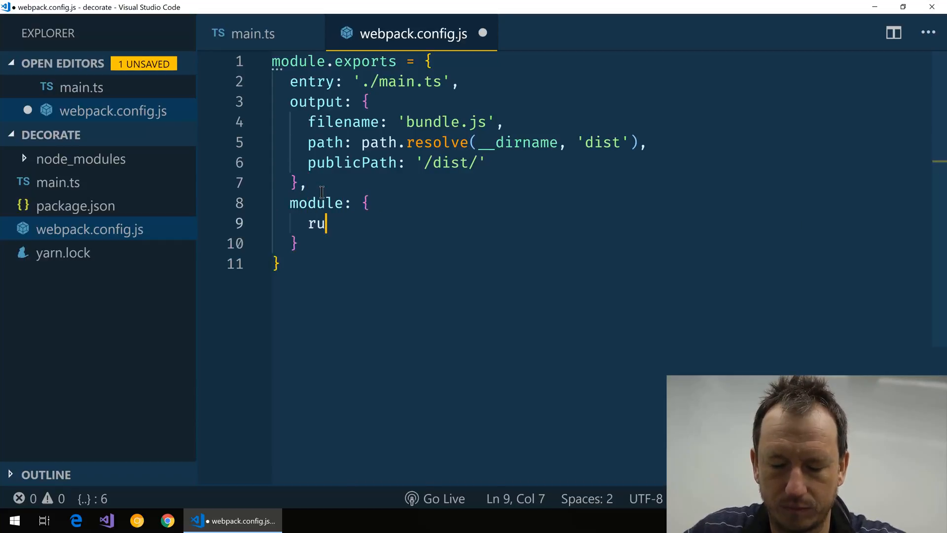
# Add a module rule using ts-loader for .ts files.
pyautogui.write('les: [')
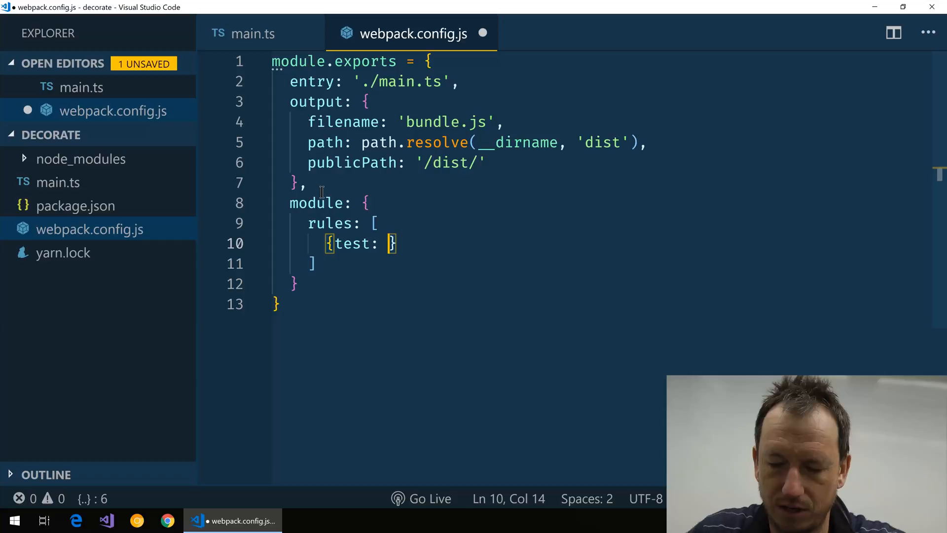
pyautogui.write('/\\.ts')
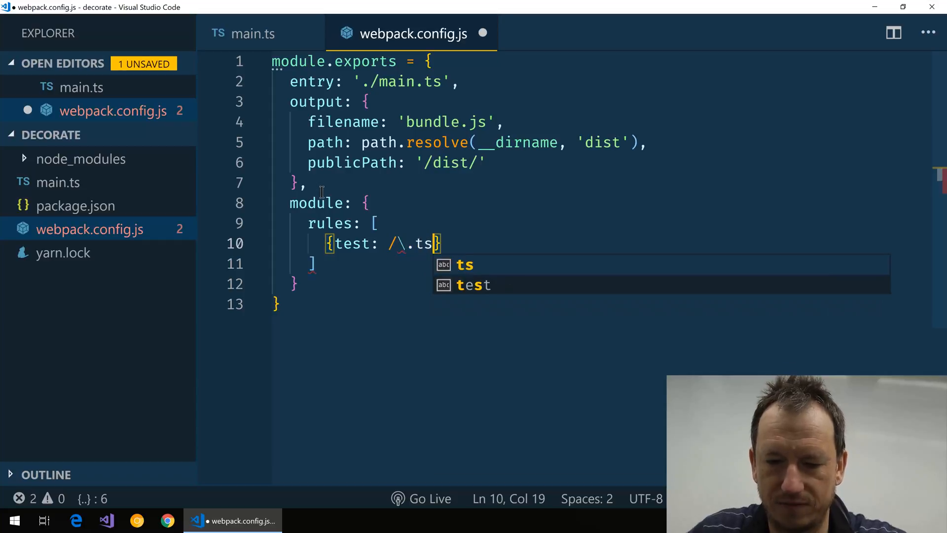
pyautogui.write('/, use:')
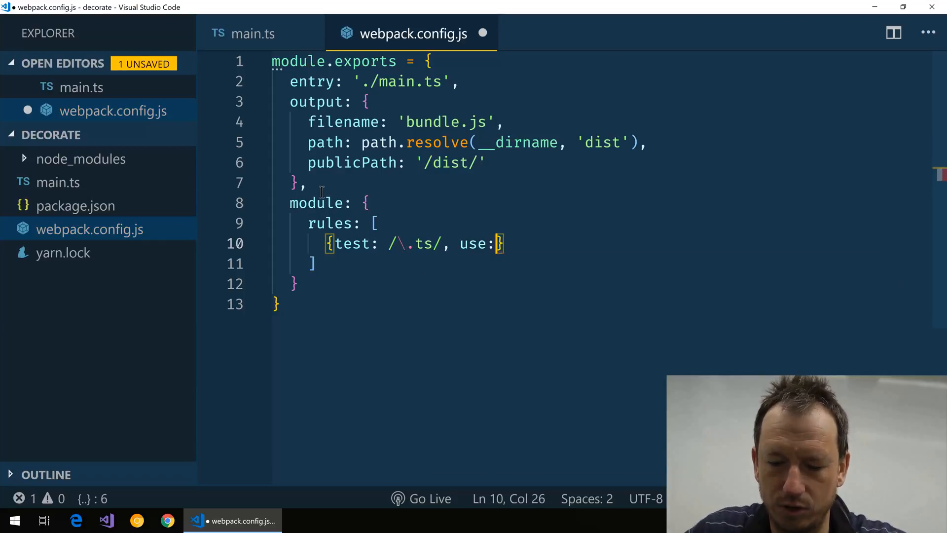
pyautogui.write("'ts'")
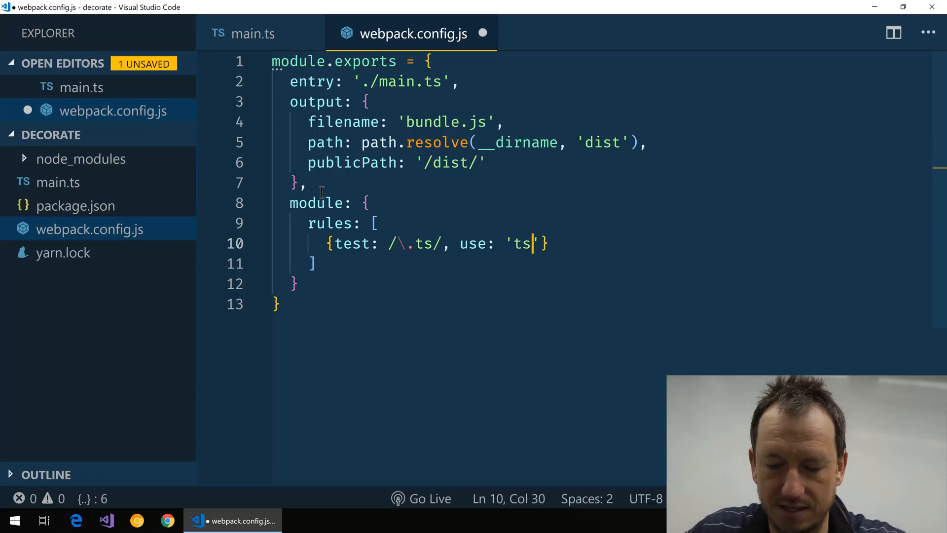
pyautogui.write('-loader')
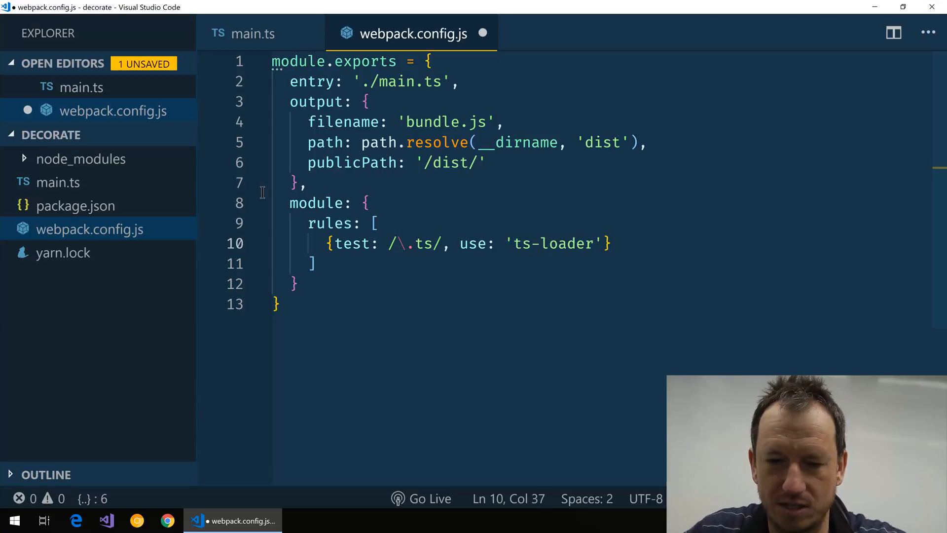
# Add const path = require('path') at the top of the config.
pyautogui.click(312, 263)
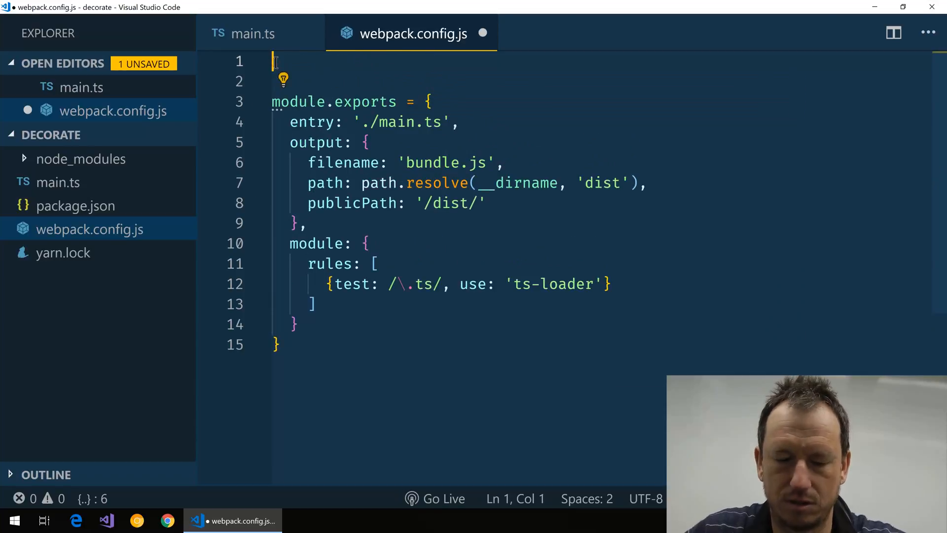
pyautogui.write('const p')
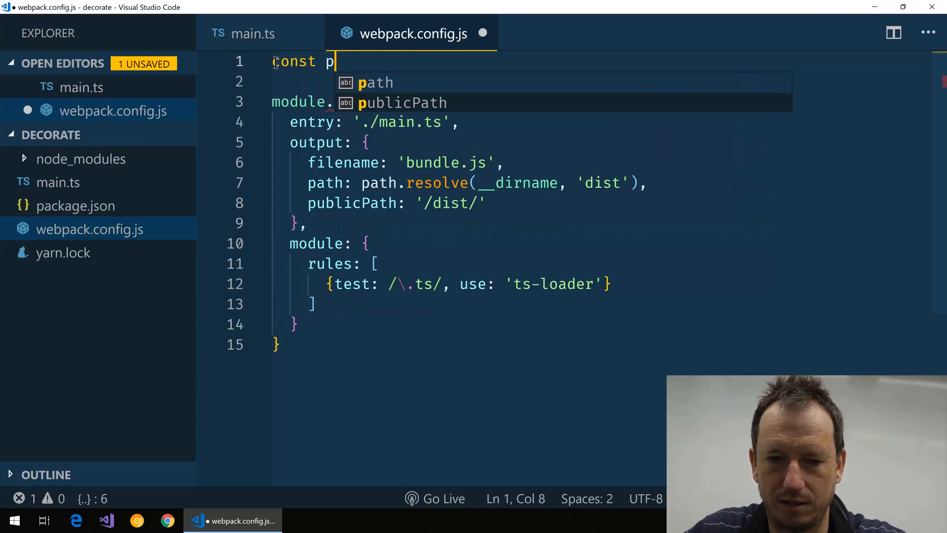
pyautogui.write('ath = require("path");')
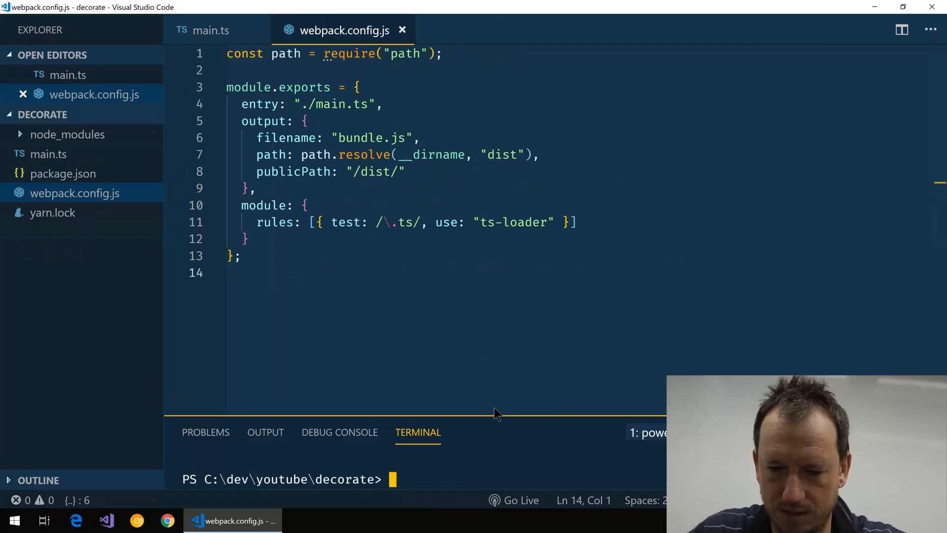
pyautogui.moveTo(482, 418)
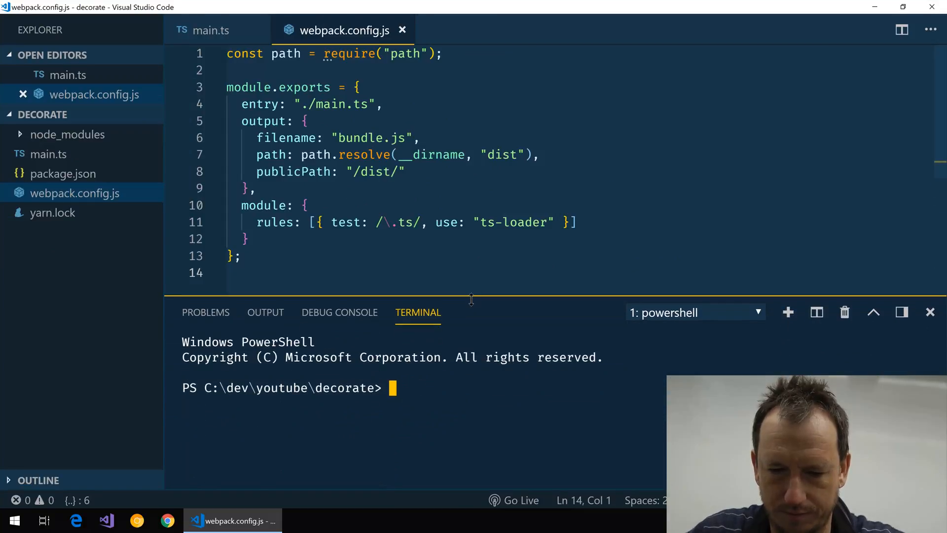
# Generate tsconfig.json with tsc --init and set target and module to es2015.
pyautogui.write('tsc')
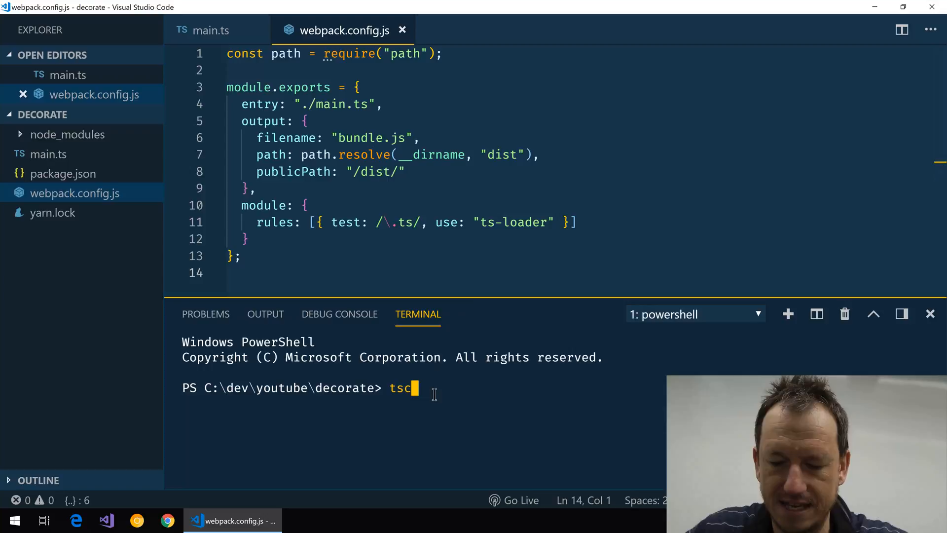
pyautogui.write('--init')
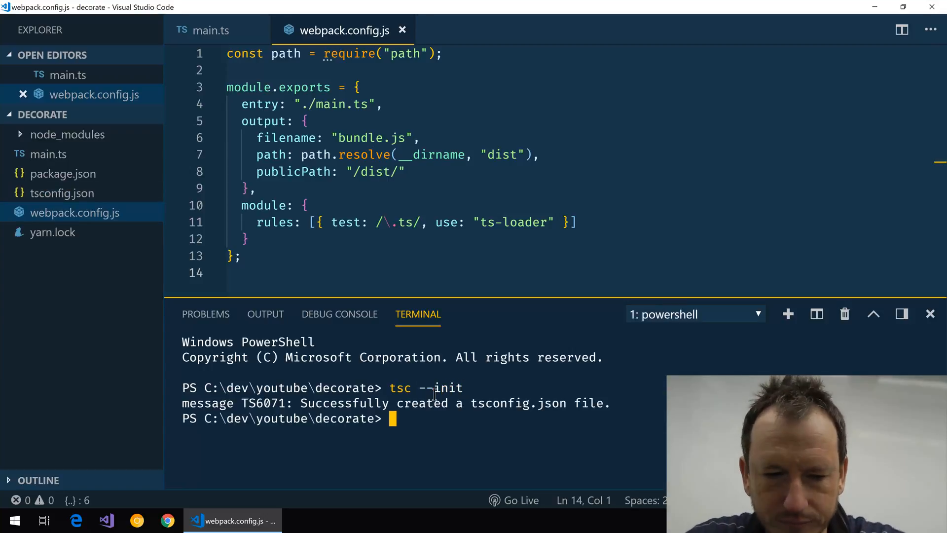
pyautogui.moveTo(63, 193)
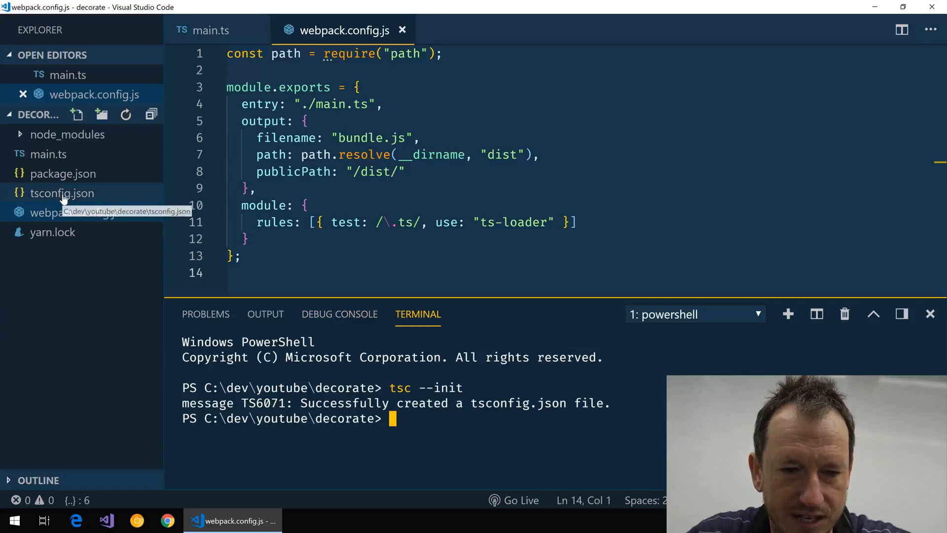
pyautogui.click(62, 193)
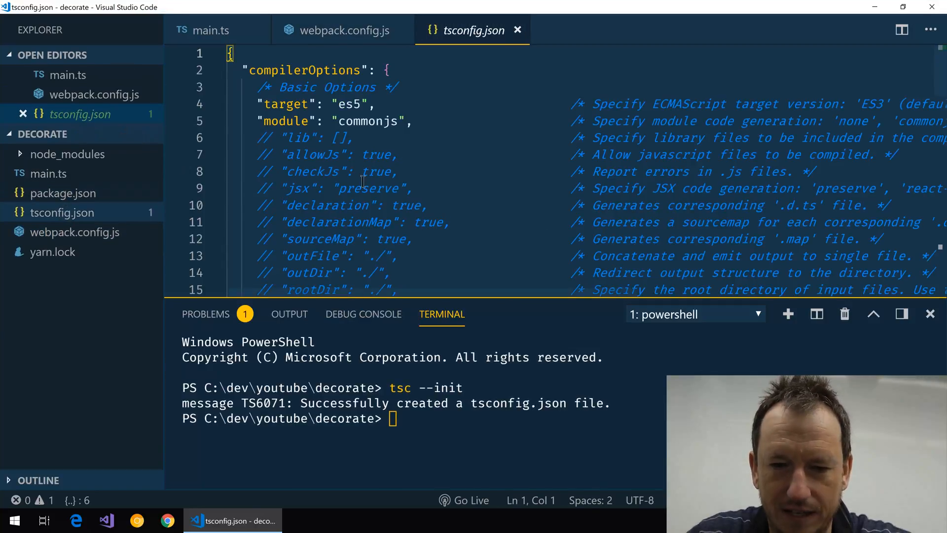
pyautogui.doubleClick(347, 104)
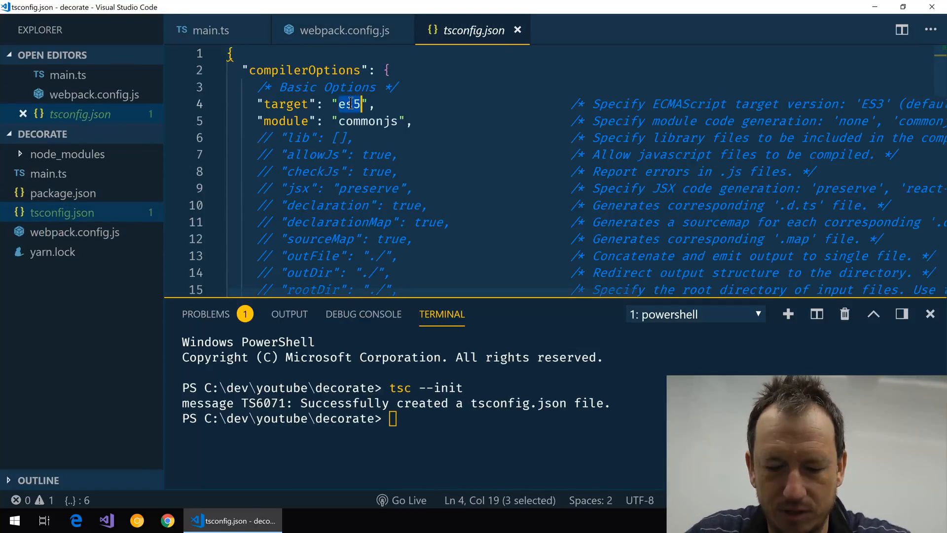
pyautogui.write('2015')
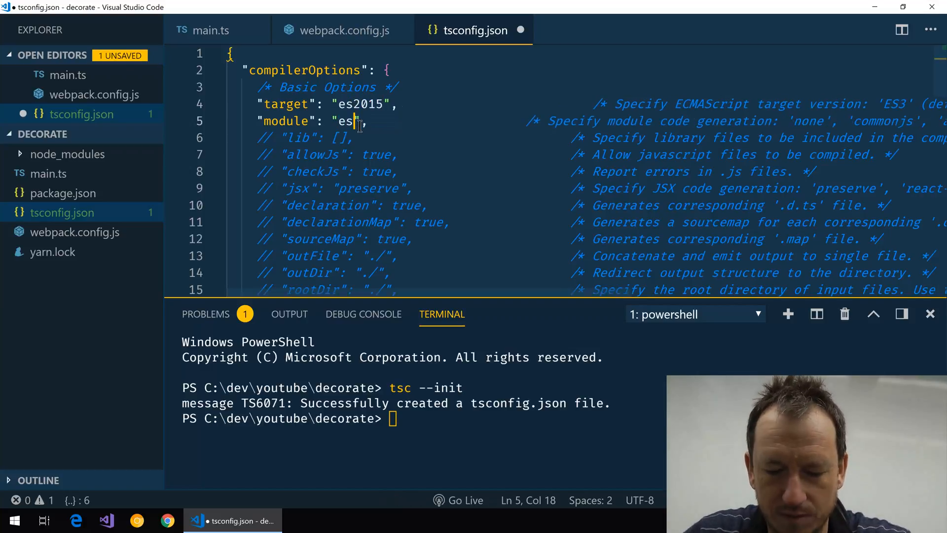
pyautogui.write('2015')
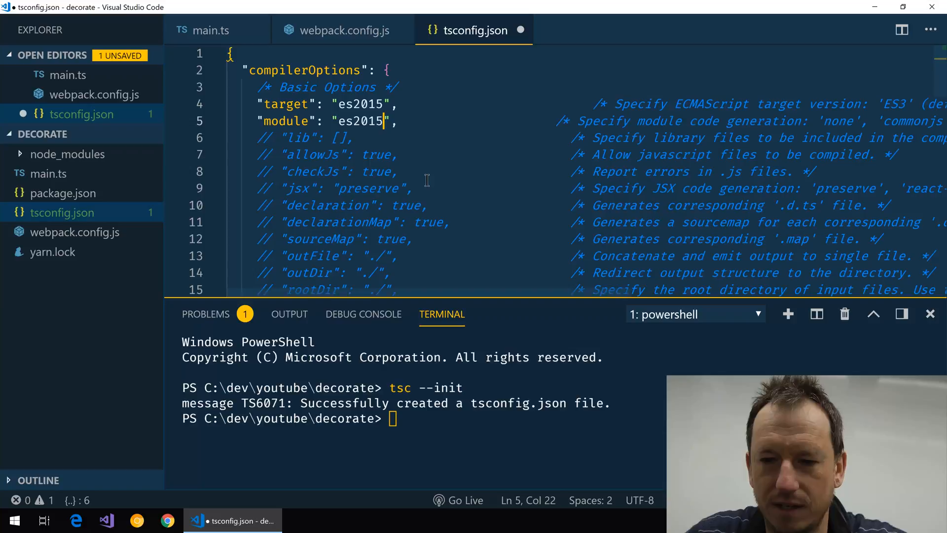
# Uncomment the experimentalDecorators option in tsconfig.json.
pyautogui.scroll(-3)
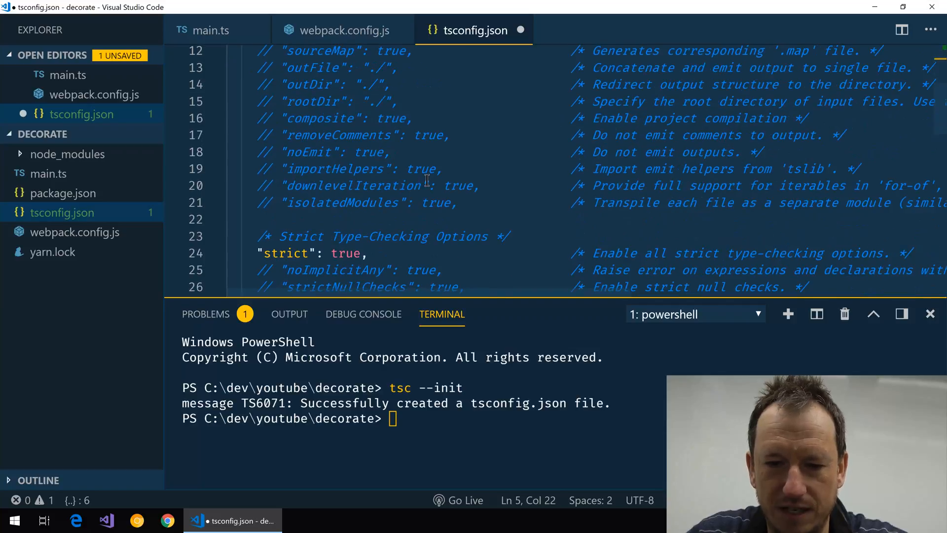
pyautogui.scroll(-3)
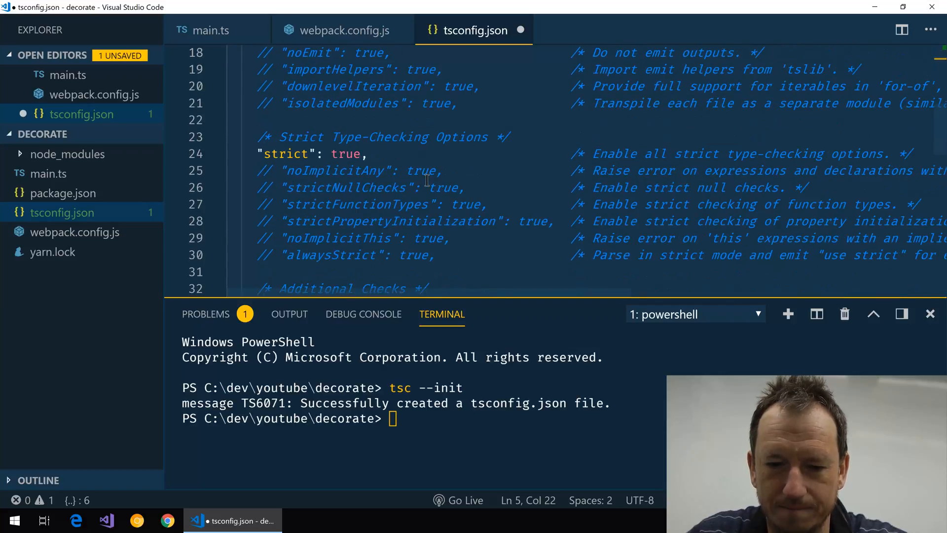
pyautogui.scroll(-3)
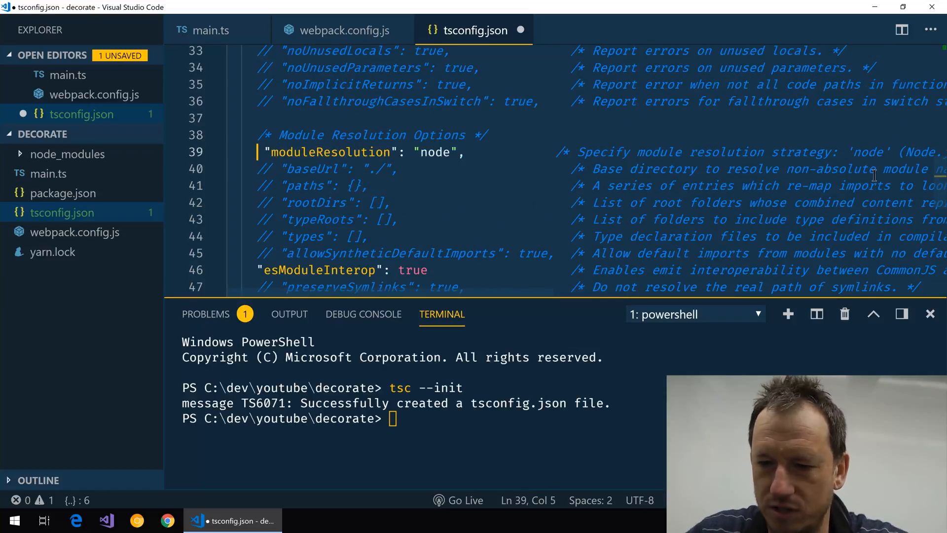
pyautogui.scroll(-3)
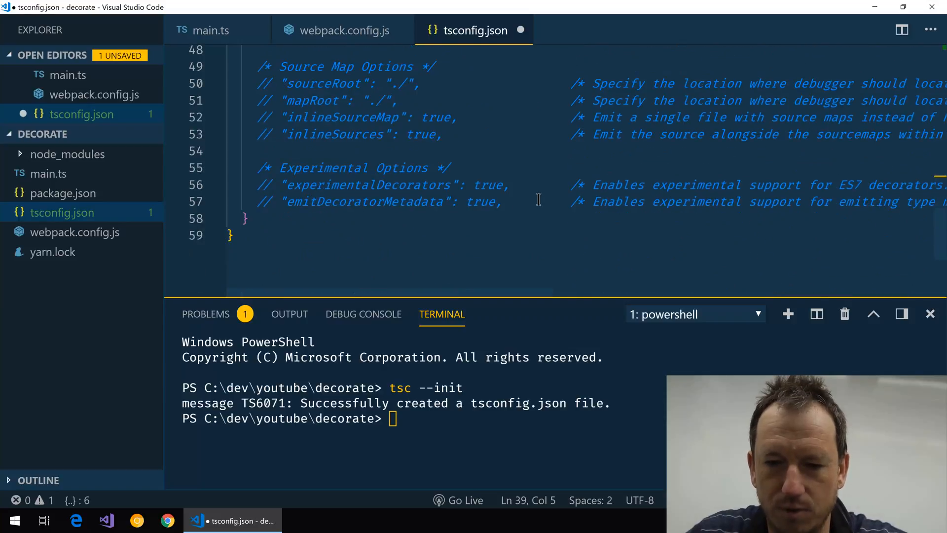
pyautogui.click(273, 185)
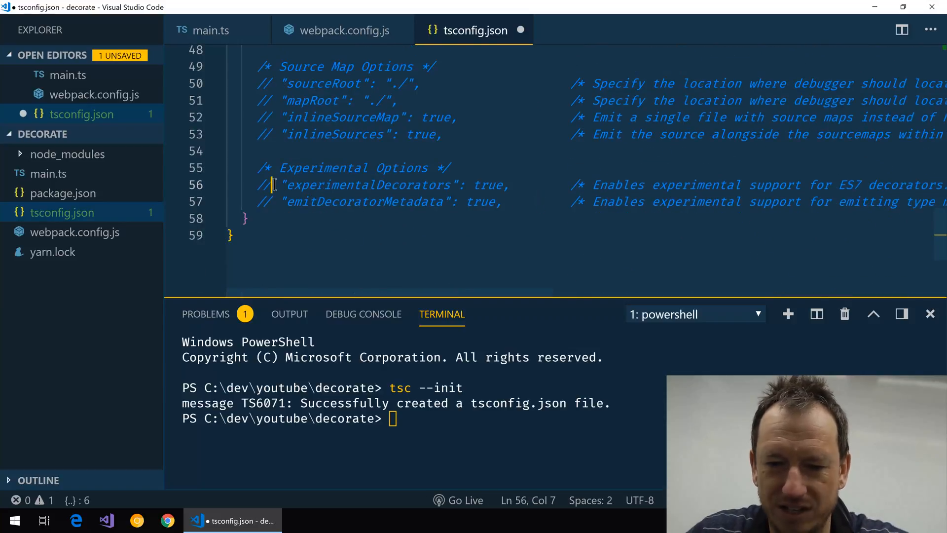
pyautogui.press('Backspace')
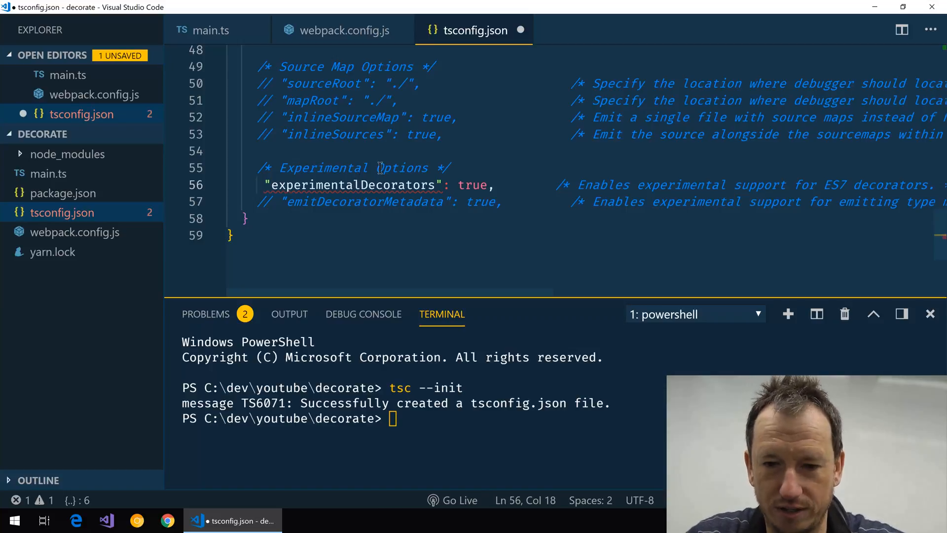
pyautogui.scroll(3)
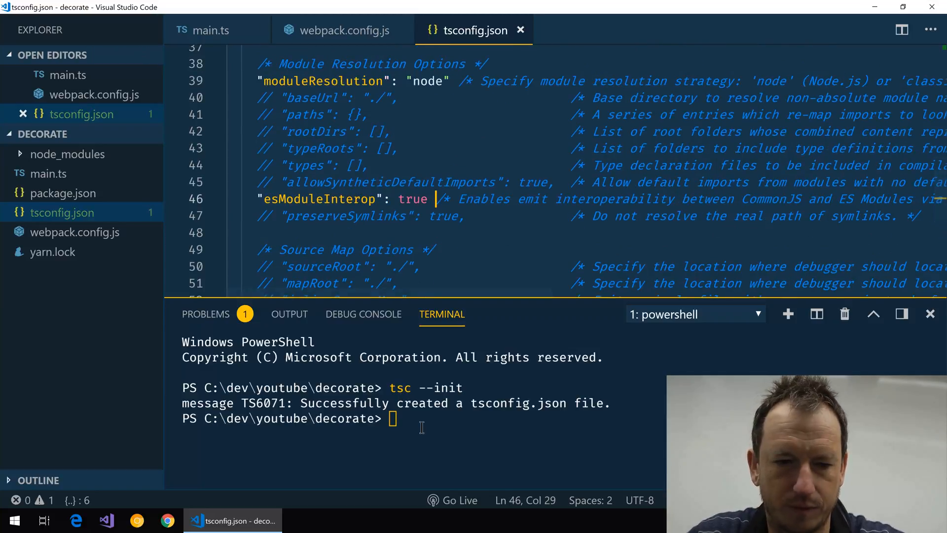
pyautogui.click(64, 193)
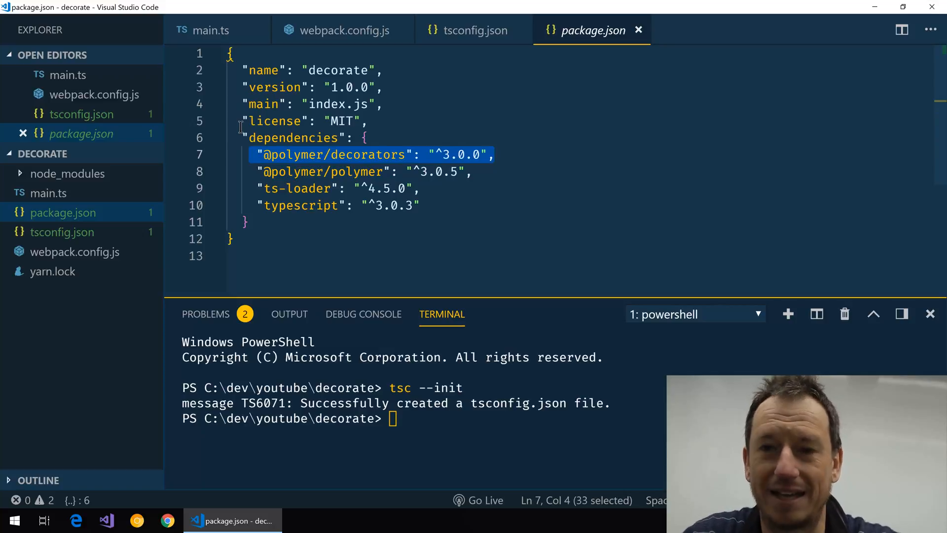
pyautogui.moveTo(106, 160)
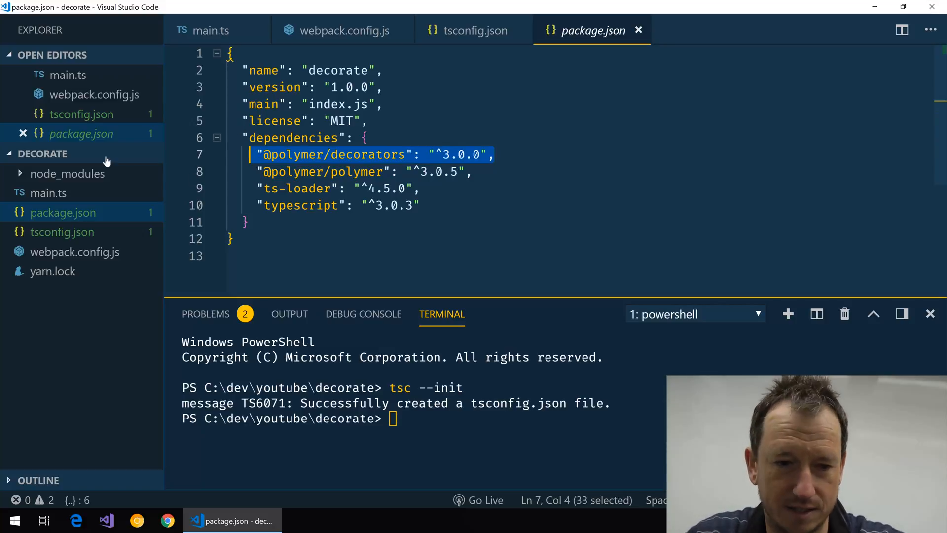
# Open main.ts and run webpack in the terminal to build the dist folder.
pyautogui.click(49, 193)
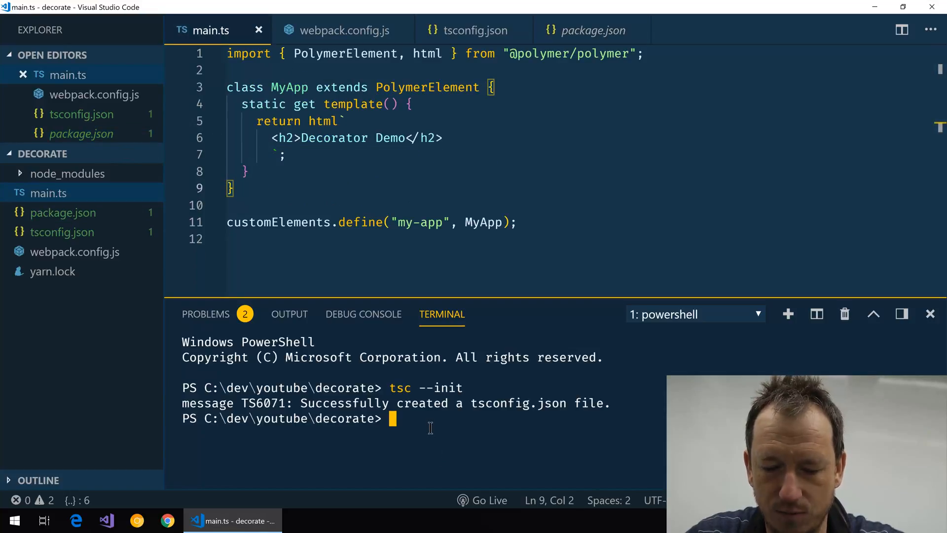
pyautogui.write('webp')
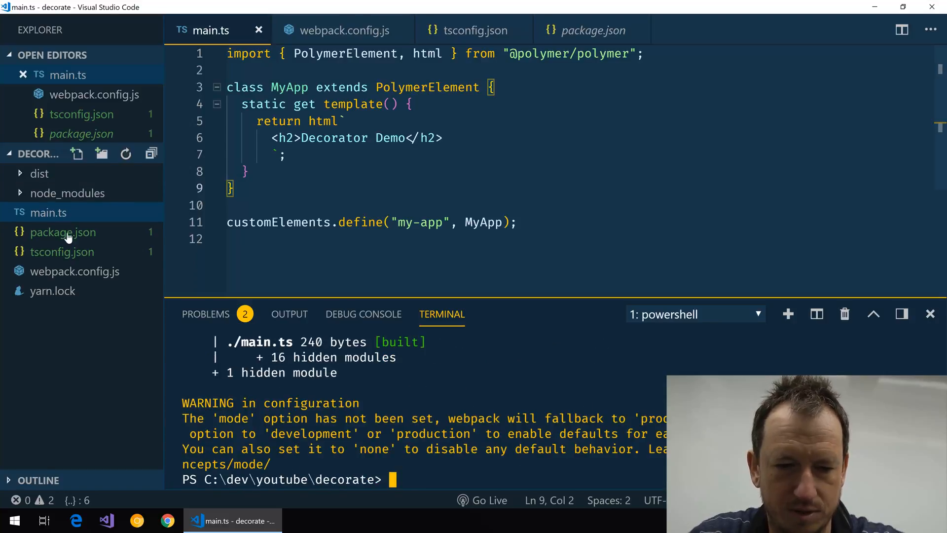
# Add mode: 'development' to webpack.config.js, rebuild, and launch webpack-dev-server.
pyautogui.click(342, 30)
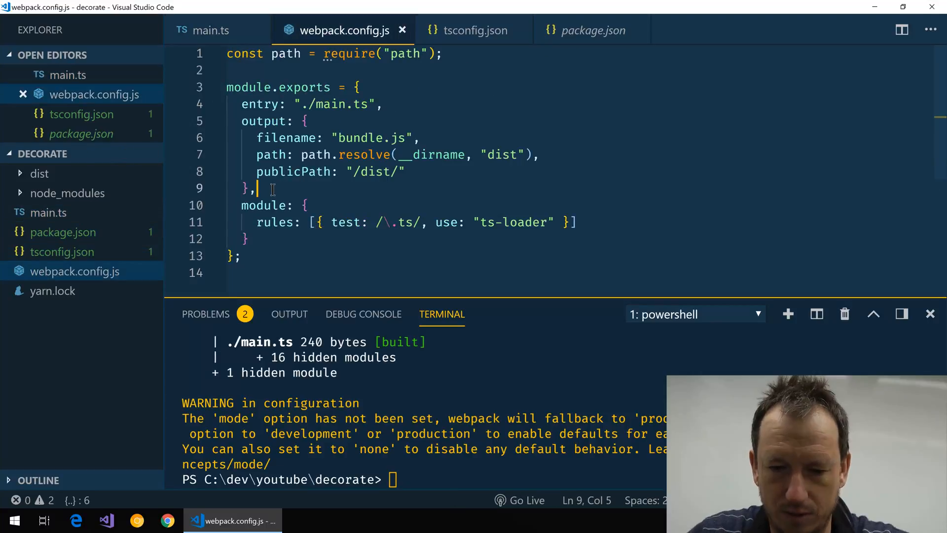
pyautogui.write('mode:')
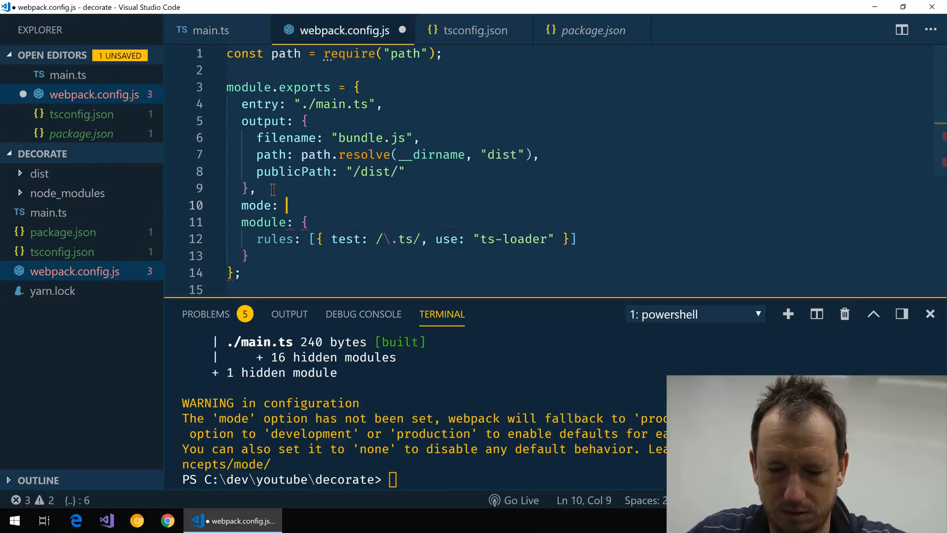
pyautogui.write("'developm'")
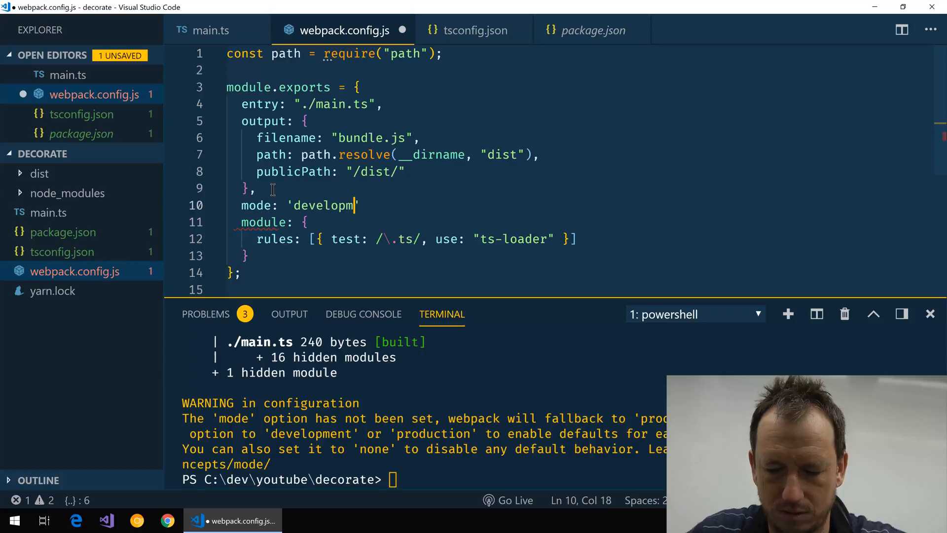
pyautogui.write('ent",')
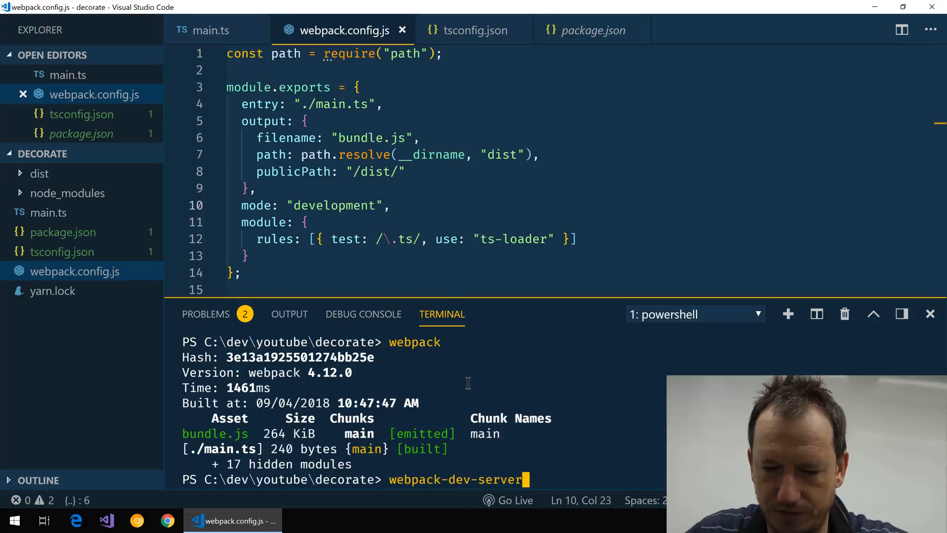
pyautogui.press('Return')
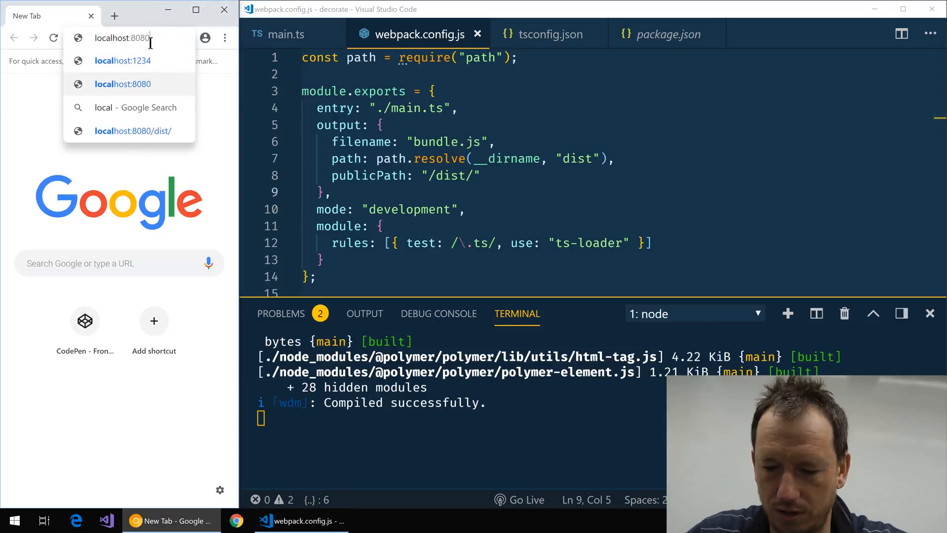
# Open localhost:8080 in Chrome and name a new file index.html.
pyautogui.click(123, 83)
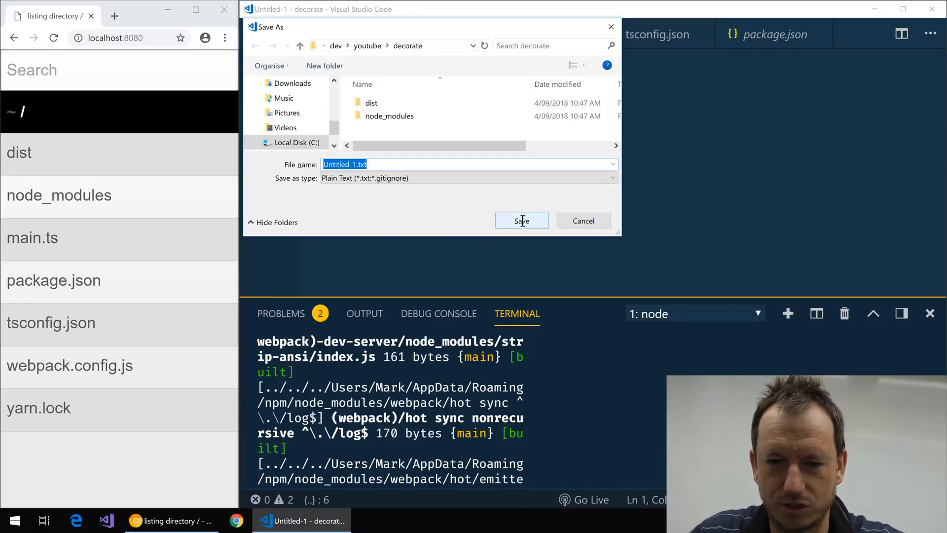
pyautogui.write('index.html')
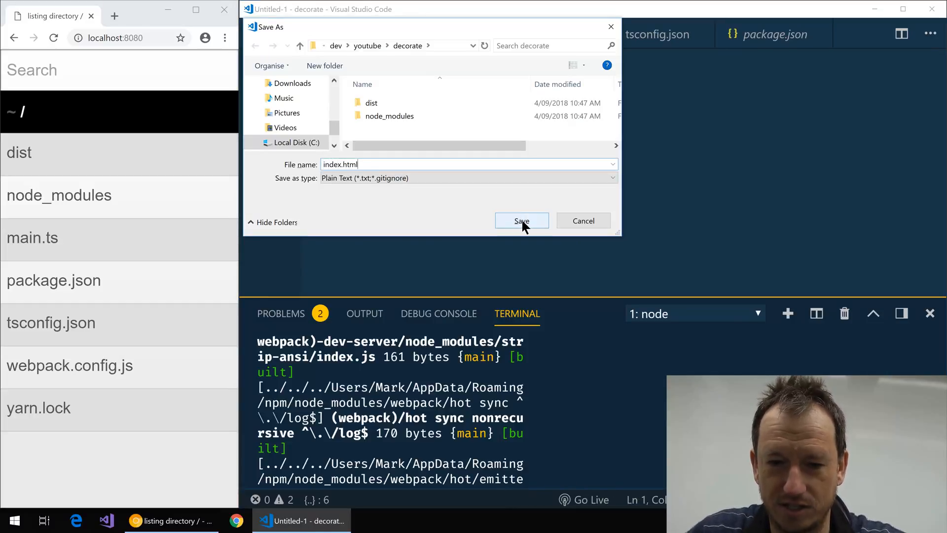
# Write index.html with <my-app> and a /dist/bundle.js script, then reload Chrome.
pyautogui.click(522, 221)
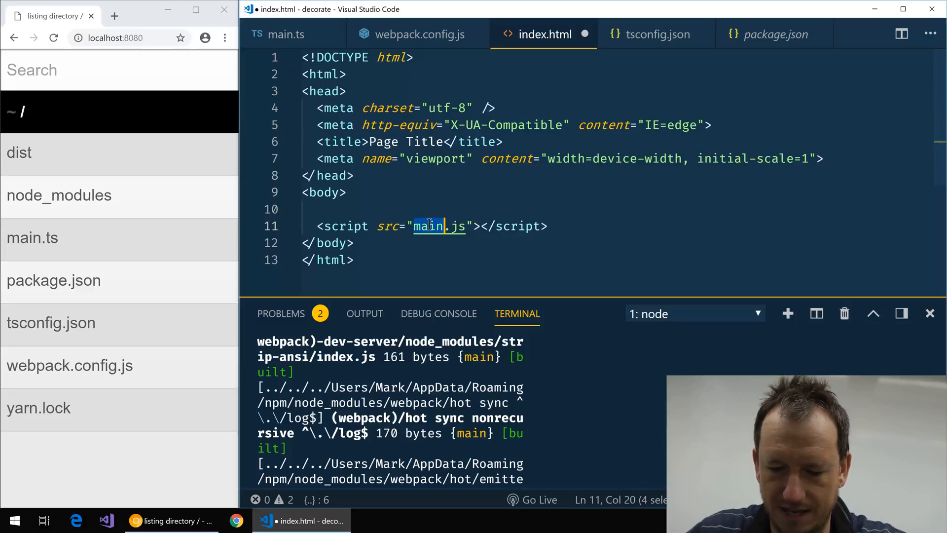
pyautogui.write('/dist/bundle.')
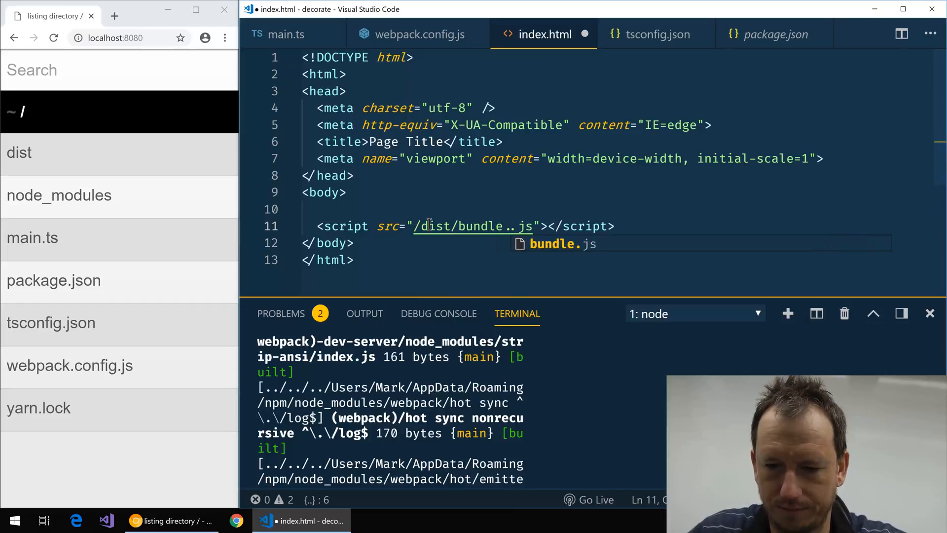
pyautogui.write('my-app></my-app>')
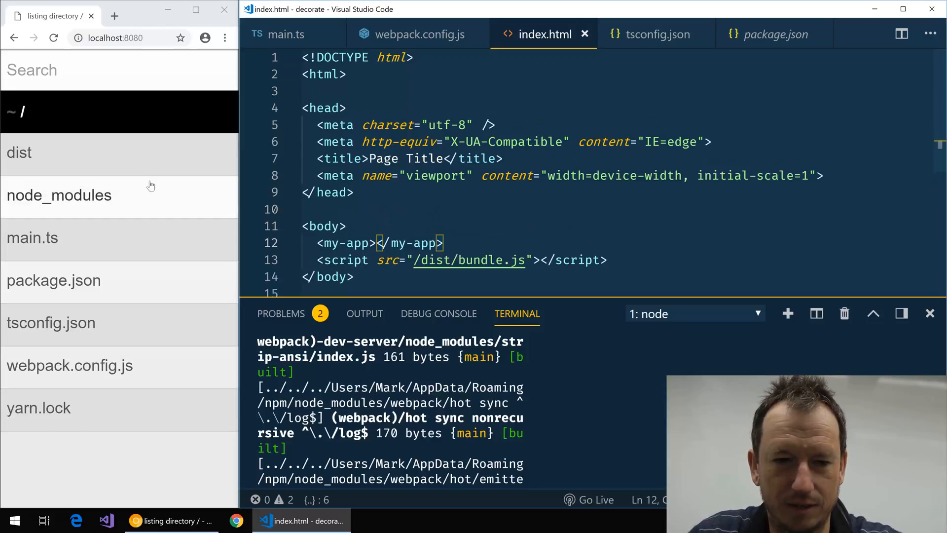
pyautogui.click(54, 37)
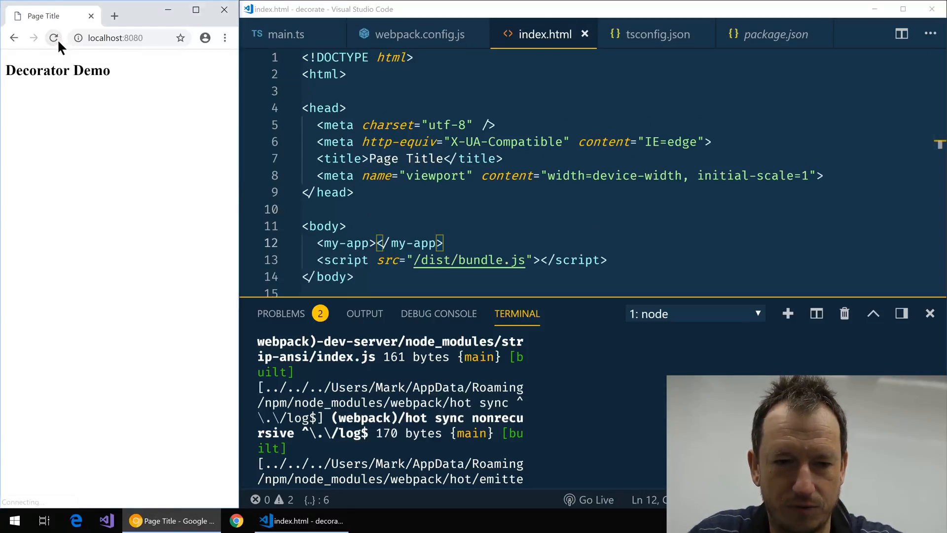
pyautogui.doubleClick(57, 70)
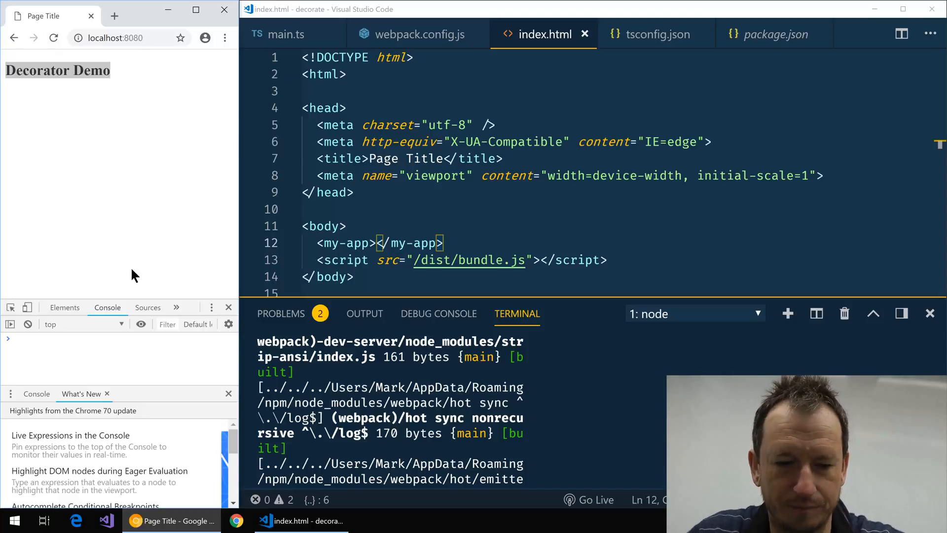
pyautogui.click(229, 393)
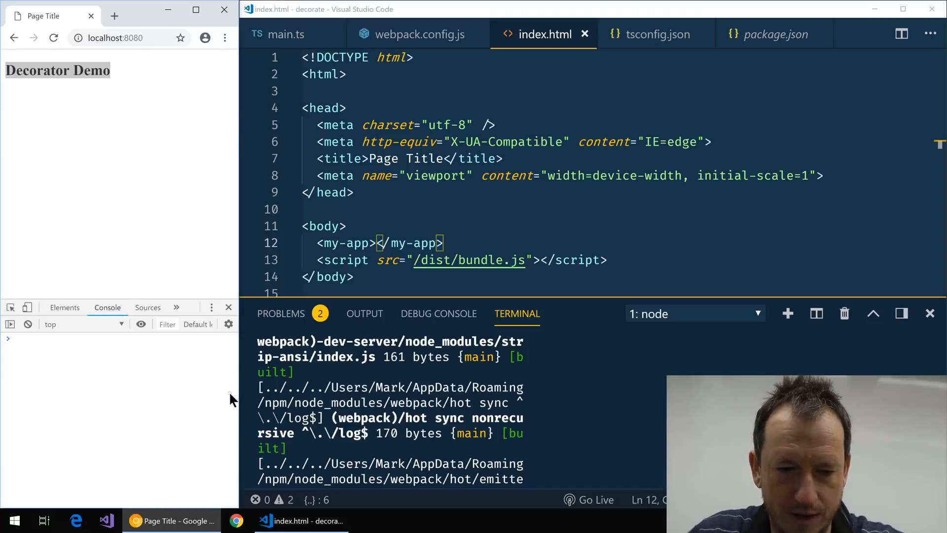
pyautogui.moveTo(863, 279)
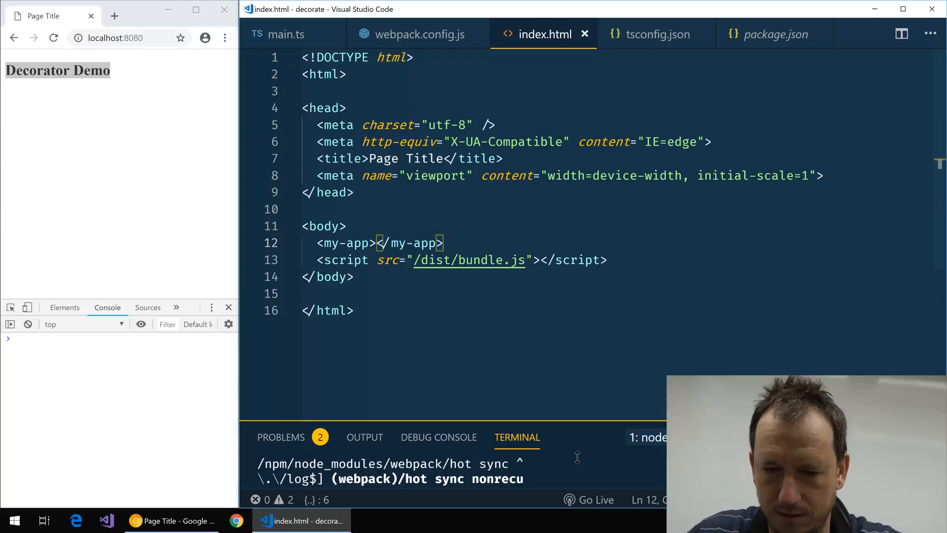
# Close the tsconfig.json, package.json, webpack.config.js and index.html tabs, keeping main.ts.
pyautogui.click(356, 310)
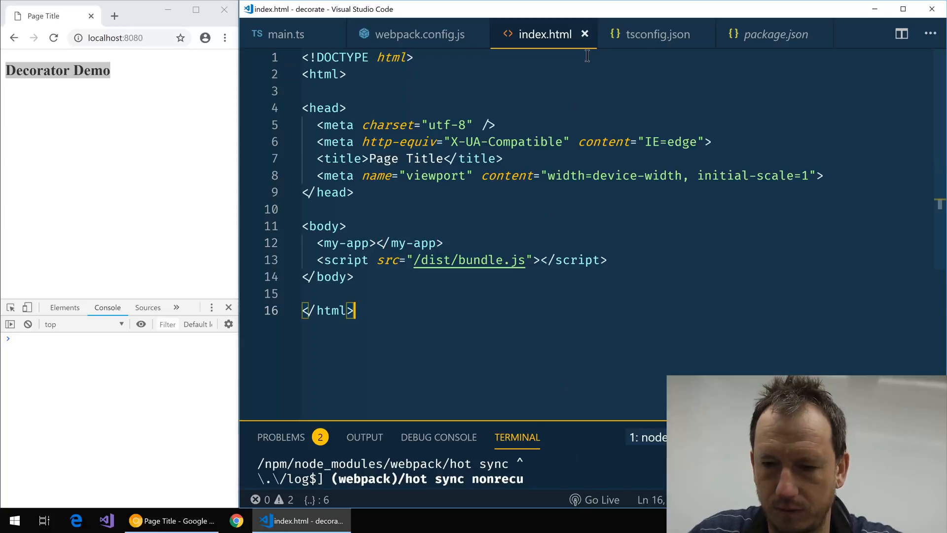
pyautogui.click(702, 34)
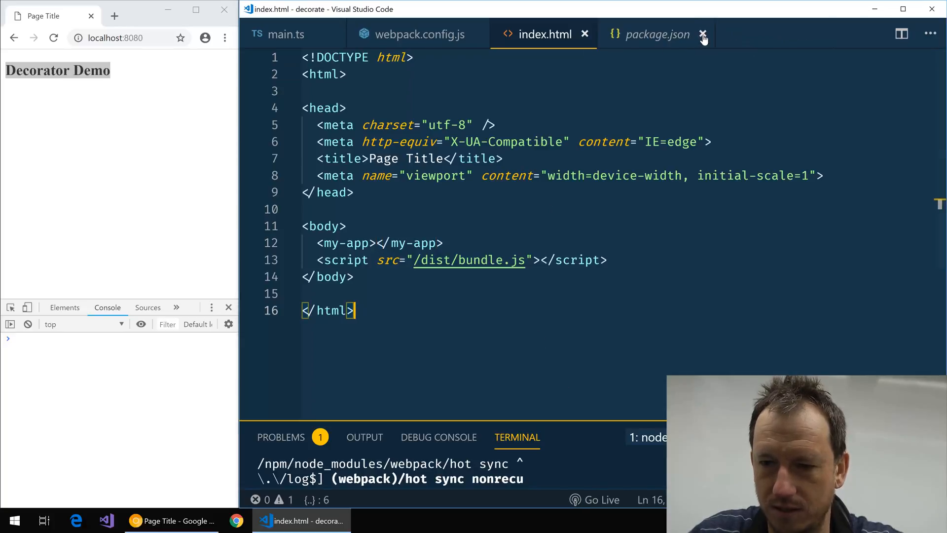
pyautogui.click(704, 34)
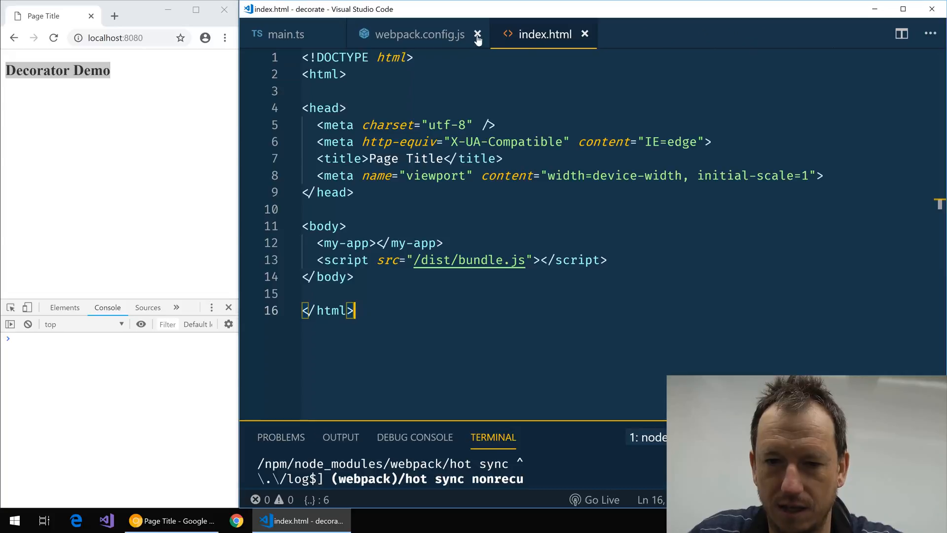
pyautogui.moveTo(477, 36)
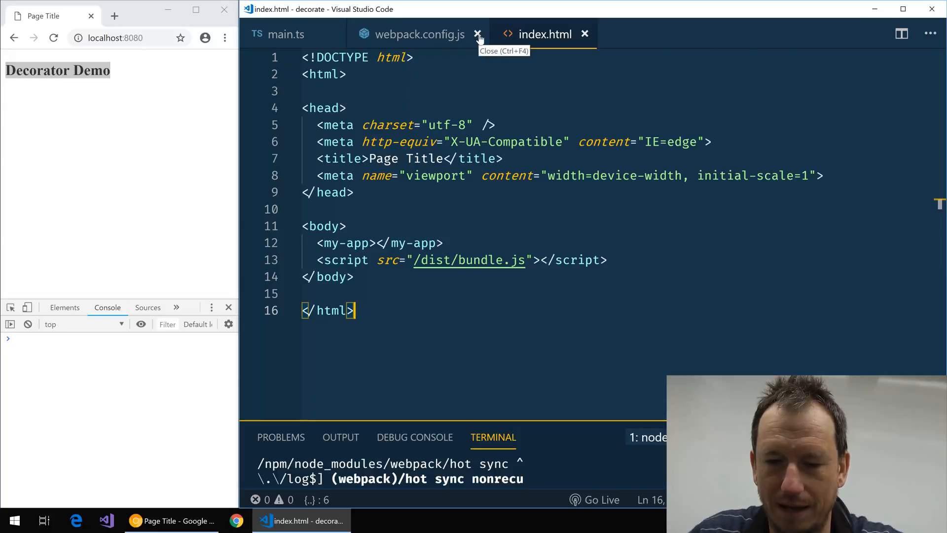
pyautogui.click(477, 34)
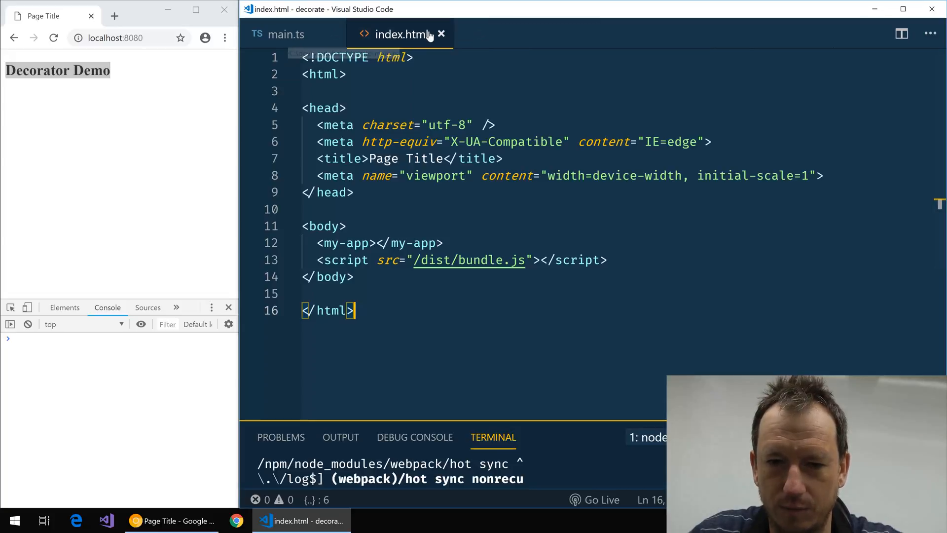
pyautogui.click(285, 34)
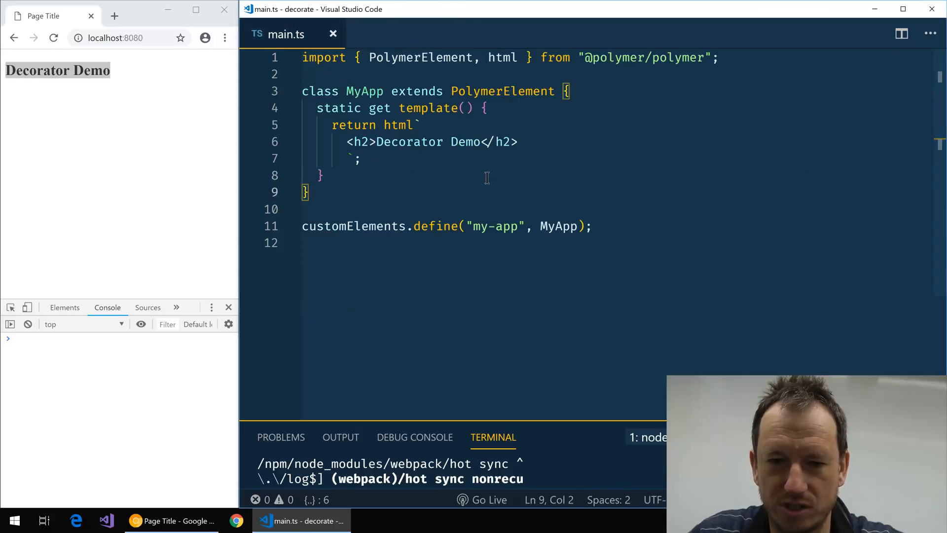
# Add static get is() returning 'my-app' after the template getter and define the element via MyApp.is.
pyautogui.click(321, 175)
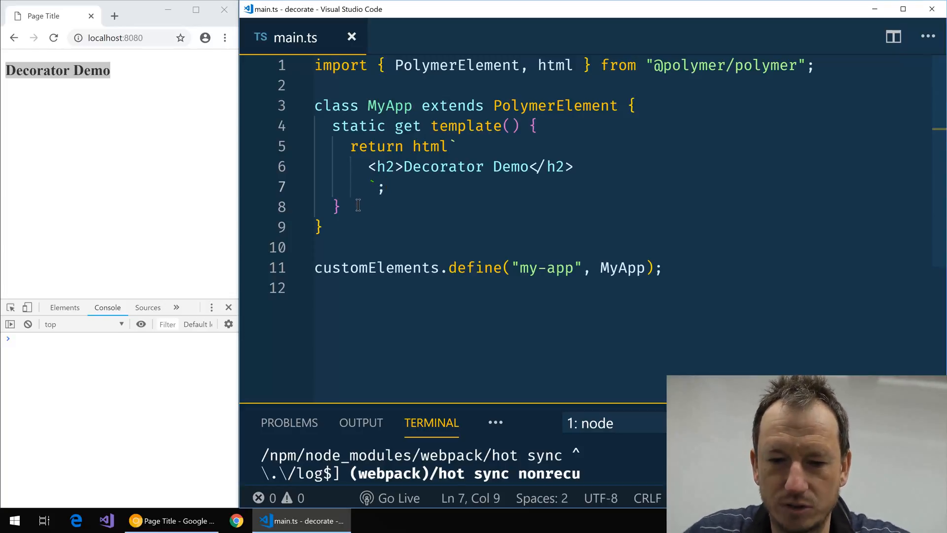
pyautogui.click(336, 207)
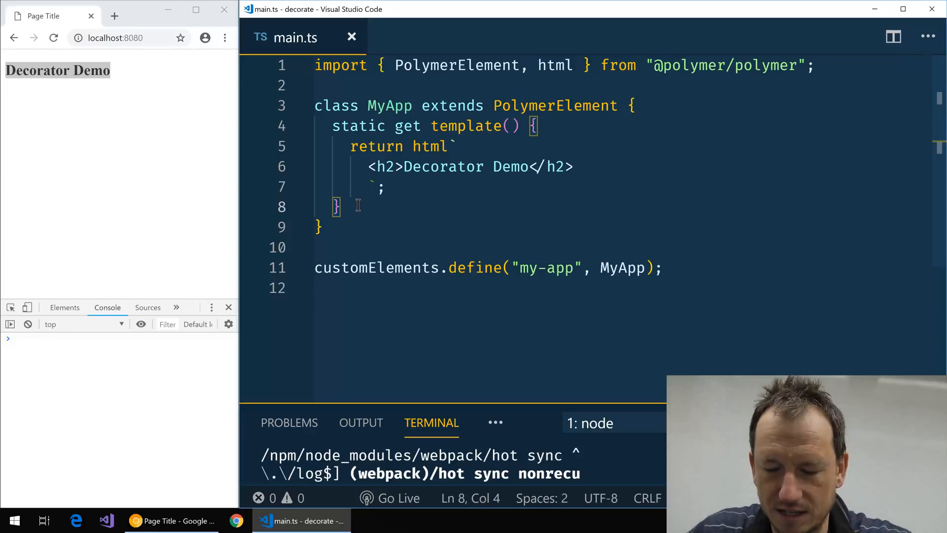
pyautogui.write('s')
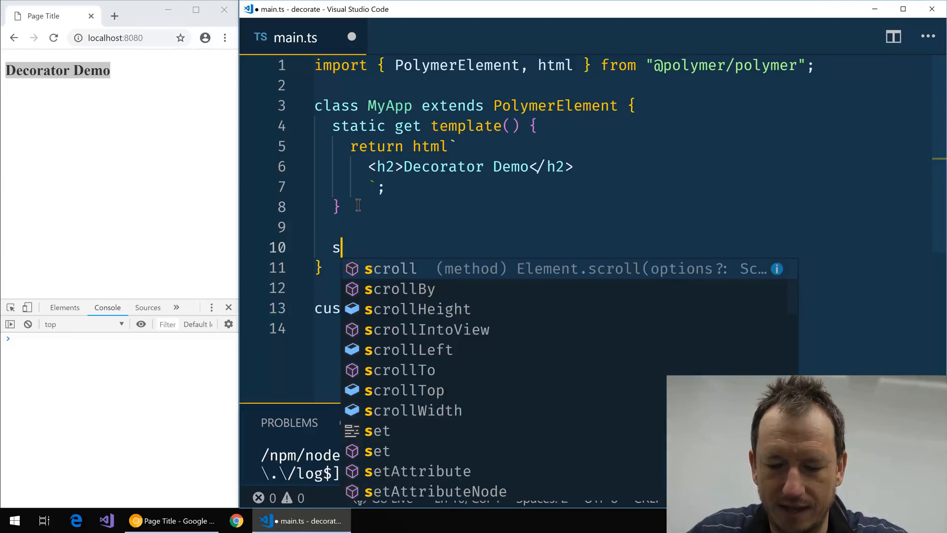
pyautogui.write('tatic get is() {')
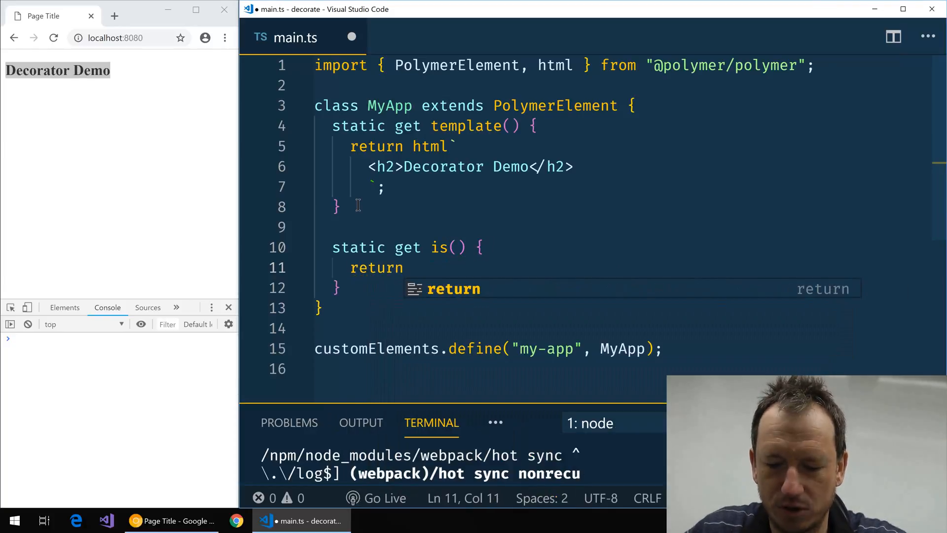
pyautogui.write("'my-app")
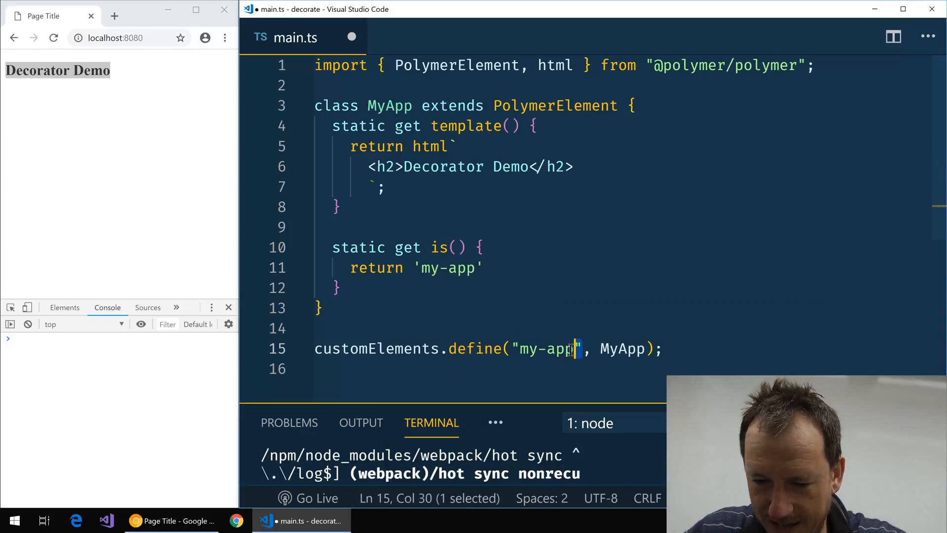
pyautogui.write('My')
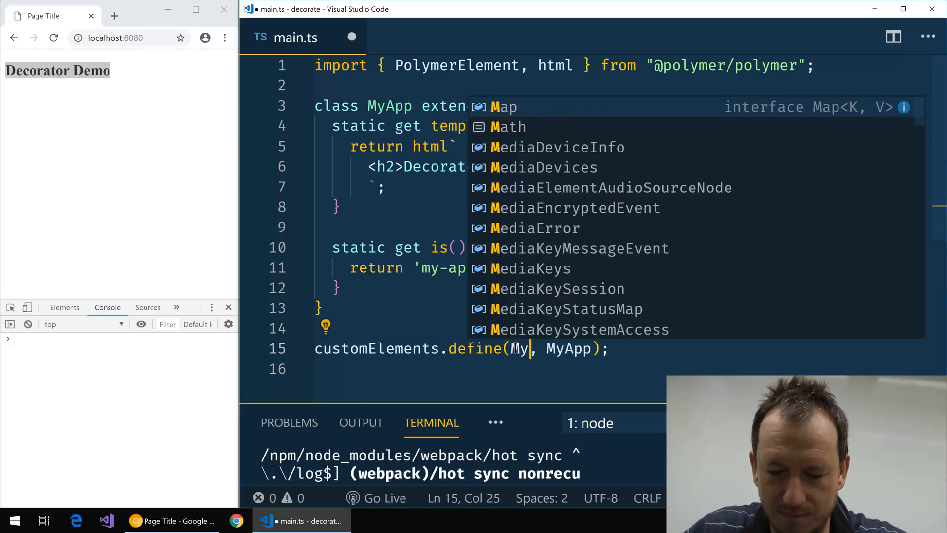
pyautogui.write('App.is')
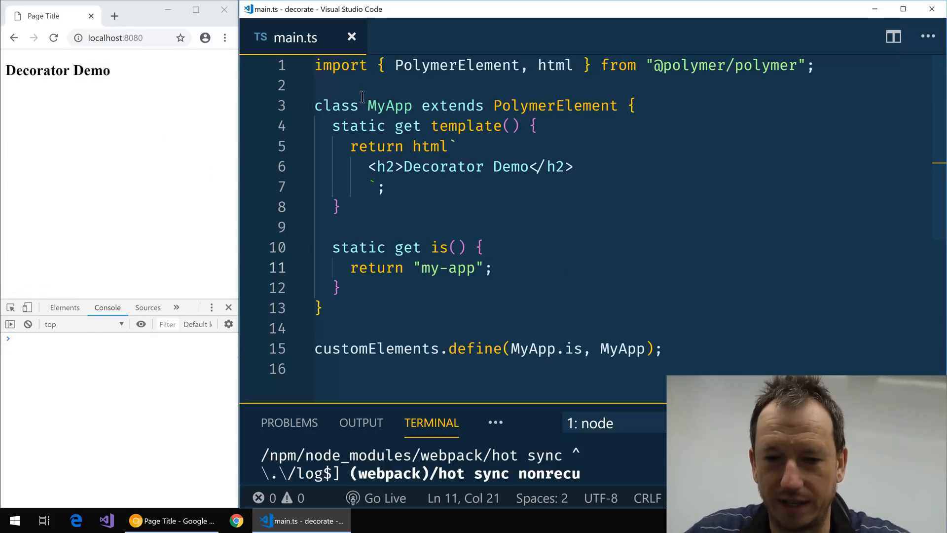
pyautogui.moveTo(430, 146)
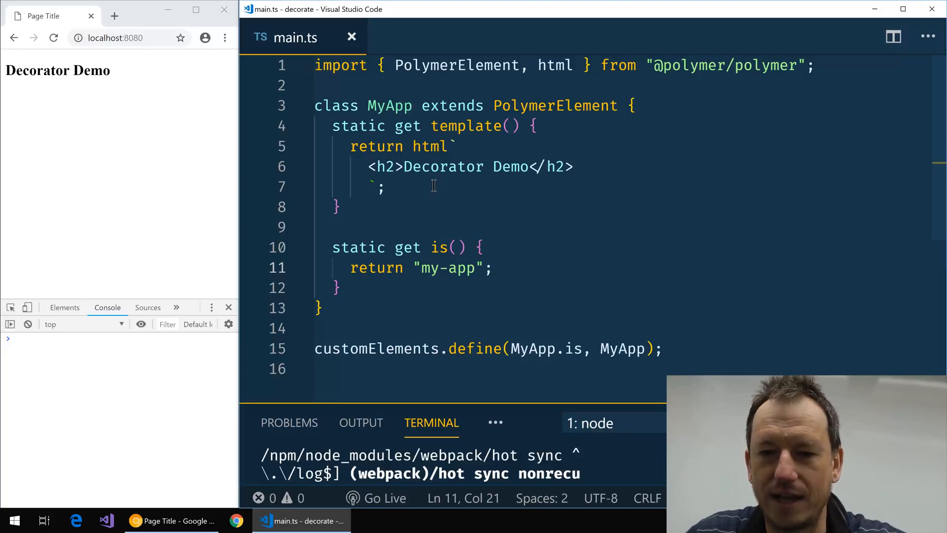
pyautogui.click(413, 85)
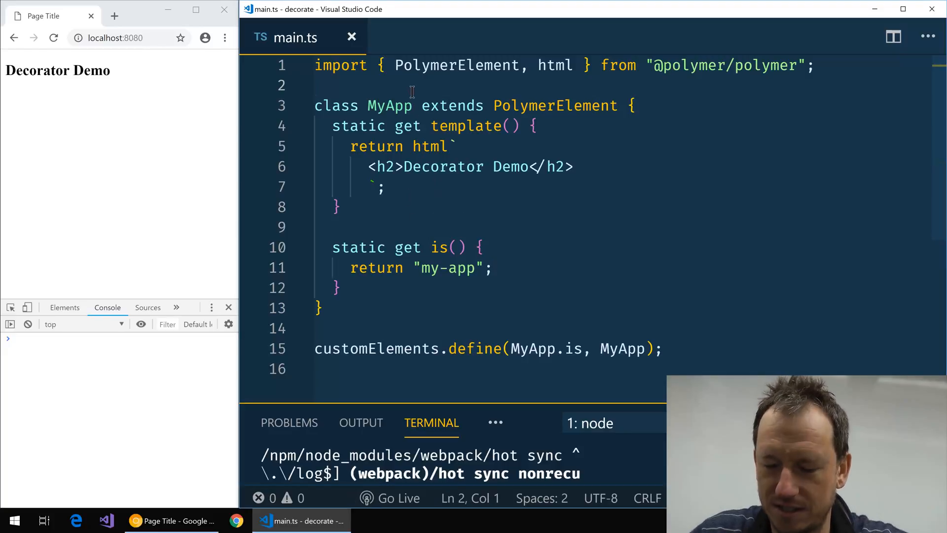
pyautogui.write('import {')
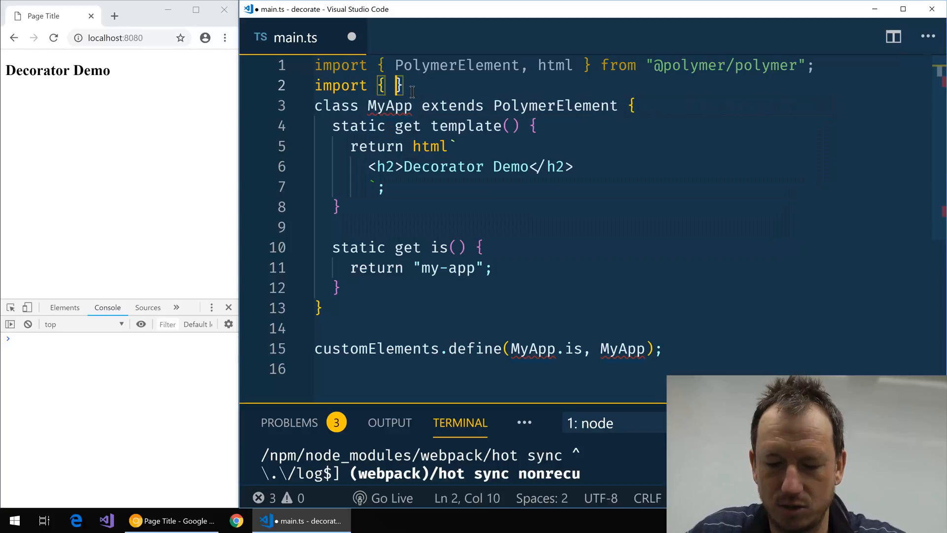
pyautogui.write('custome')
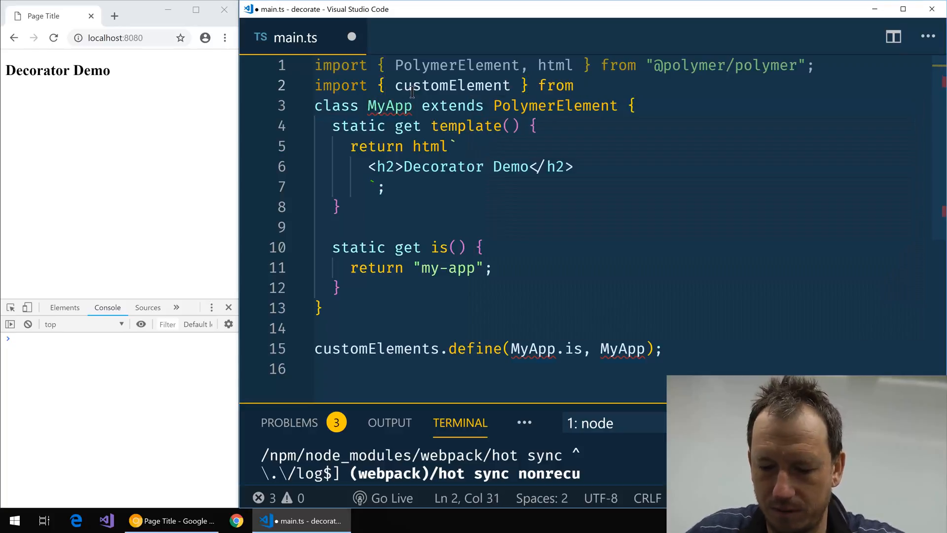
pyautogui.write("''")
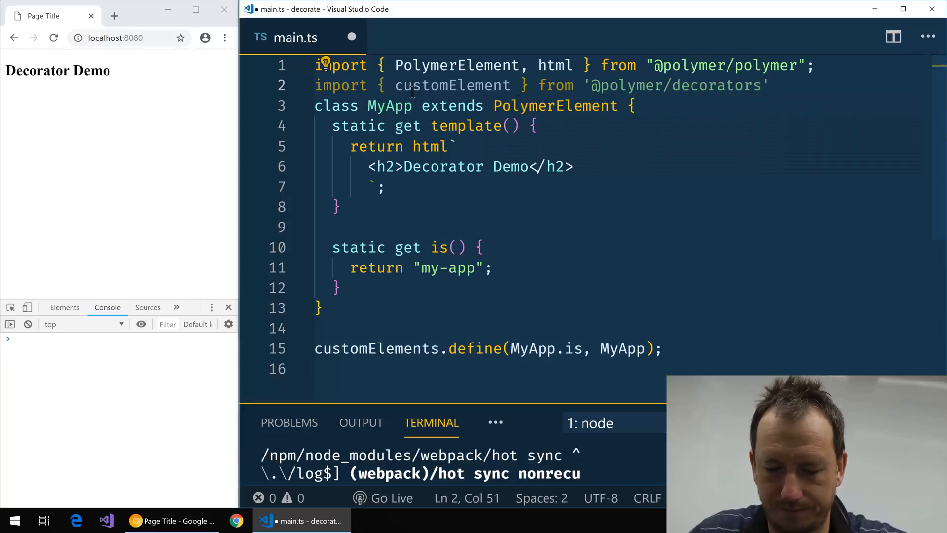
pyautogui.press('Enter')
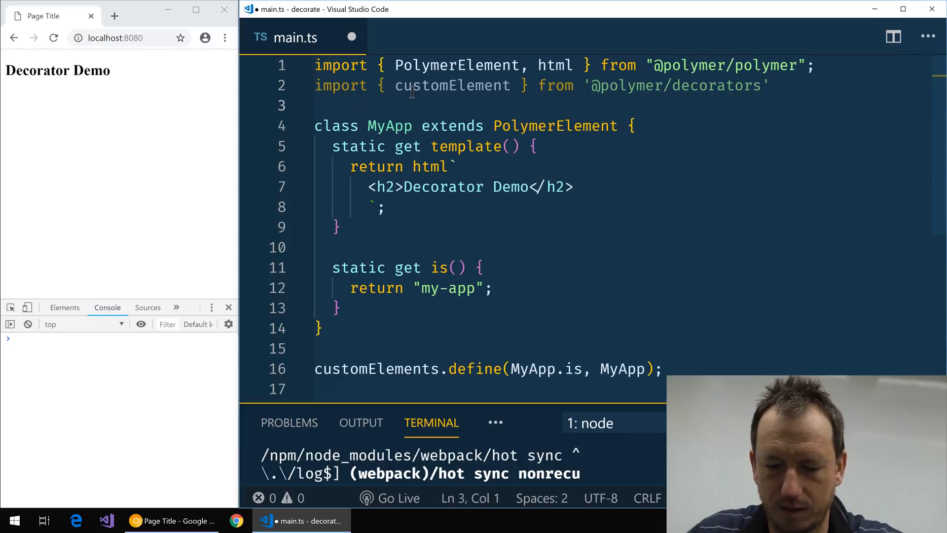
pyautogui.press('Enter')
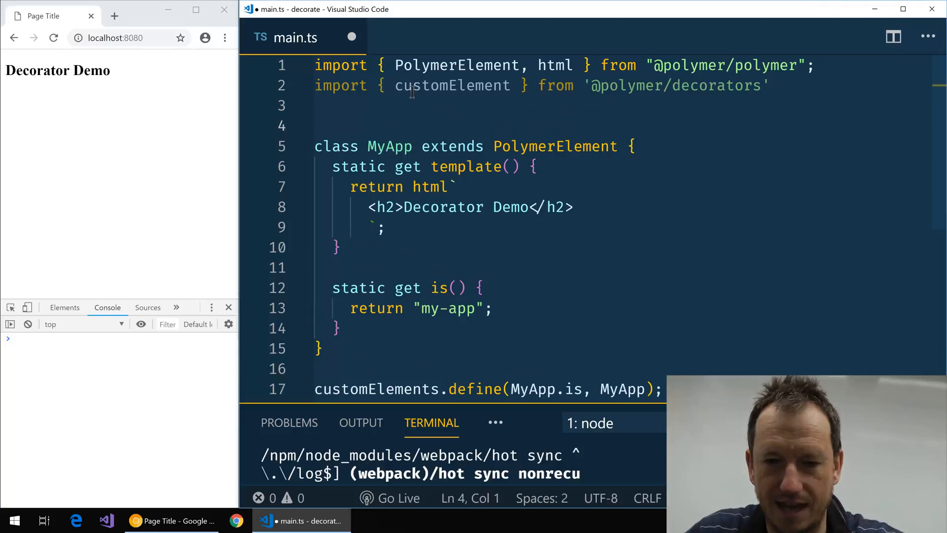
pyautogui.write('@custom')
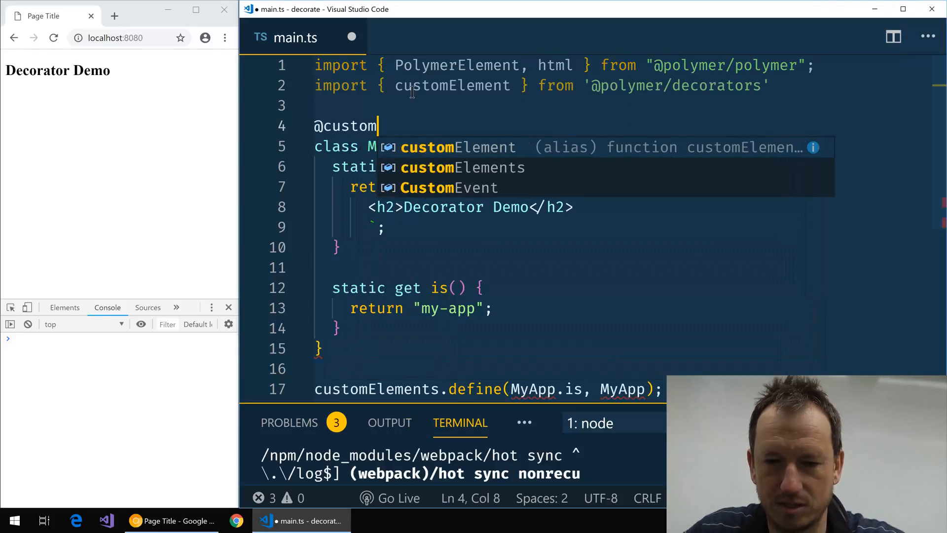
pyautogui.write('Element(')
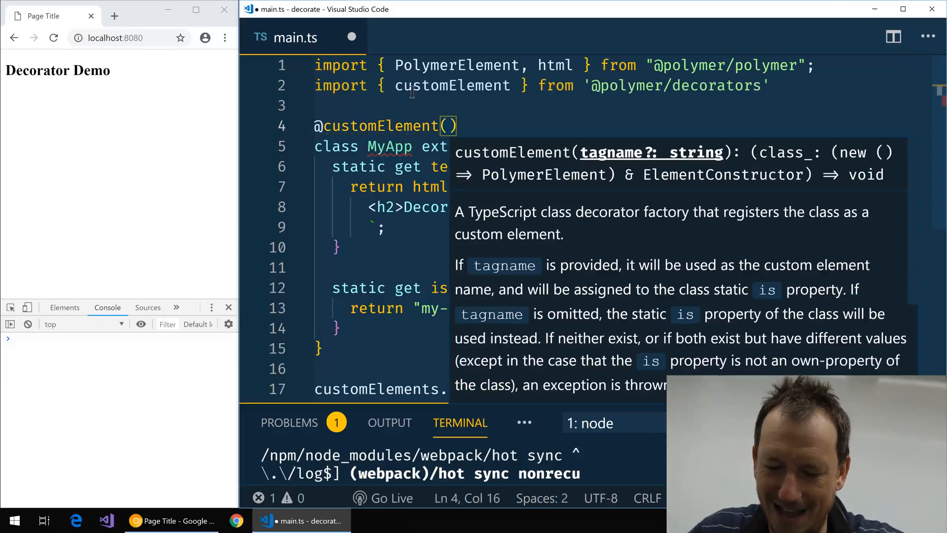
pyautogui.write("'my-a")
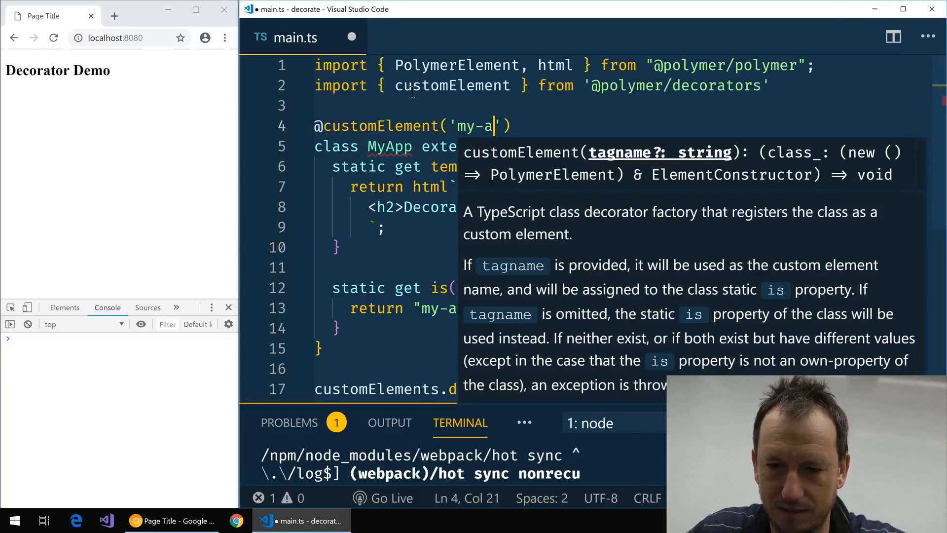
pyautogui.write('pp')
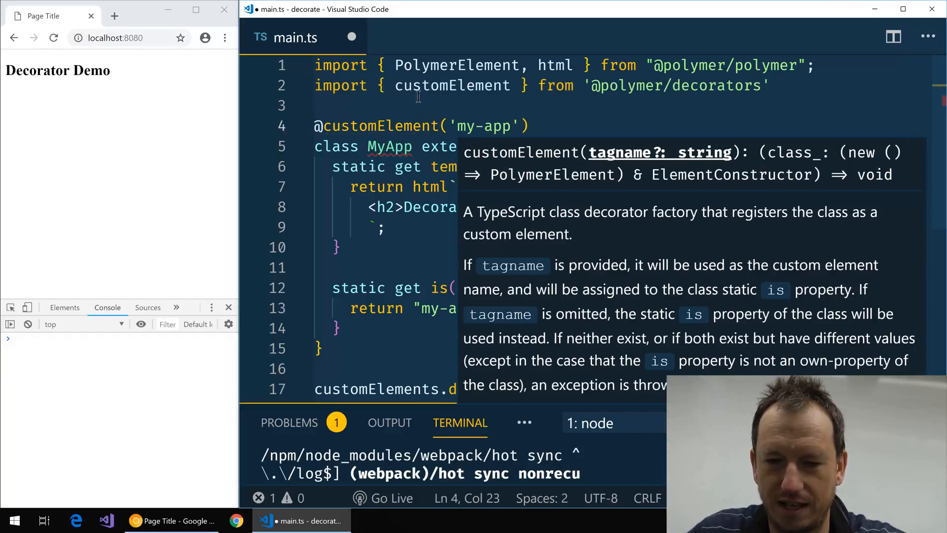
pyautogui.click(423, 85)
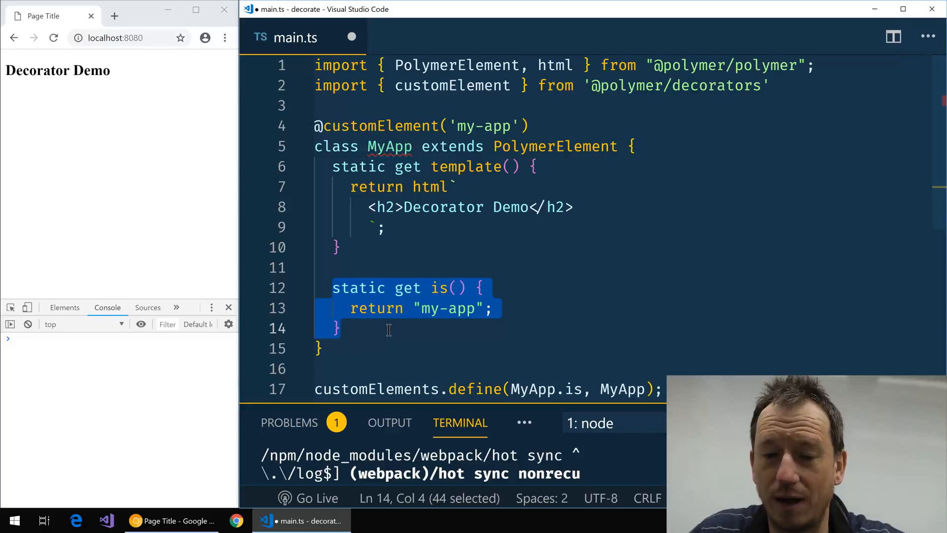
pyautogui.press('Delete')
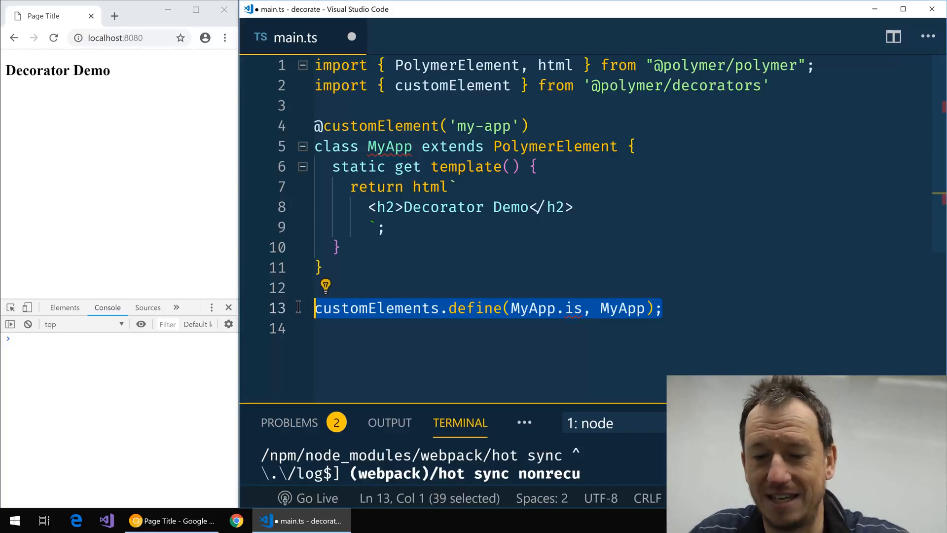
pyautogui.moveTo(300, 312)
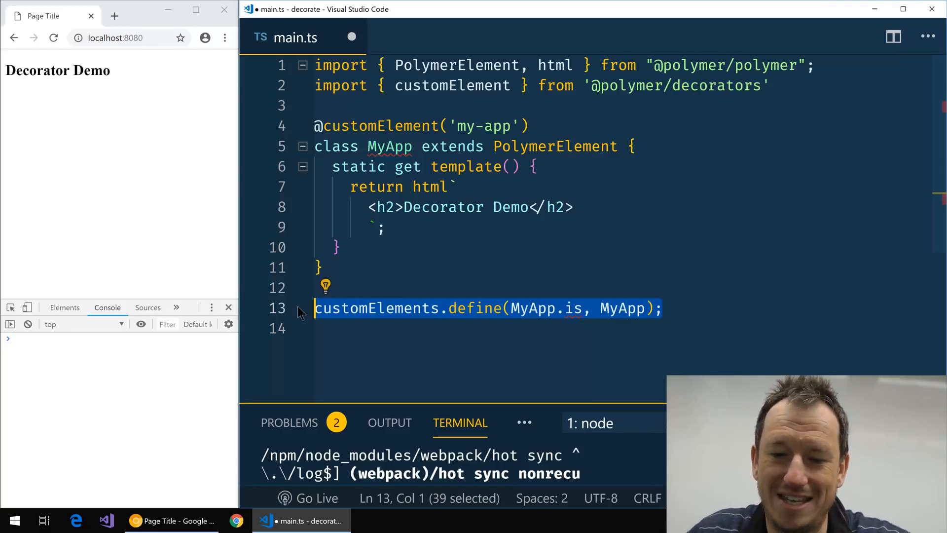
pyautogui.press('Delete')
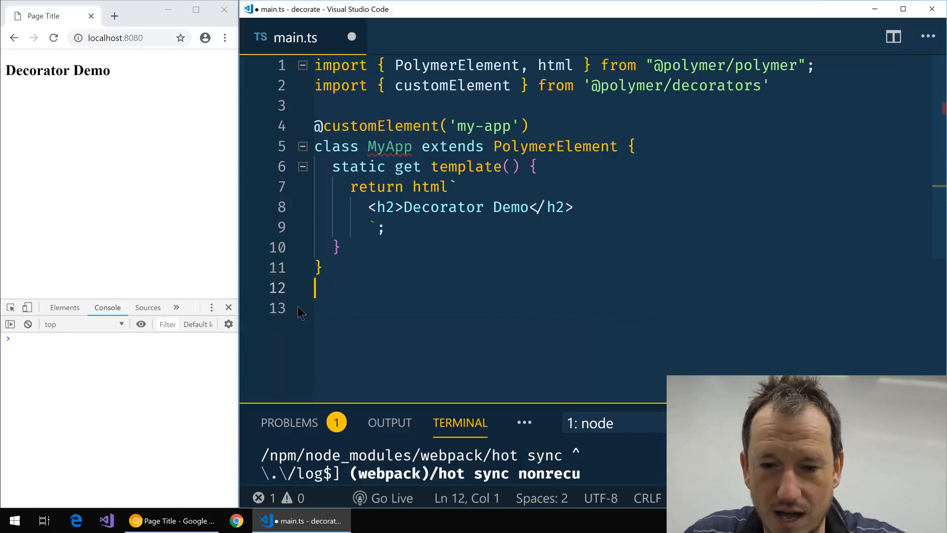
pyautogui.press('ctrl+s')
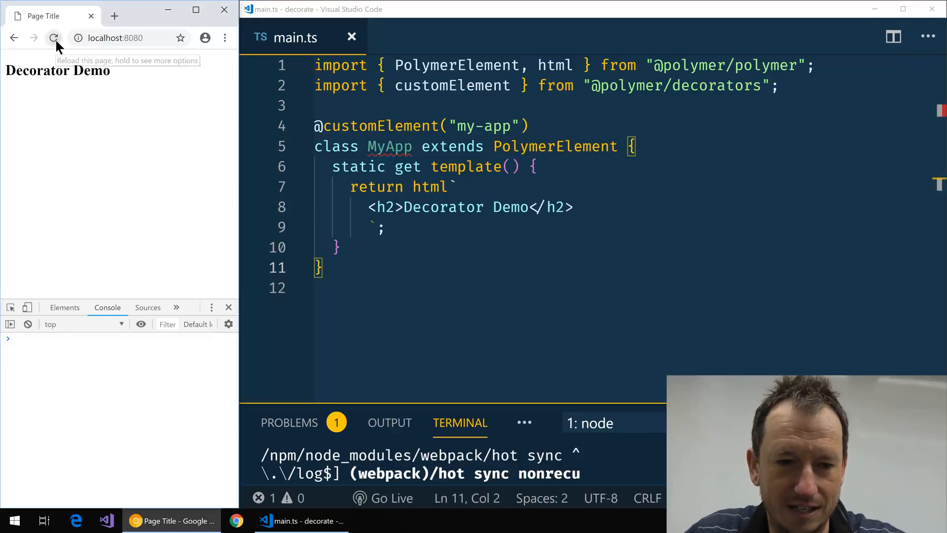
pyautogui.click(53, 37)
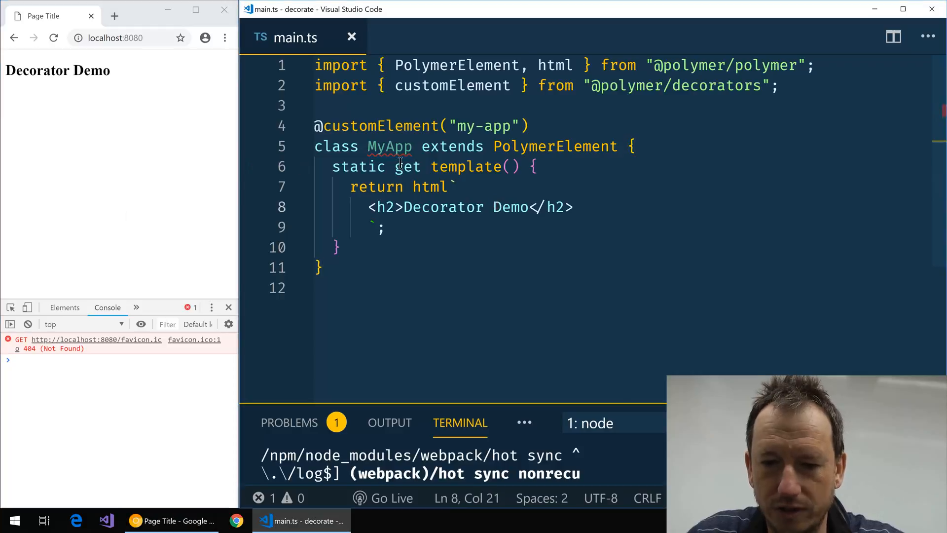
pyautogui.moveTo(389, 146)
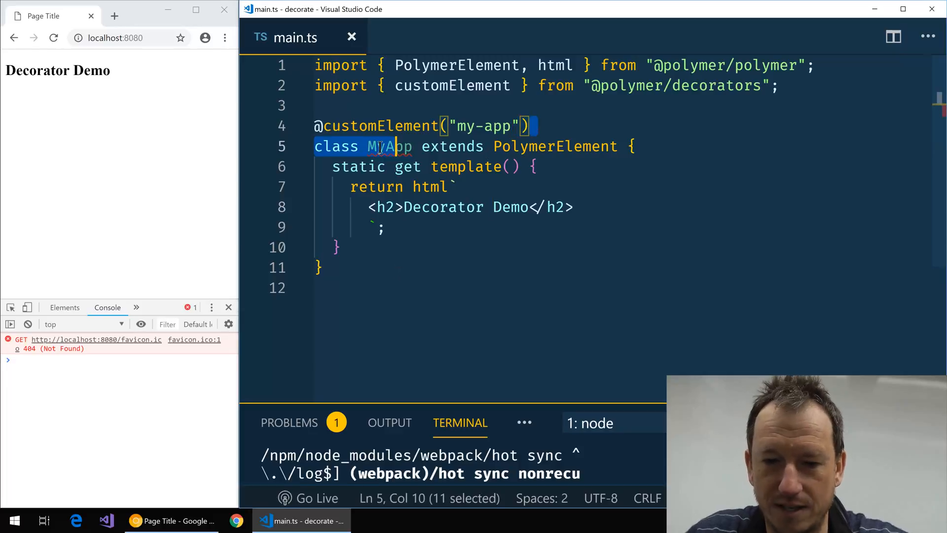
pyautogui.click(459, 267)
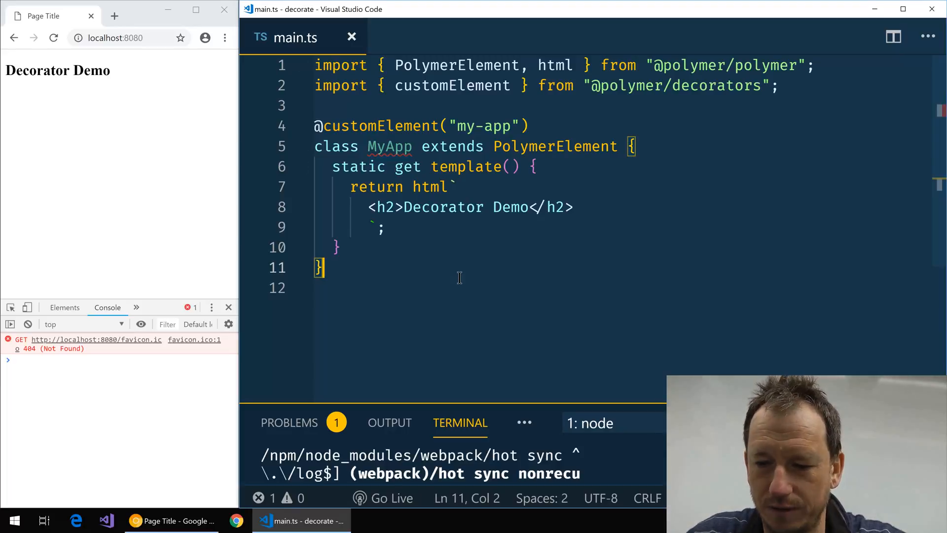
pyautogui.moveTo(457, 255)
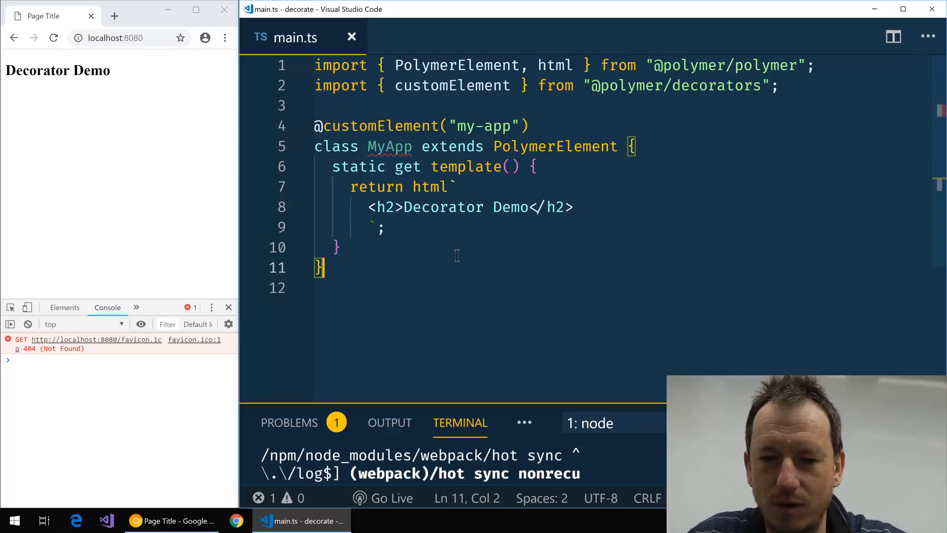
# Add a static properties getter declaring checked as a Boolean with value false.
pyautogui.click(639, 146)
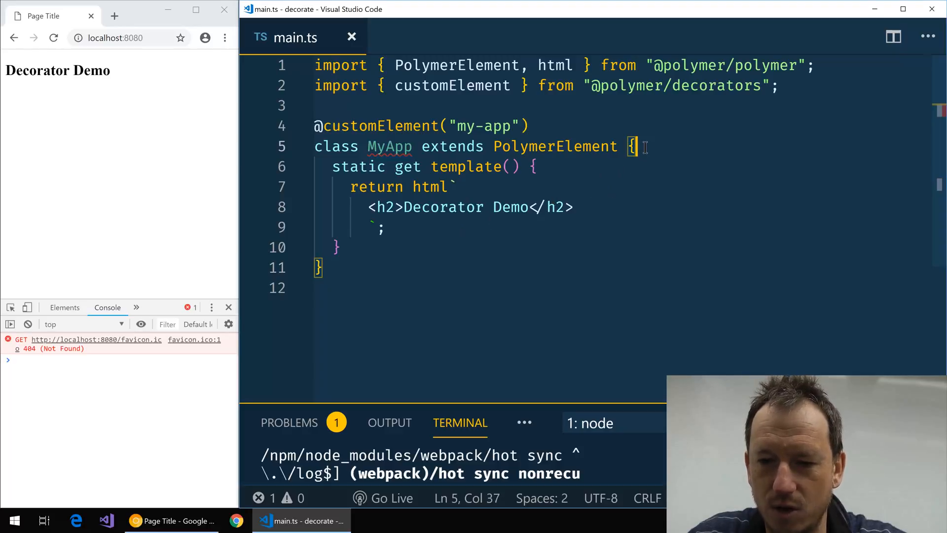
pyautogui.press('enter')
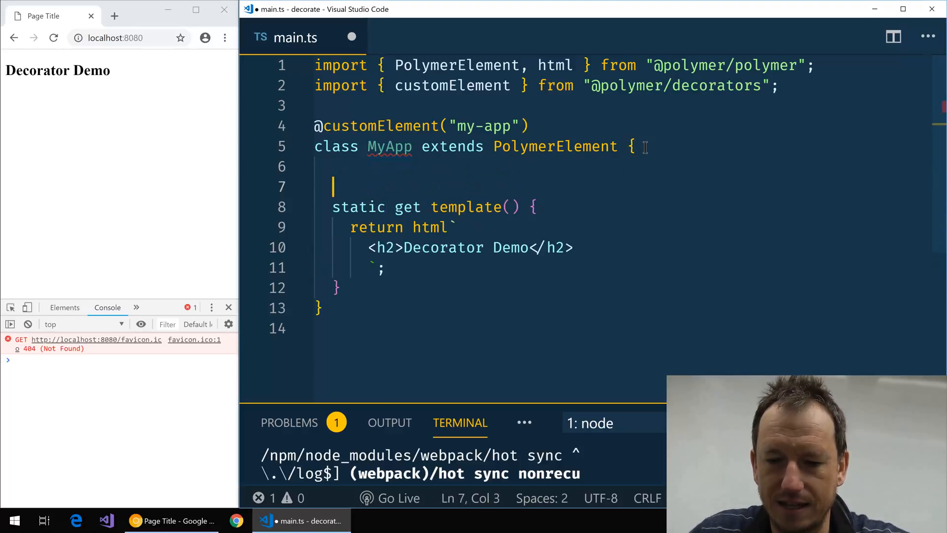
pyautogui.write('static get po')
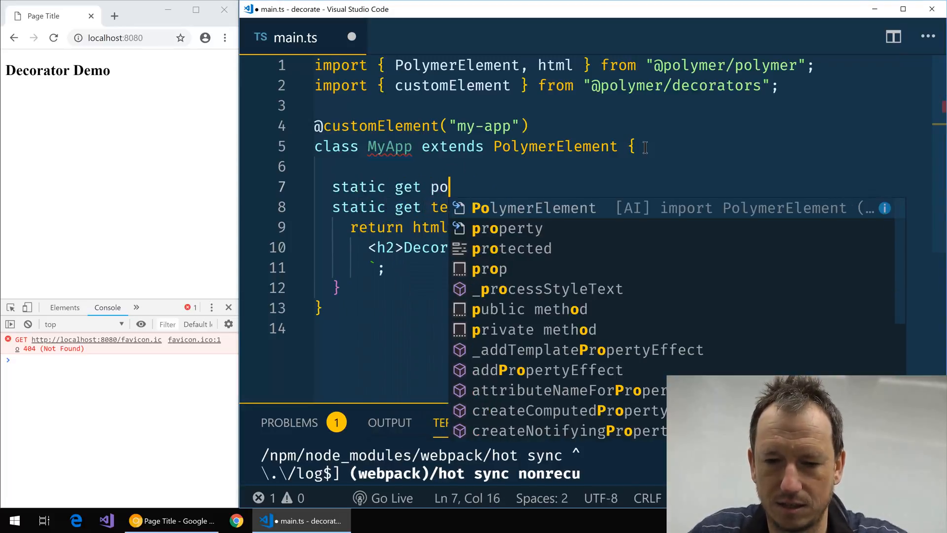
pyautogui.write('perties() {')
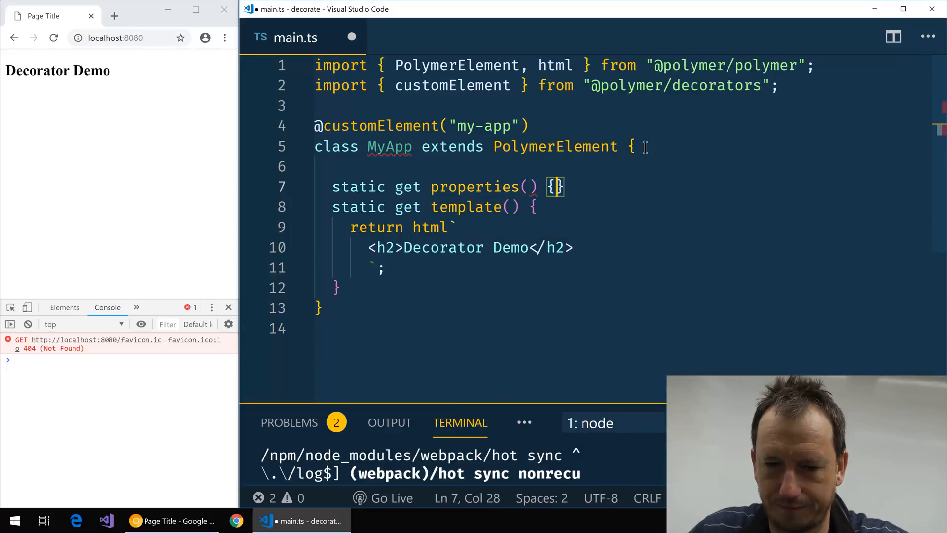
pyautogui.write('return {')
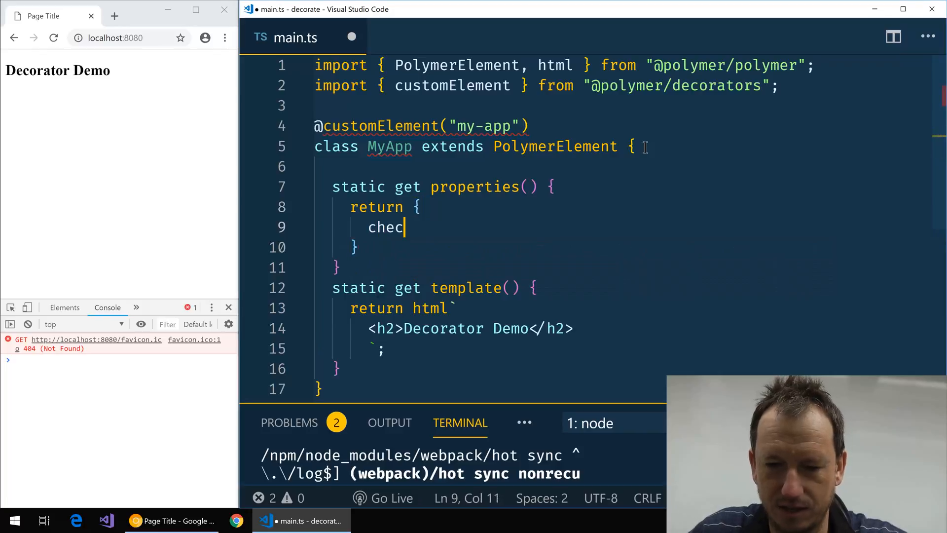
pyautogui.write('ked:')
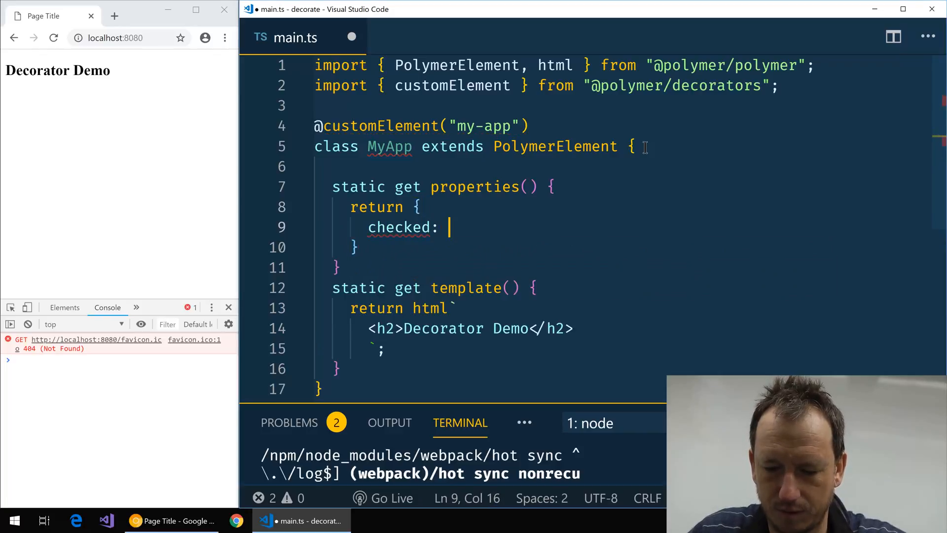
pyautogui.write('{type}')
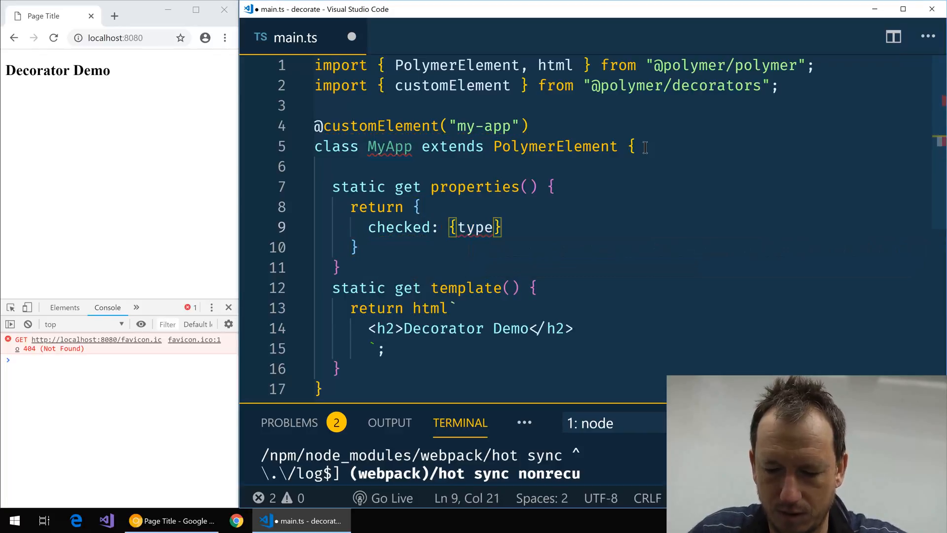
pyautogui.write(': Boolean,')
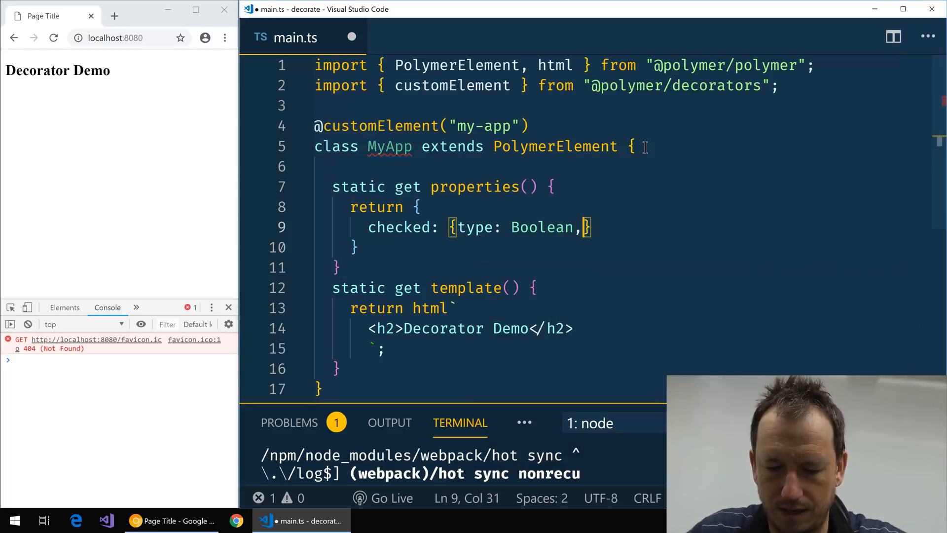
pyautogui.write('value:')
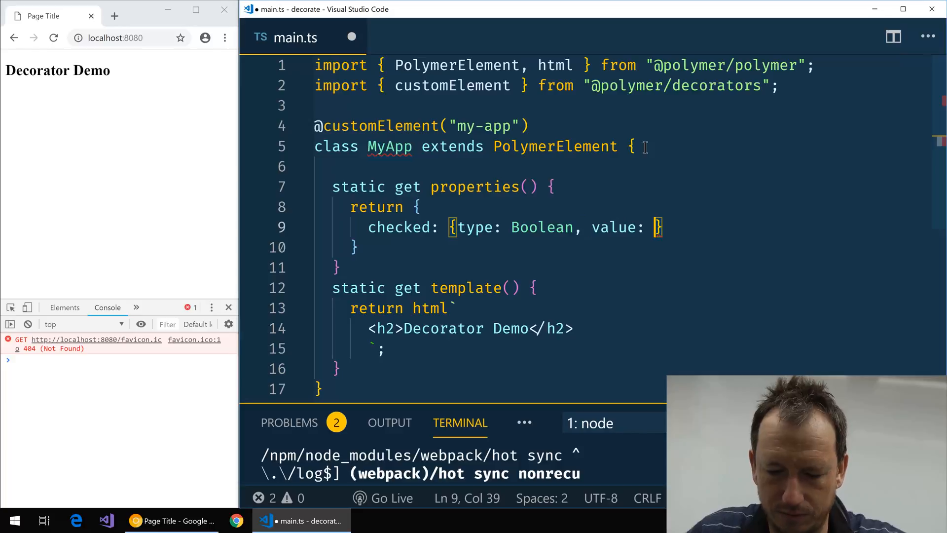
pyautogui.write('false')
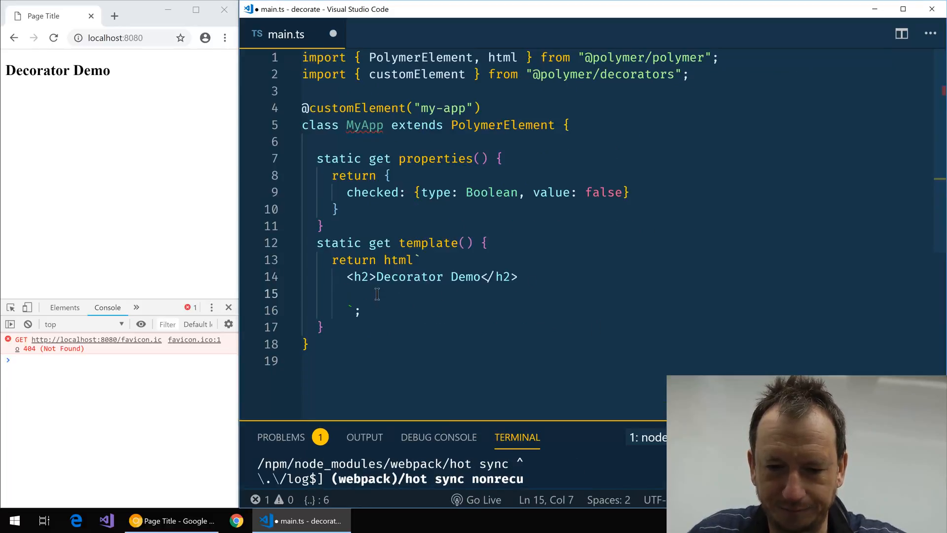
# Add an <h2>Am i chceked? [[checked]]</h2> heading and set checked's default to true.
pyautogui.write('h2></h2>')
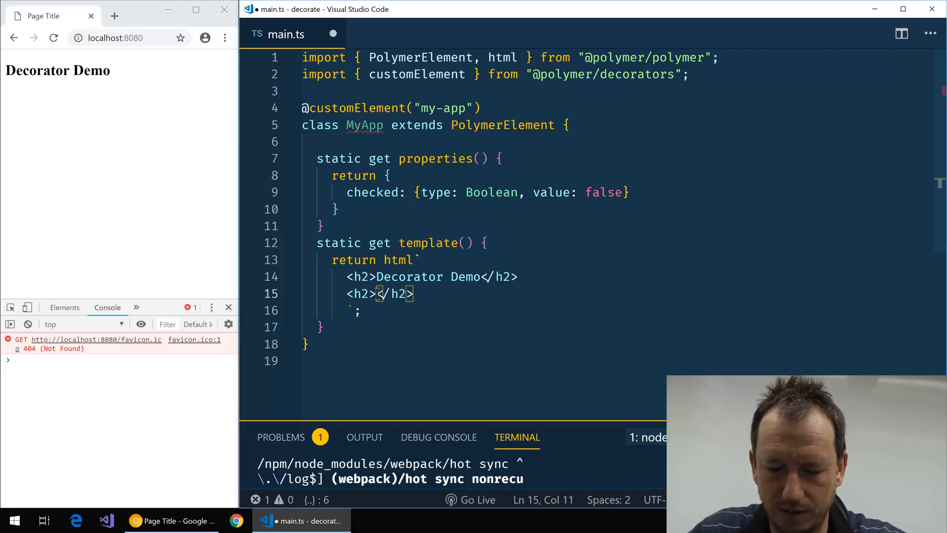
pyautogui.write('Am i')
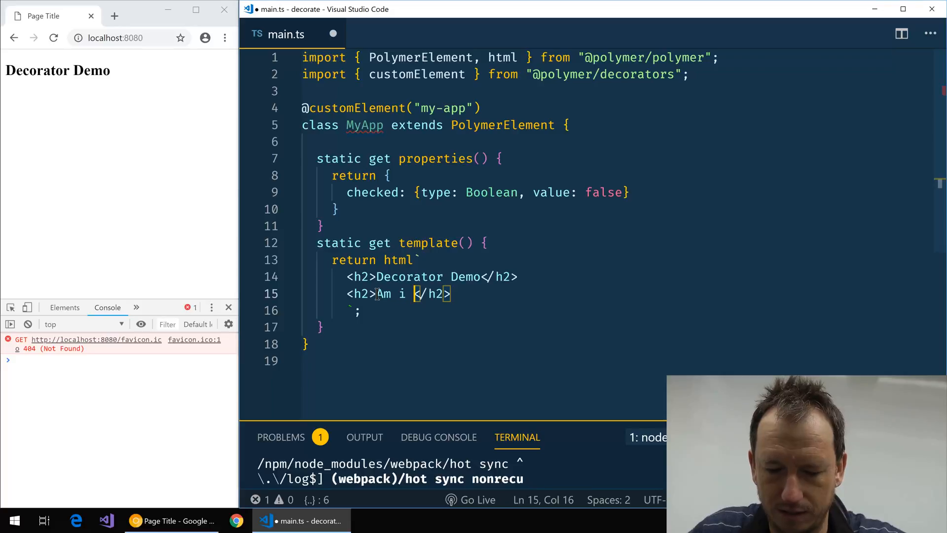
pyautogui.write('chcek')
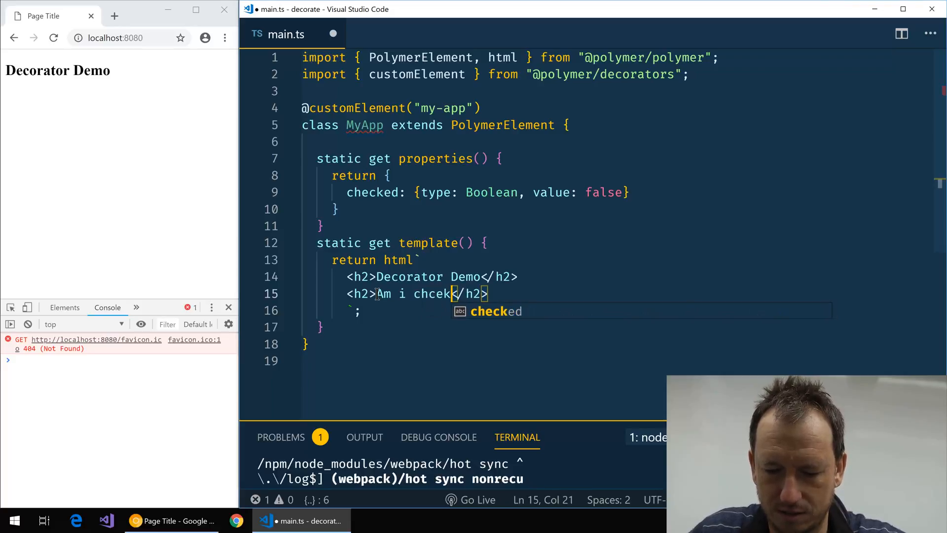
pyautogui.write('ed?')
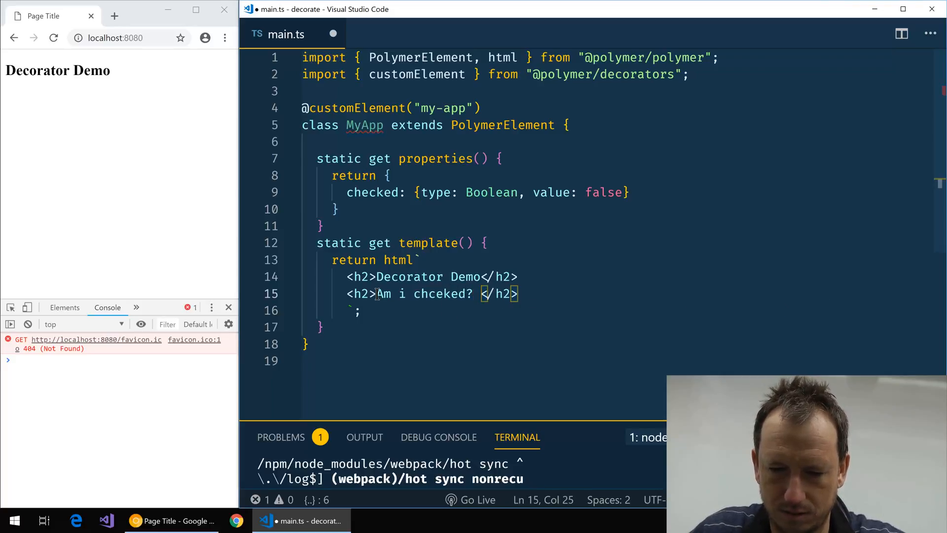
pyautogui.write('[[checked')
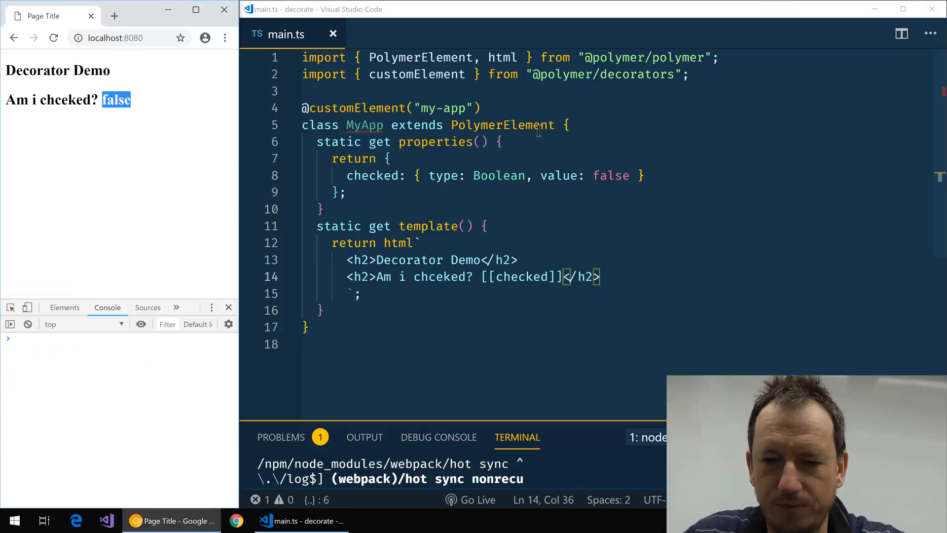
pyautogui.write('tru')
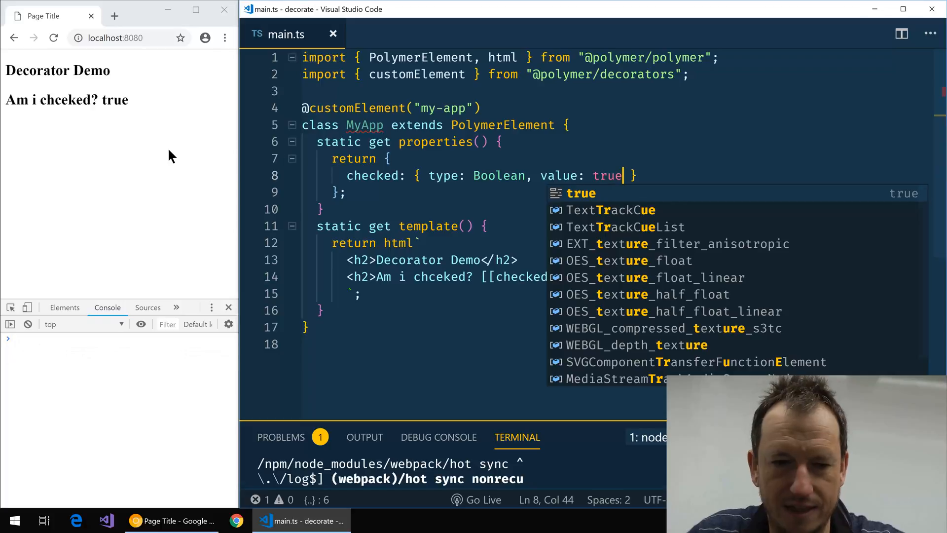
pyautogui.press('Escape')
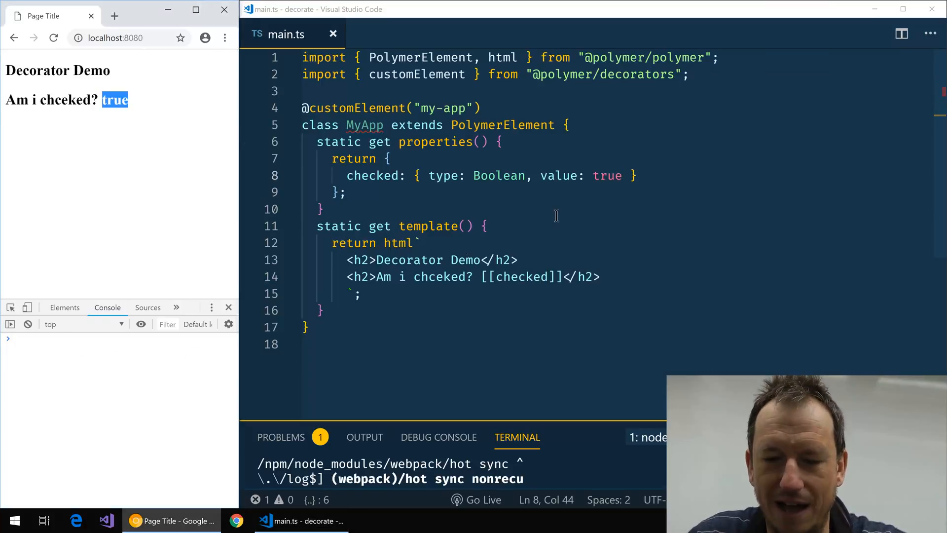
pyautogui.moveTo(350, 158)
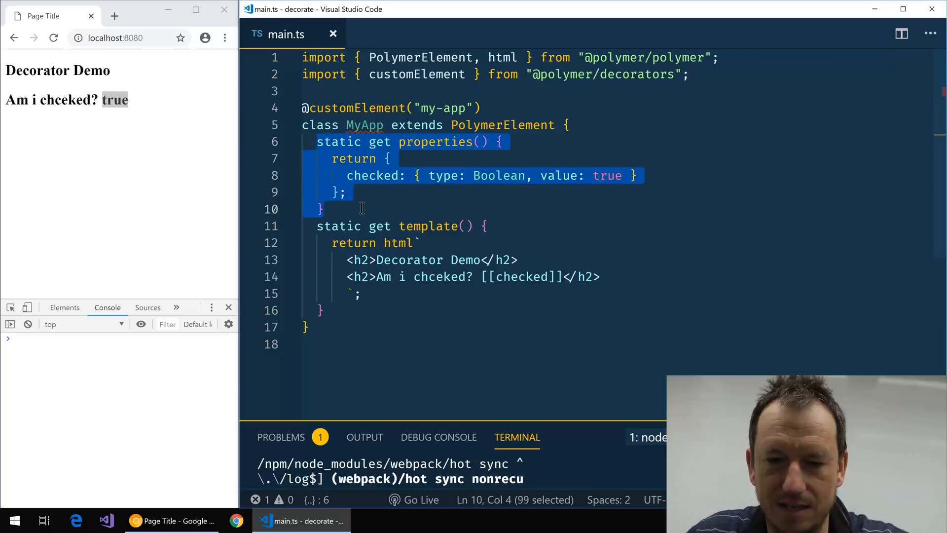
pyautogui.click(326, 209)
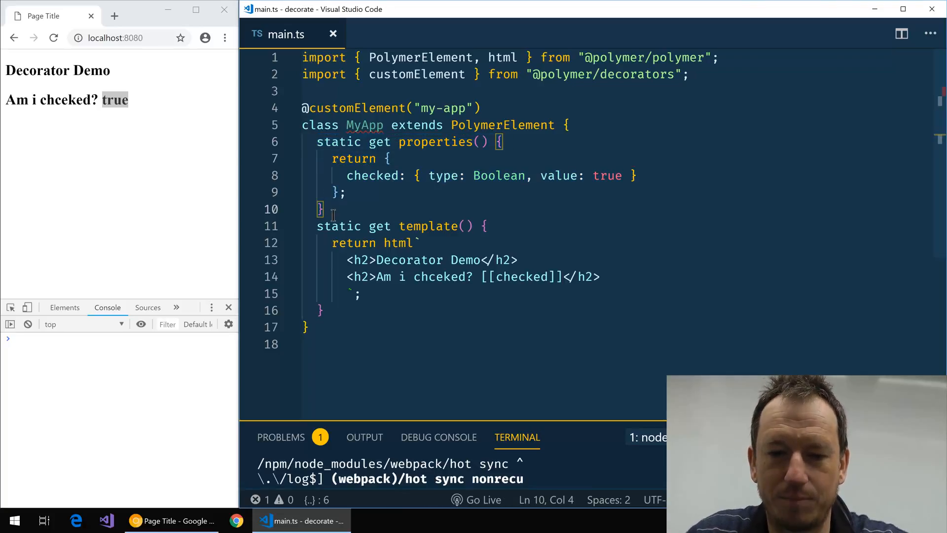
pyautogui.moveTo(588, 120)
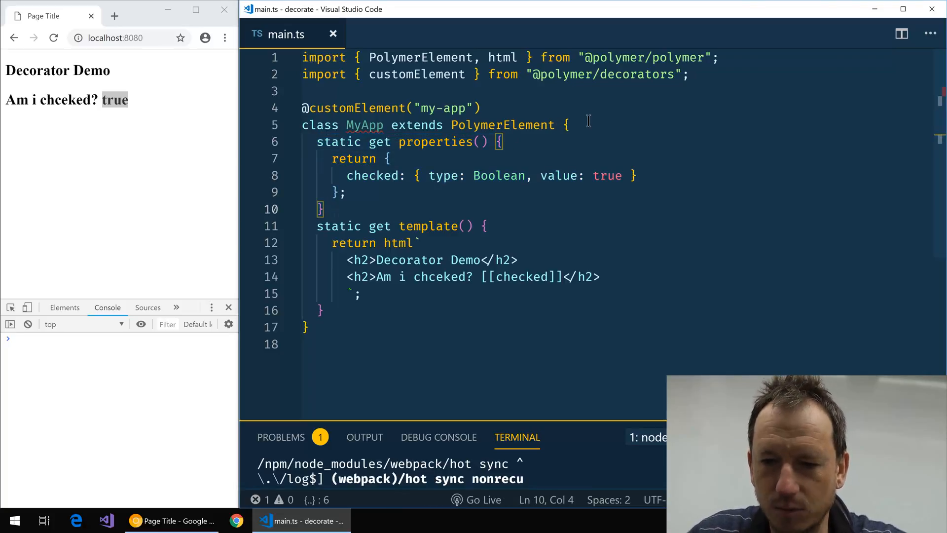
pyautogui.press('enter')
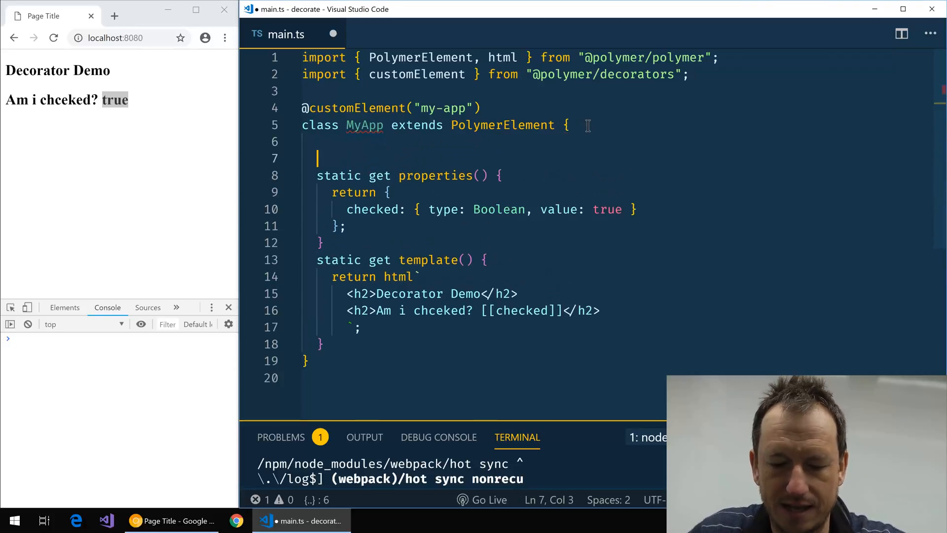
pyautogui.write('@property(')
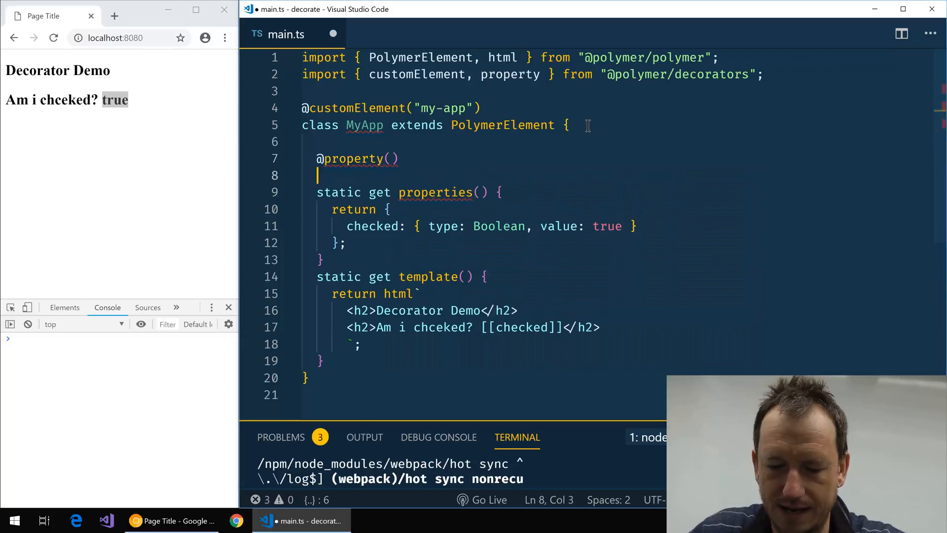
pyautogui.write('checked =')
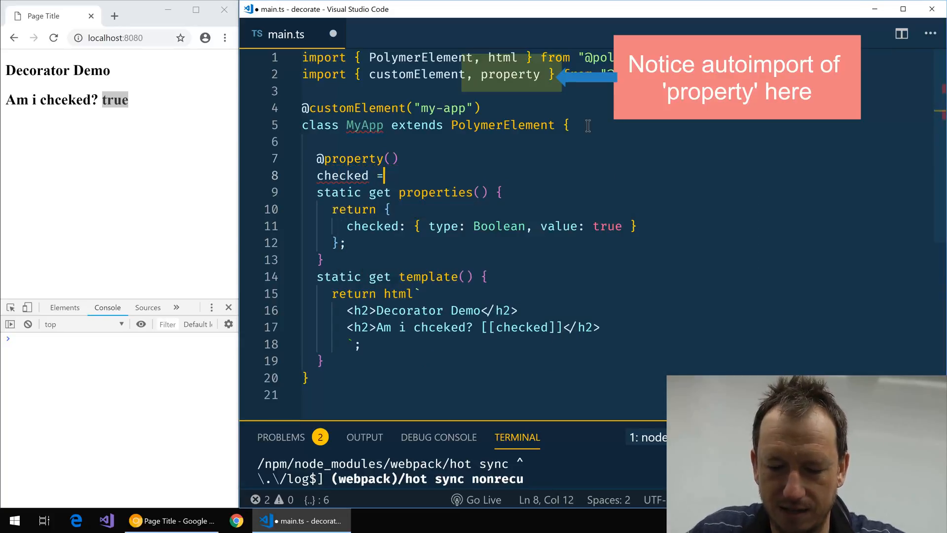
pyautogui.write('false;')
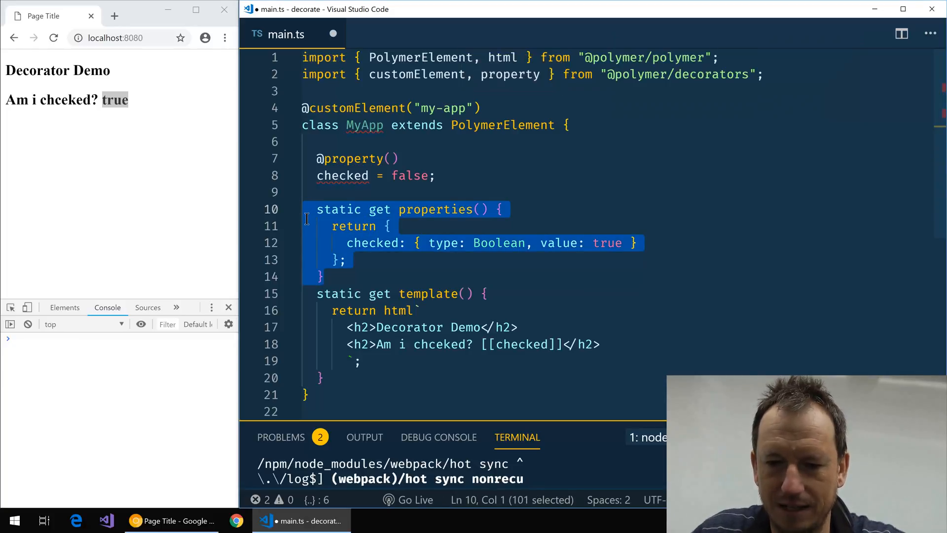
pyautogui.press('Delete')
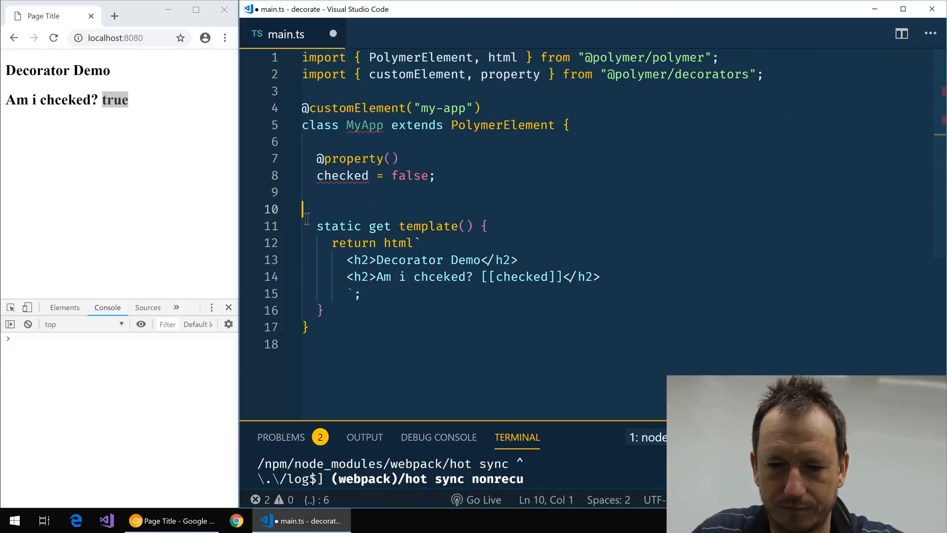
pyautogui.press('Backspace')
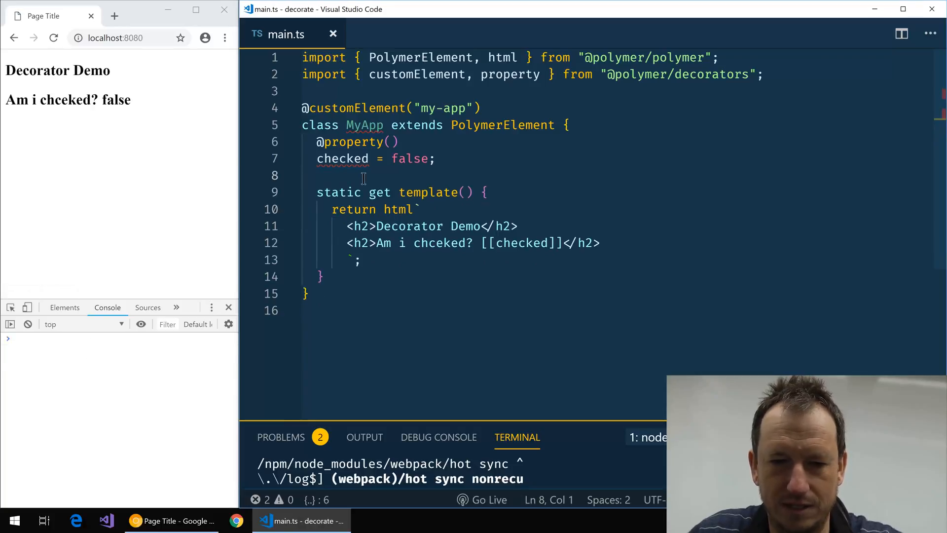
pyautogui.doubleClick(118, 99)
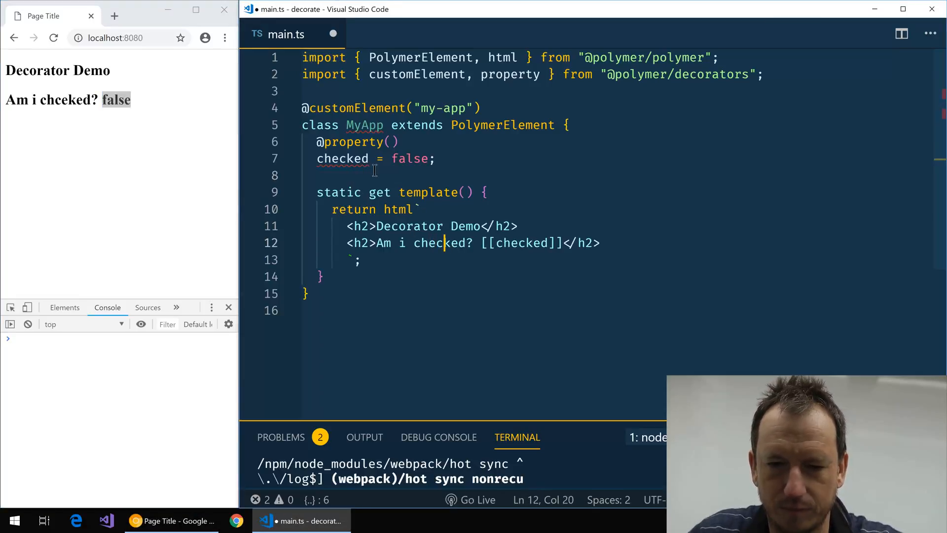
pyautogui.write('true')
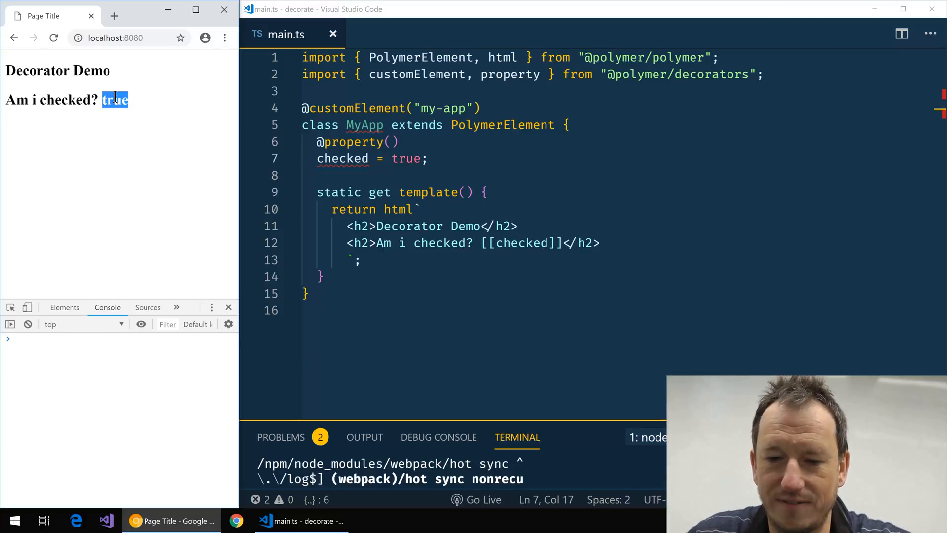
# Insert <button id="MyButton">Click ME!</button> after the checked heading.
pyautogui.click(603, 243)
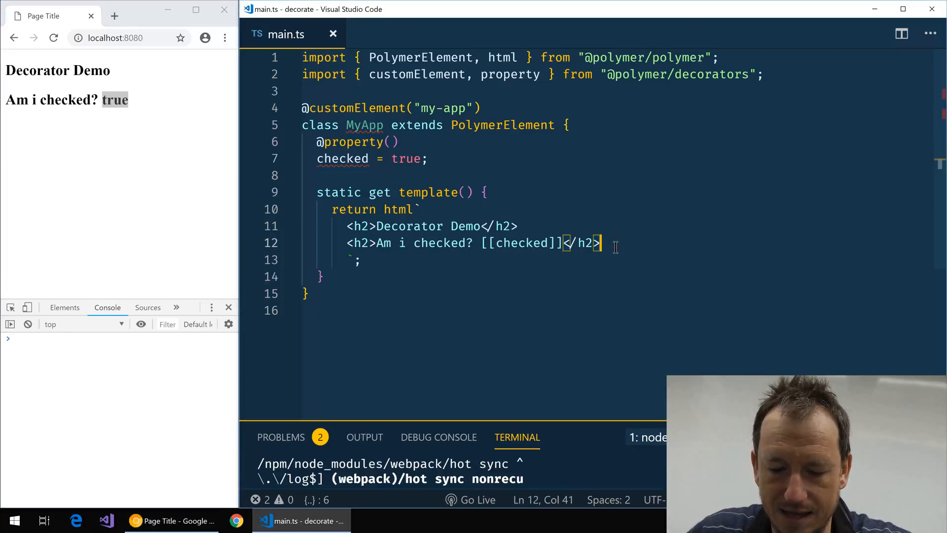
pyautogui.write('<button></button>')
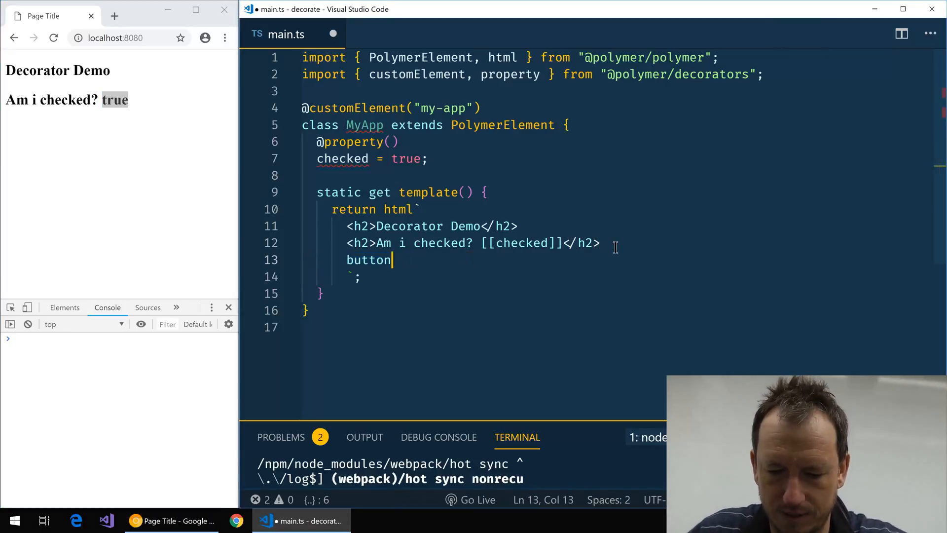
pyautogui.write('#My')
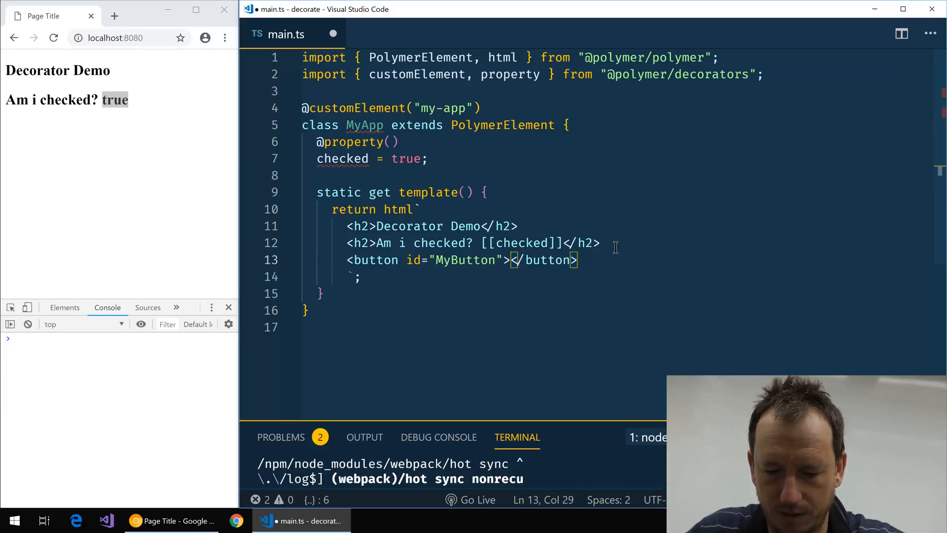
pyautogui.write('Click ME!')
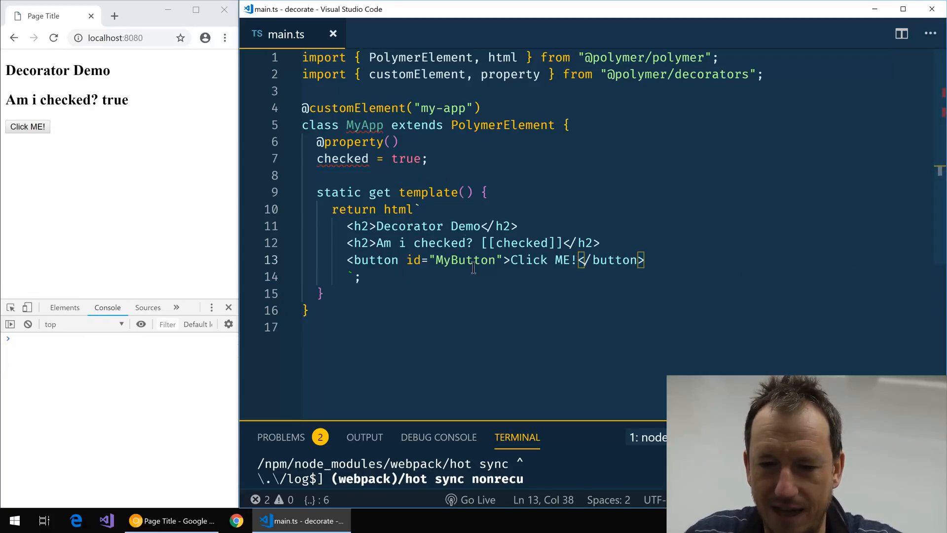
pyautogui.moveTo(444, 167)
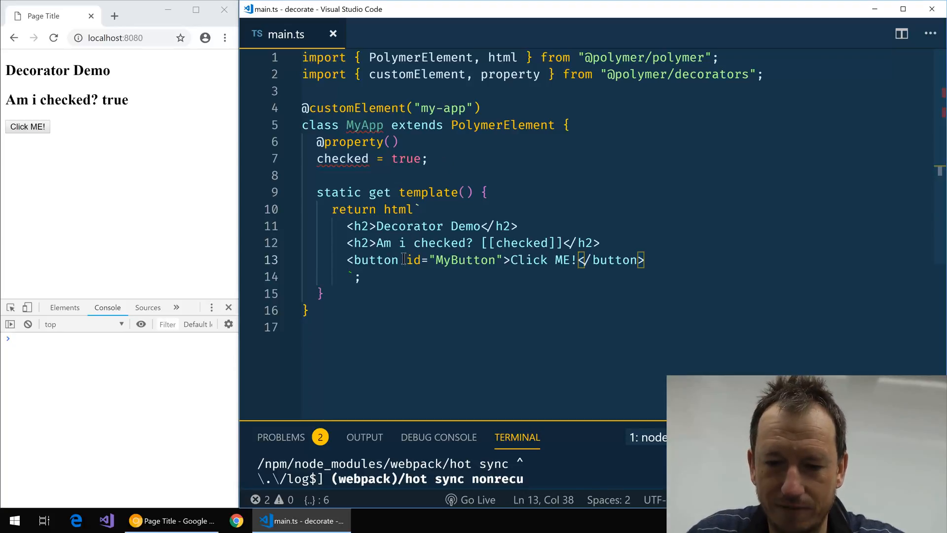
pyautogui.write('onclick')
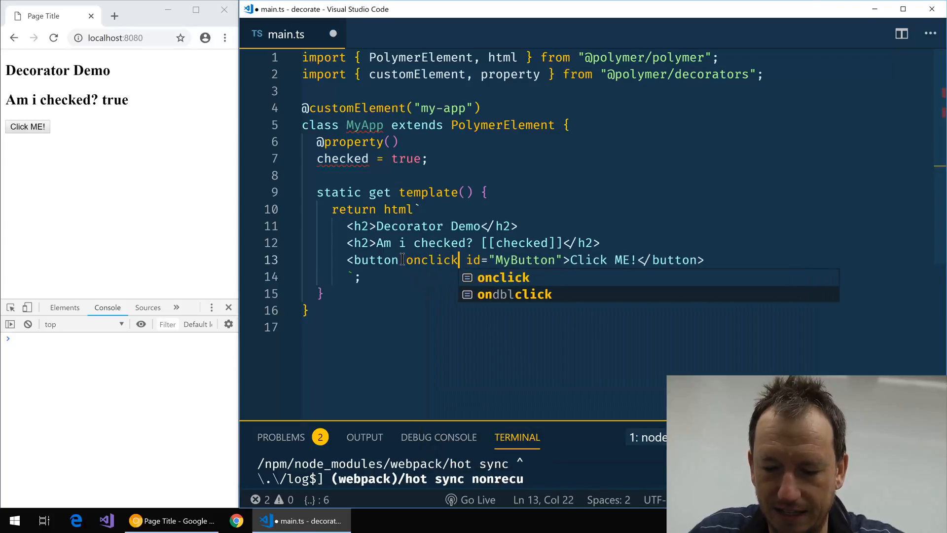
pyautogui.write('=')
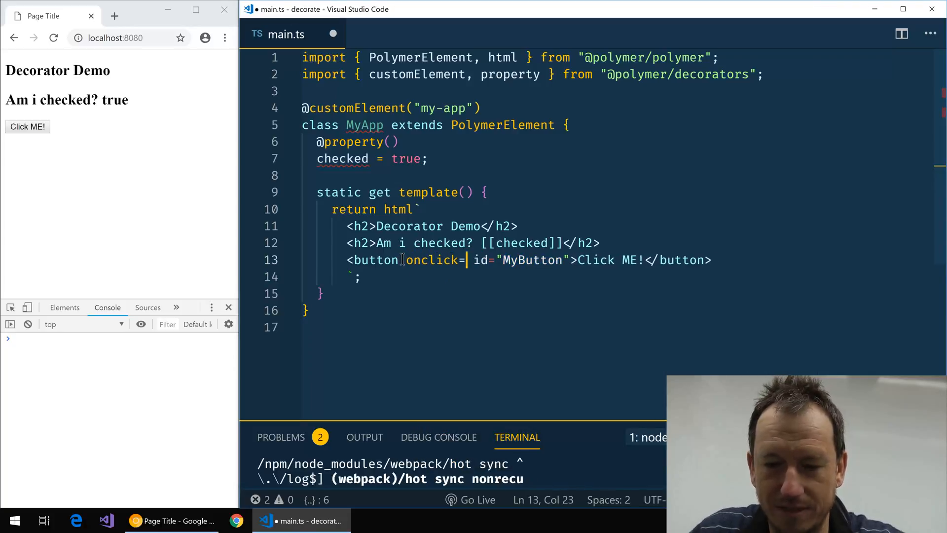
pyautogui.press('Backspace')
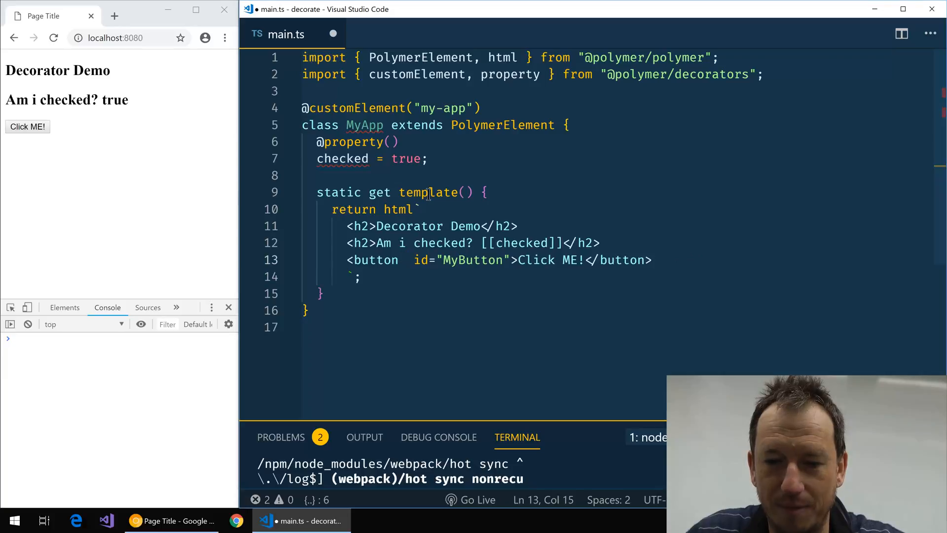
pyautogui.write('@')
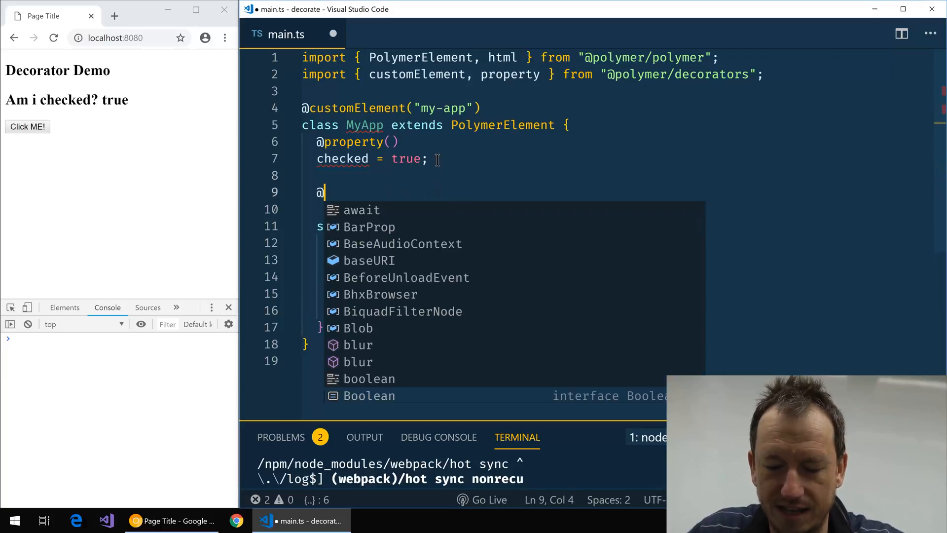
pyautogui.write("listen('c")
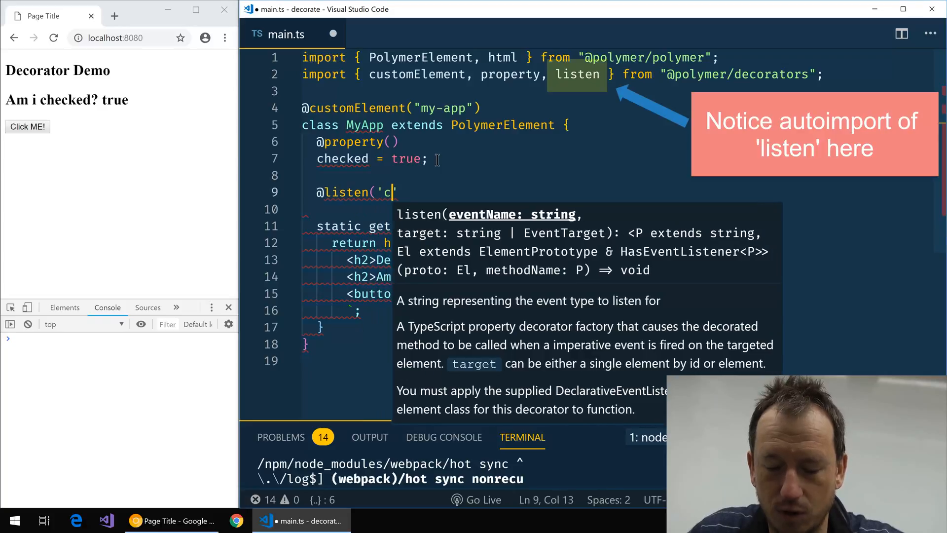
pyautogui.write("lick', ''")
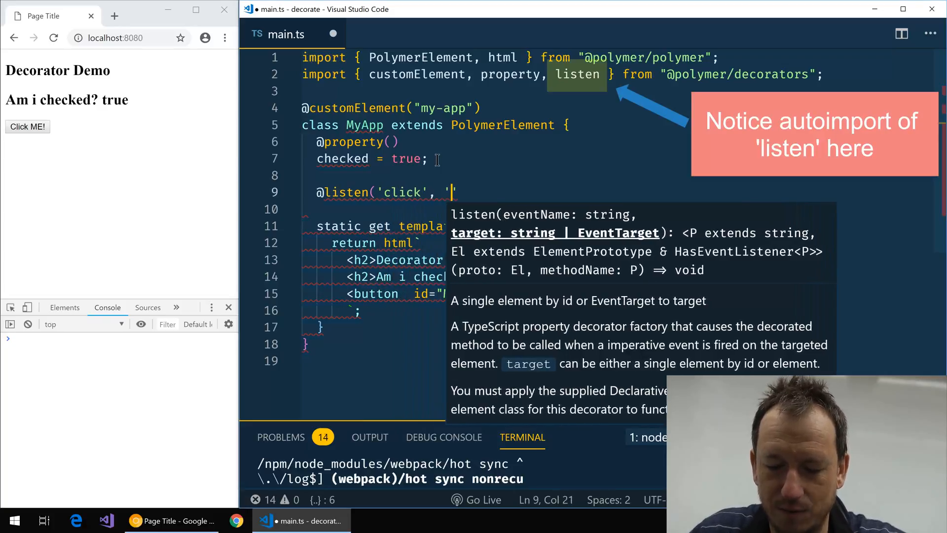
pyautogui.write('MyB')
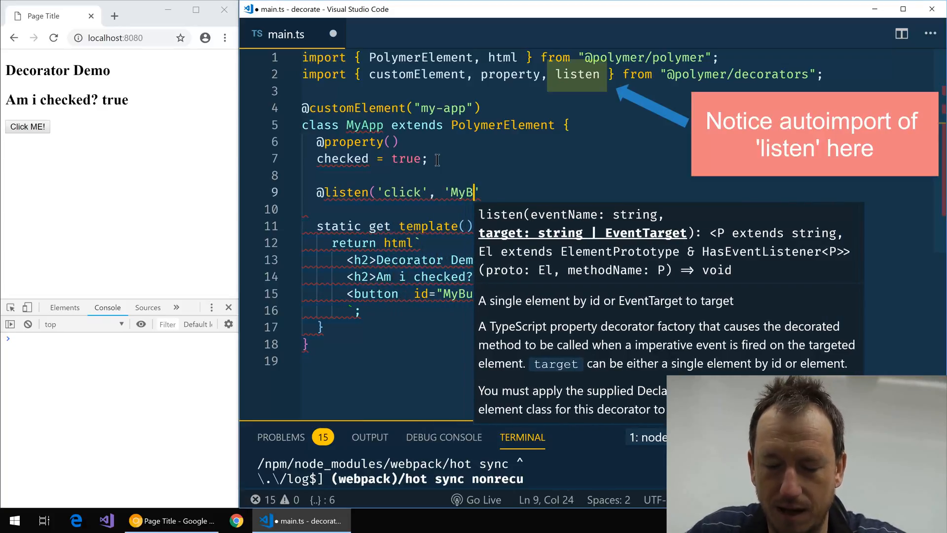
pyautogui.write('utton')
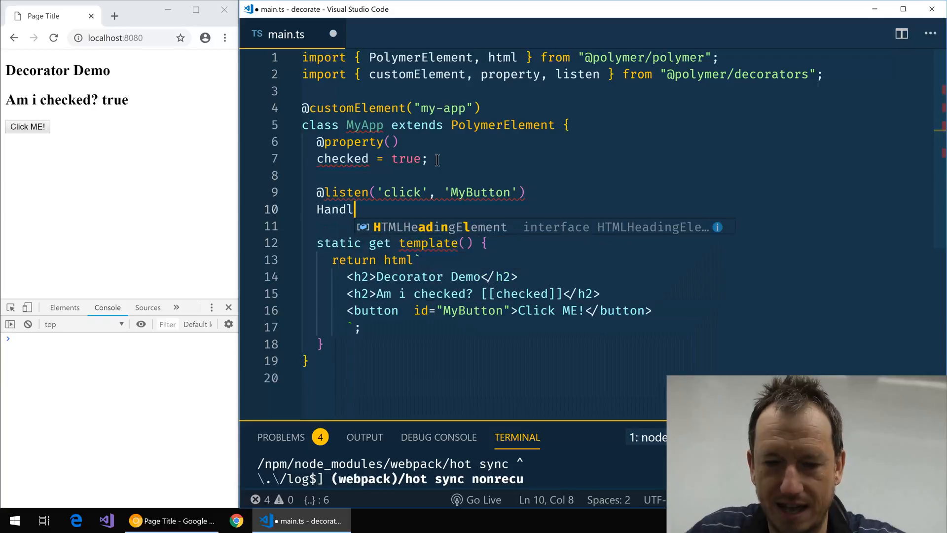
# Add the Handle() method with console.log('clicked!') under the listen decorator.
pyautogui.write('er')
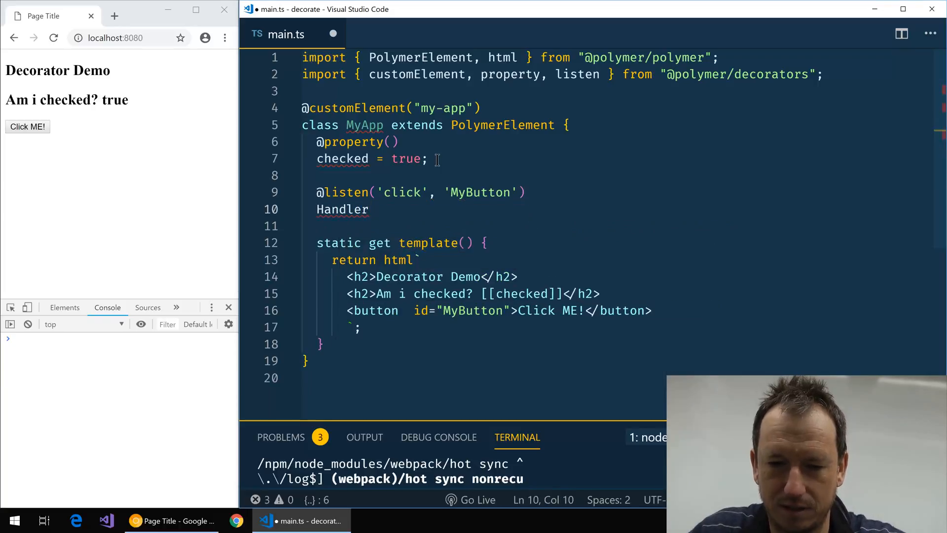
pyautogui.write('()')
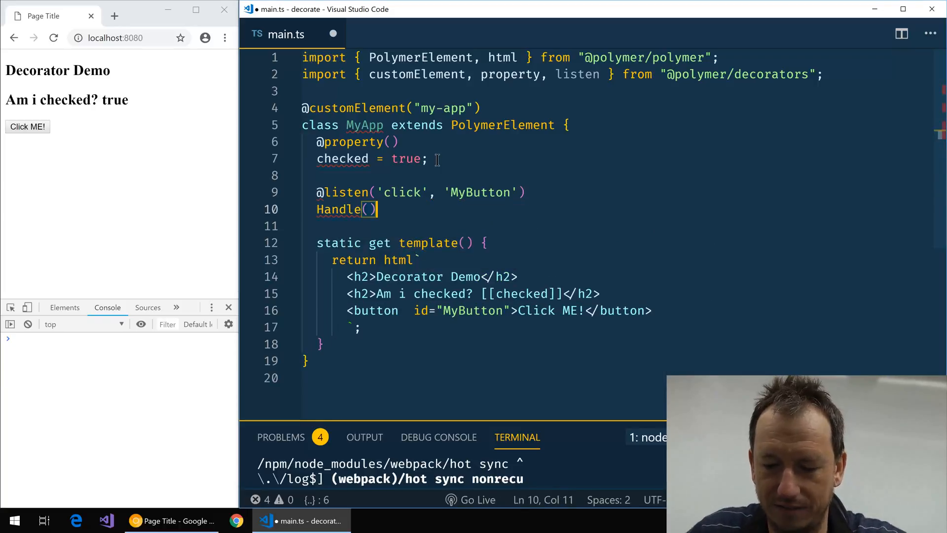
pyautogui.write('{')
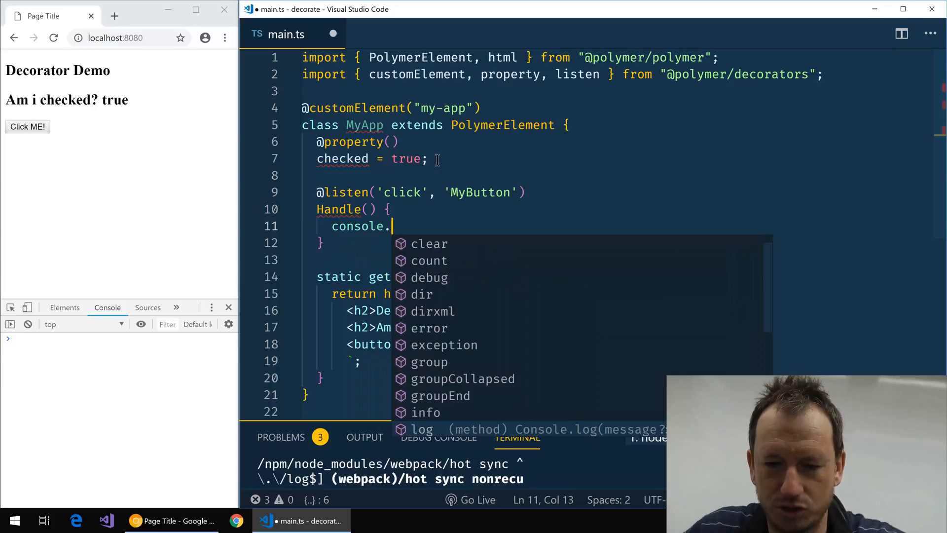
pyautogui.write("log('click')")
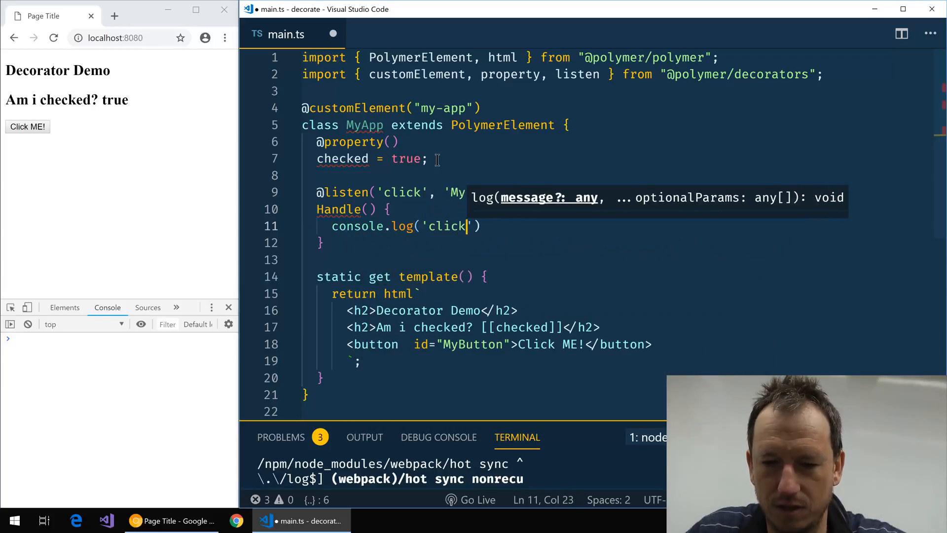
pyautogui.write('ed!')
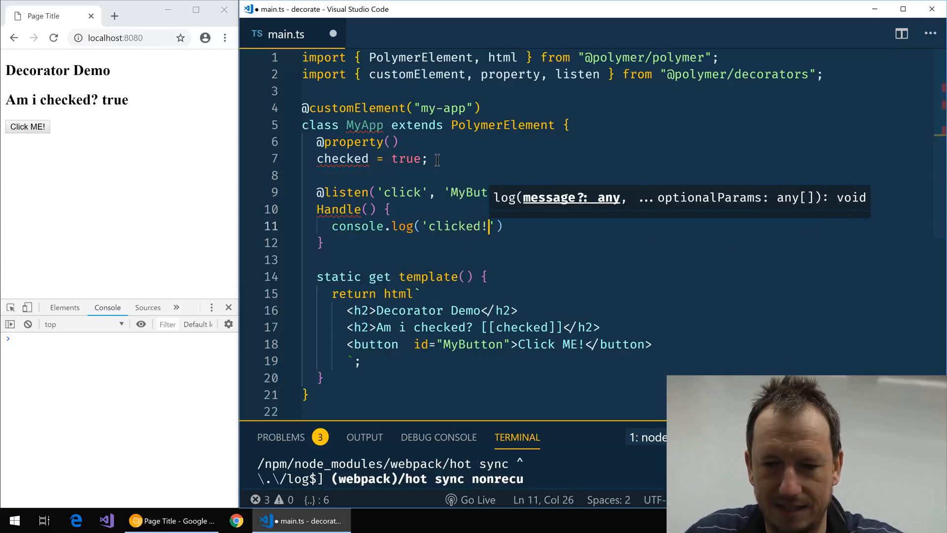
pyautogui.click(477, 108)
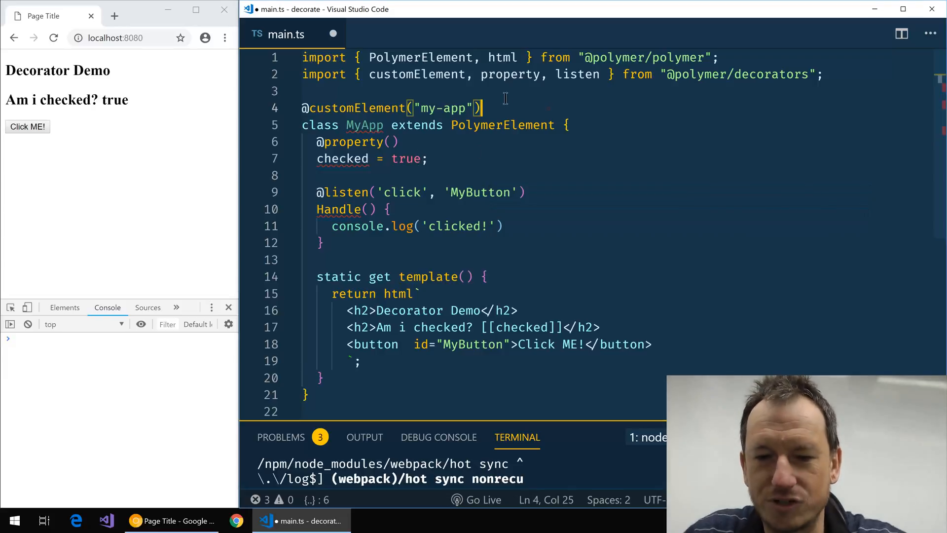
# Add an import of DeclarativeEventListeners at the top of main.ts.
pyautogui.write('im')
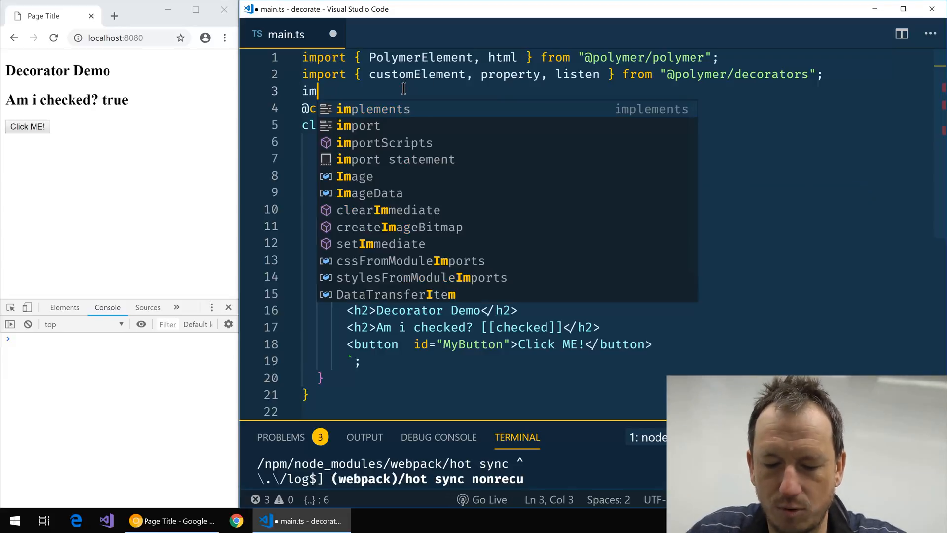
pyautogui.write('port {}')
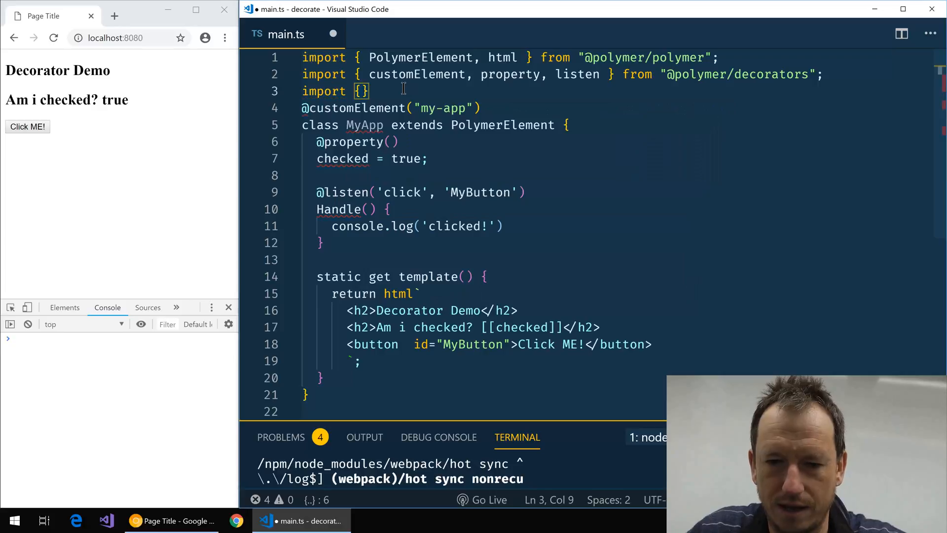
pyautogui.write('DeclarativeEventListeners')
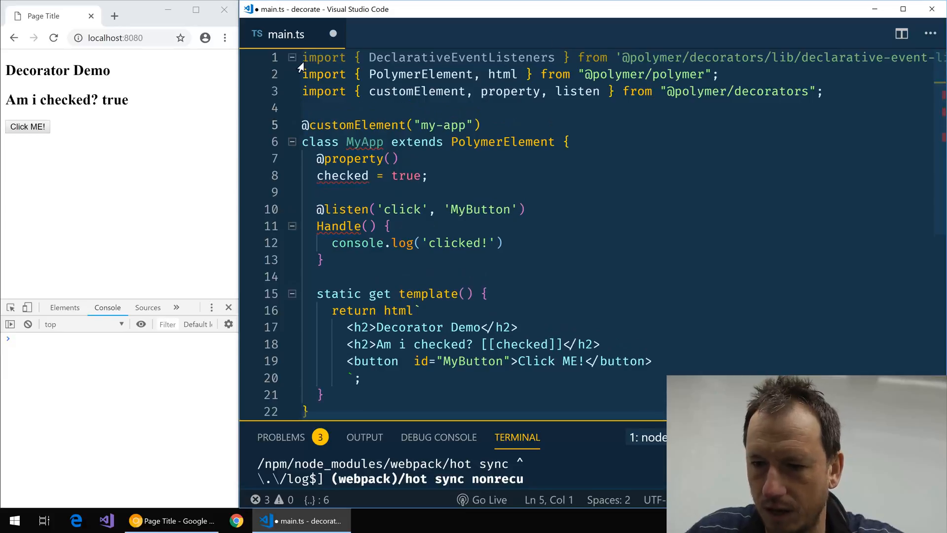
pyautogui.doubleClick(725, 58)
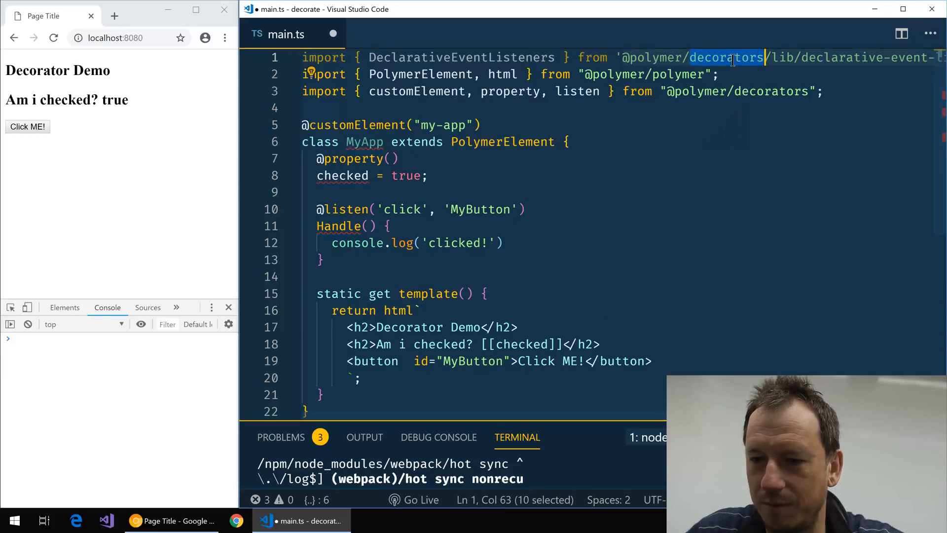
pyautogui.doubleClick(782, 57)
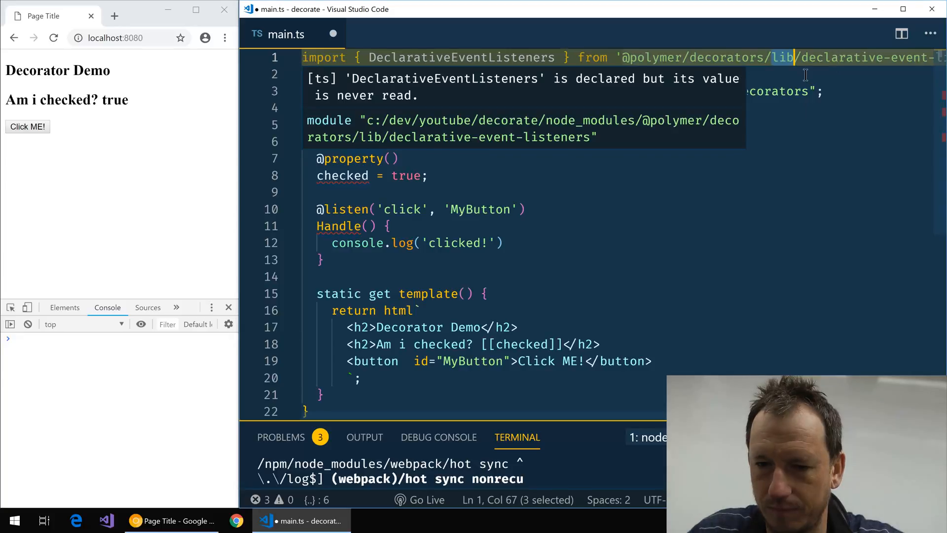
# Make MyApp extend DeclarativeEventListeners(PolymerElement), save, and test Click ME! in Chrome.
pyautogui.doubleClick(460, 57)
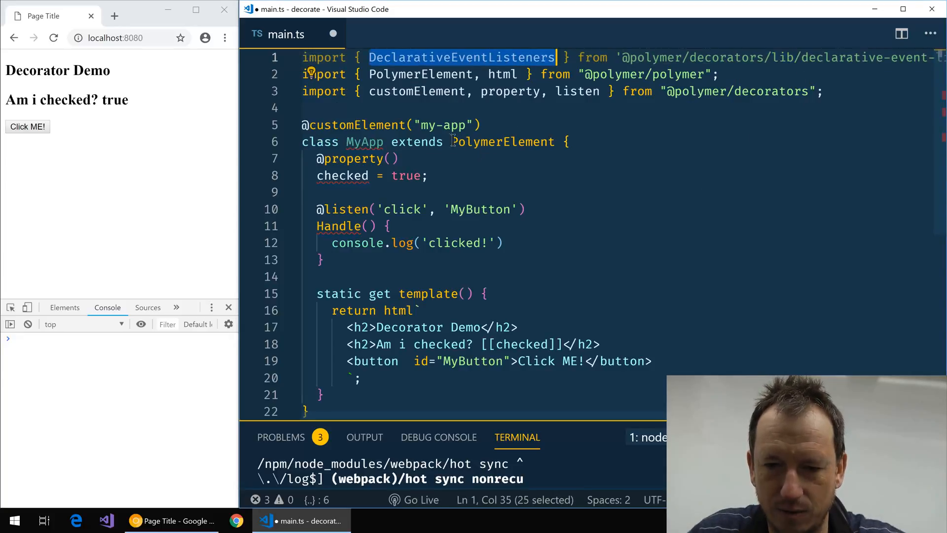
pyautogui.write('DeclarativeEventListeners(')
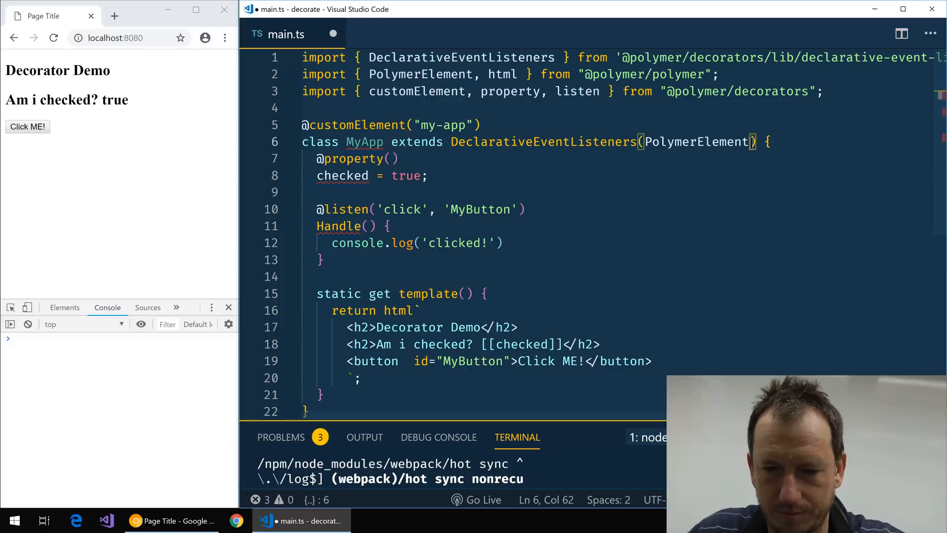
pyautogui.press('ctrl+s')
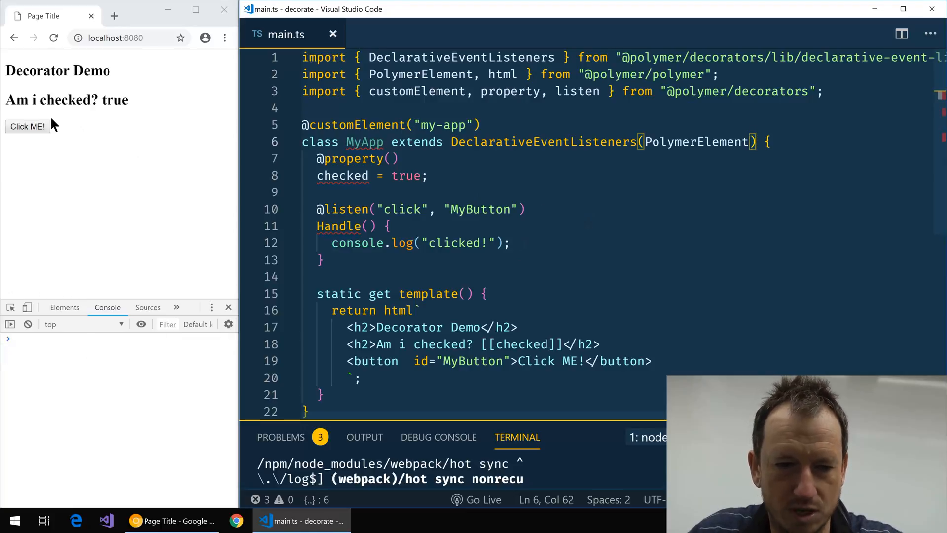
pyautogui.click(27, 126)
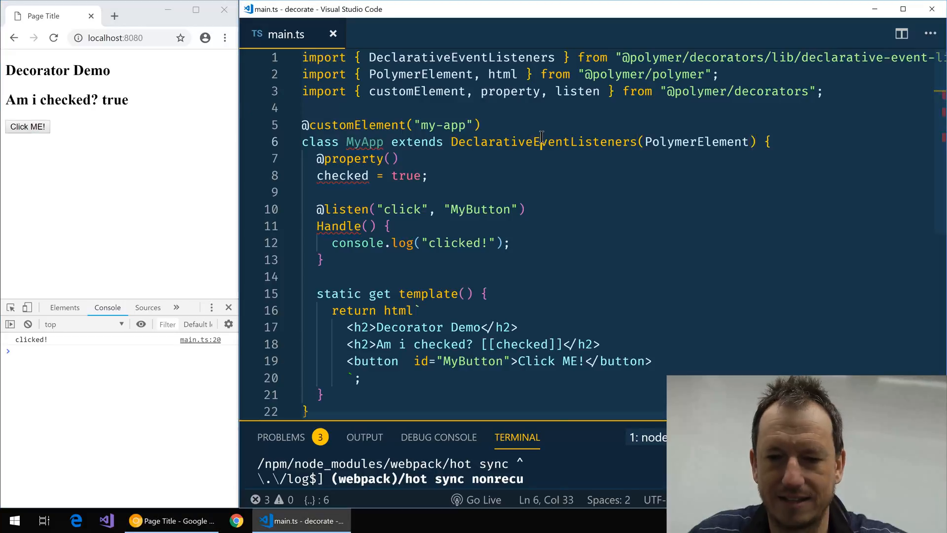